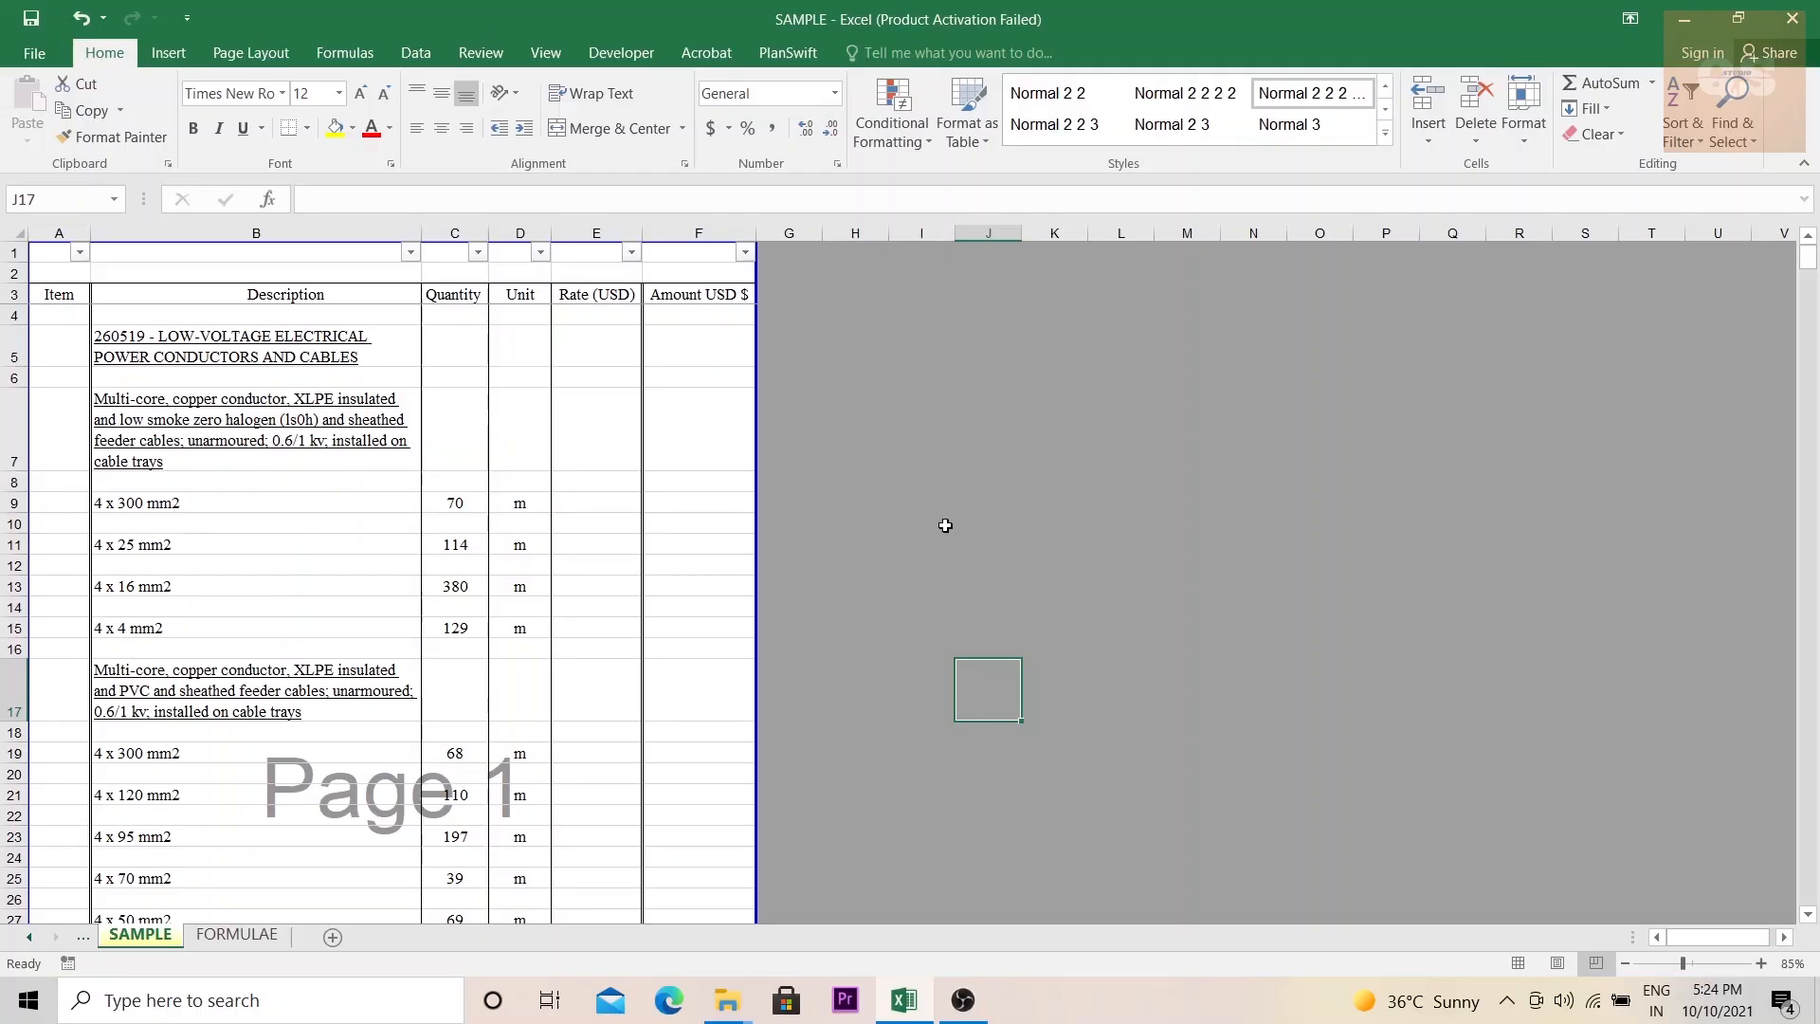
mouse_move(245, 415)
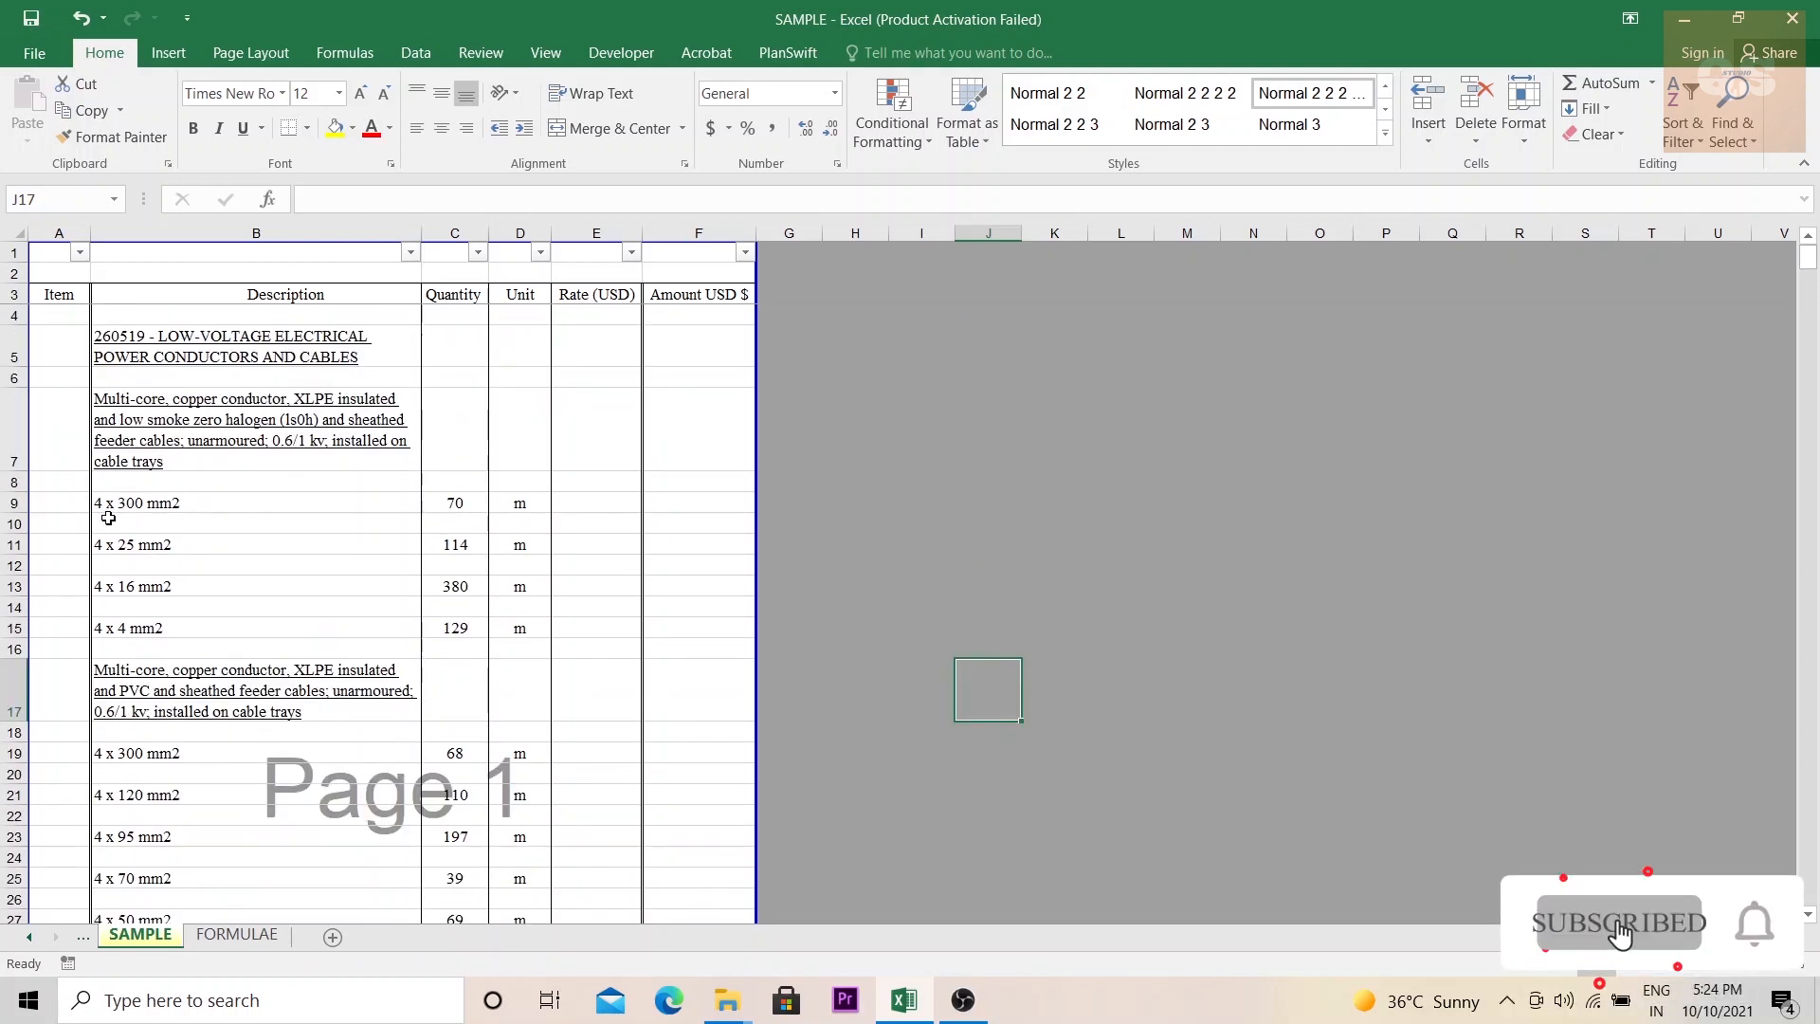
Select an item cell on SAMPLE and enter the letters A, F and J
click(59, 502)
text(C)
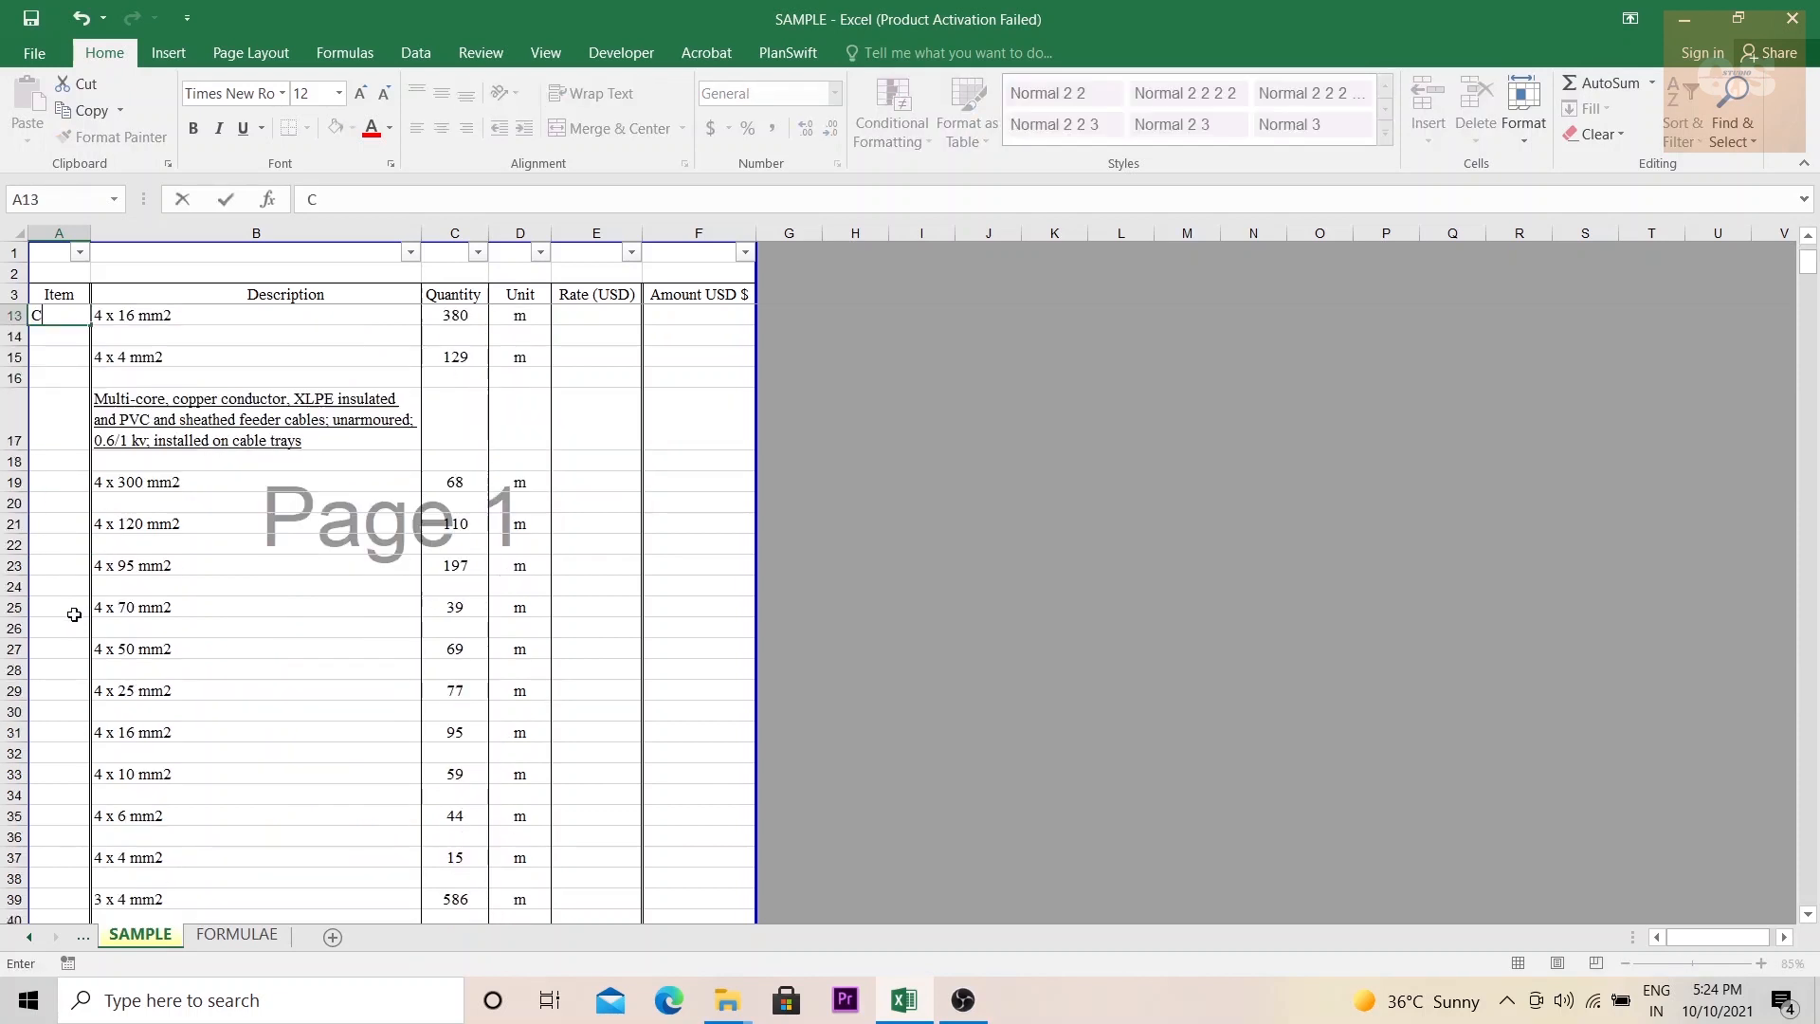
scroll(down, 3)
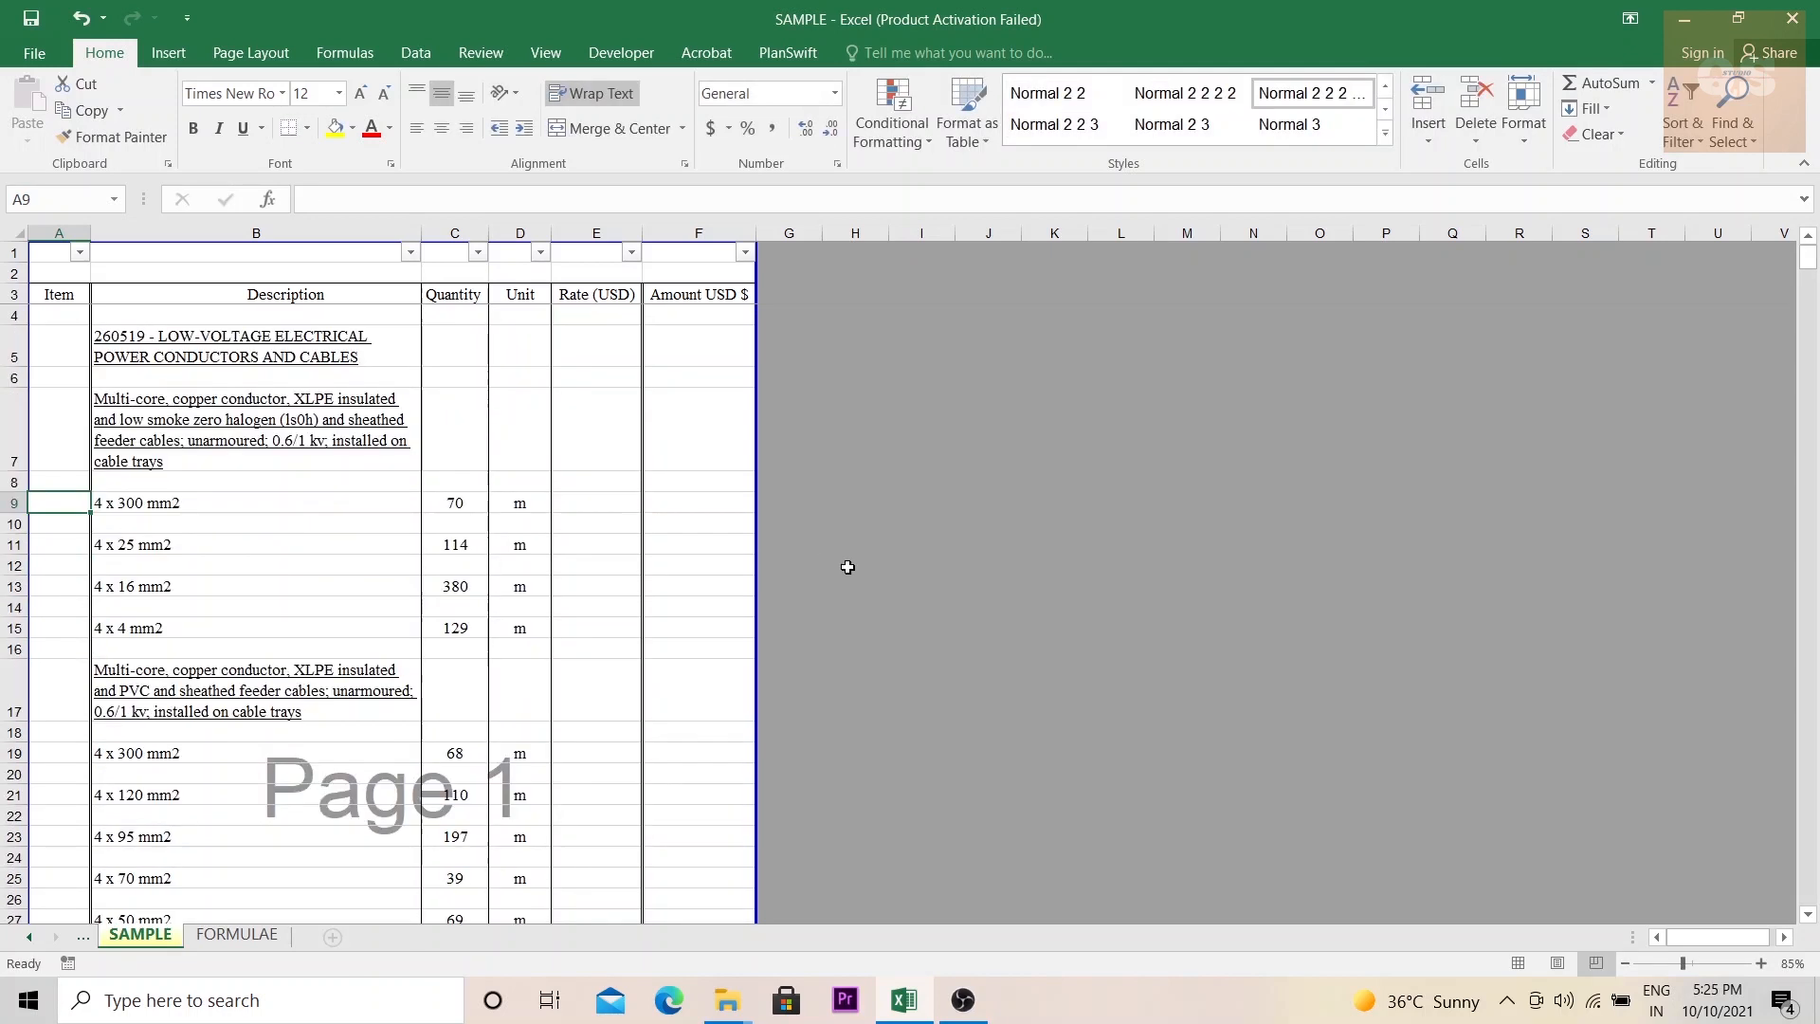
mouse_move(128, 530)
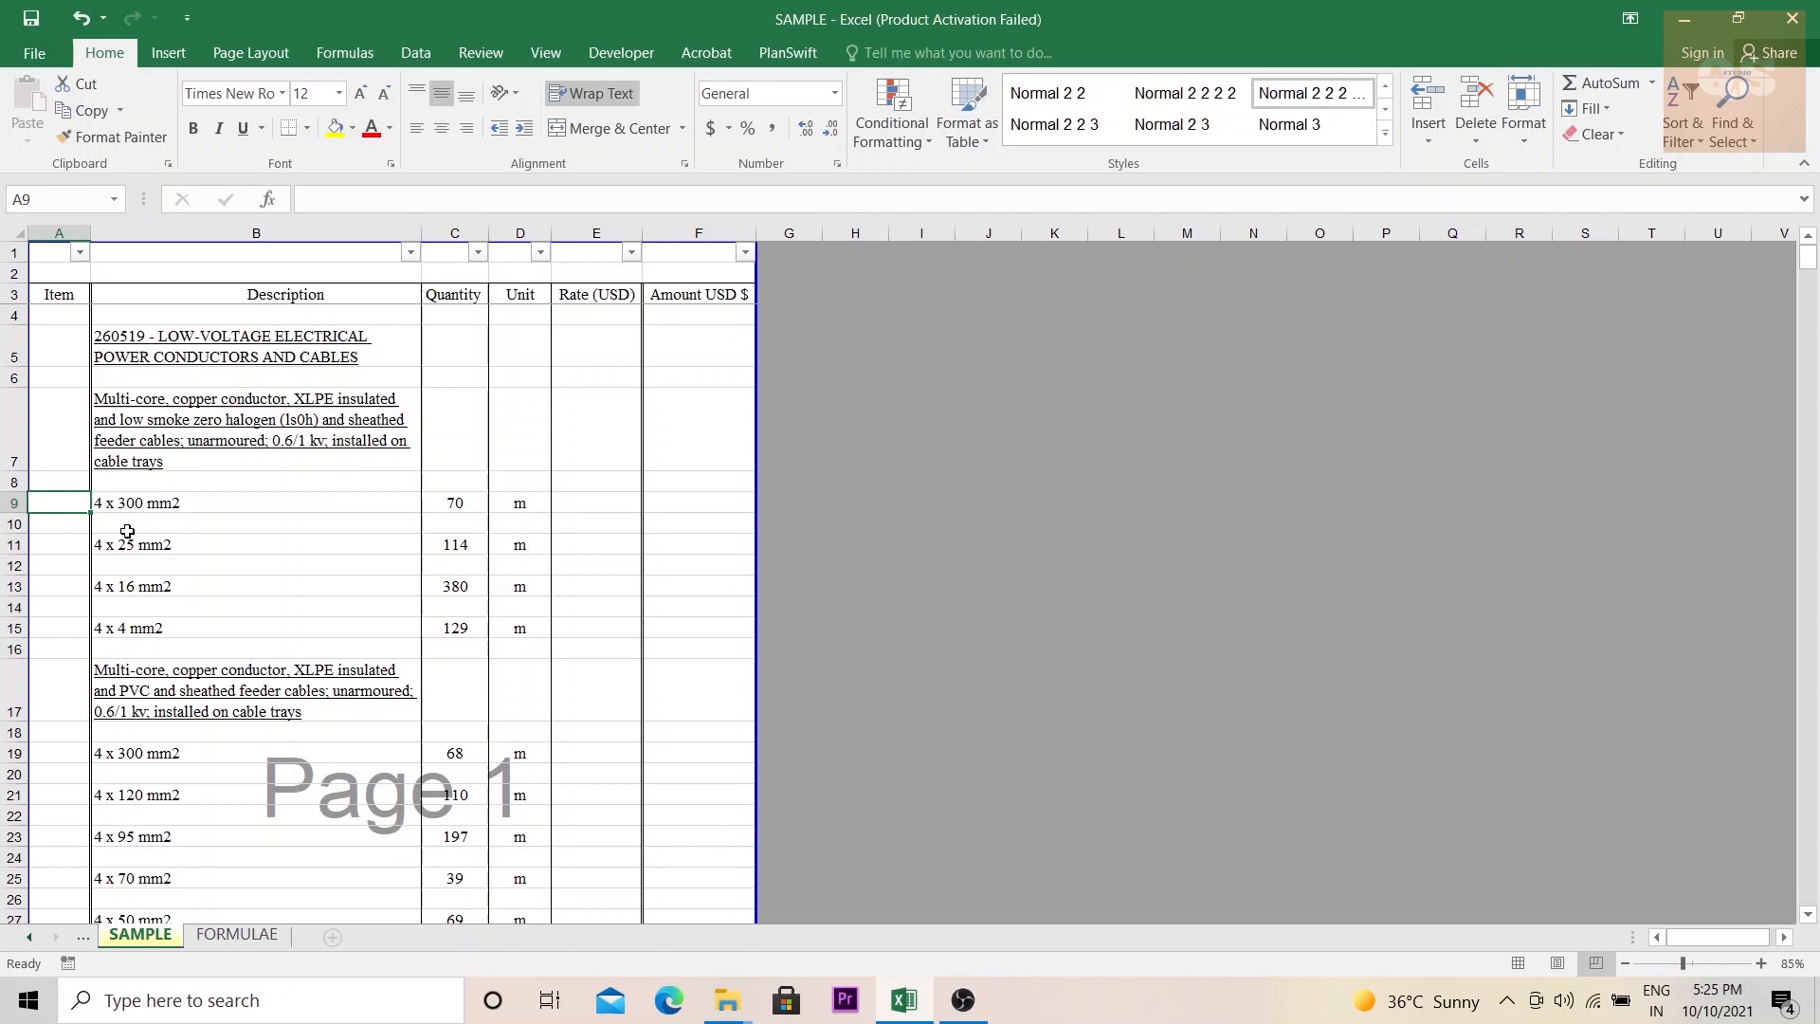
text(A)
click(58, 587)
text(C)
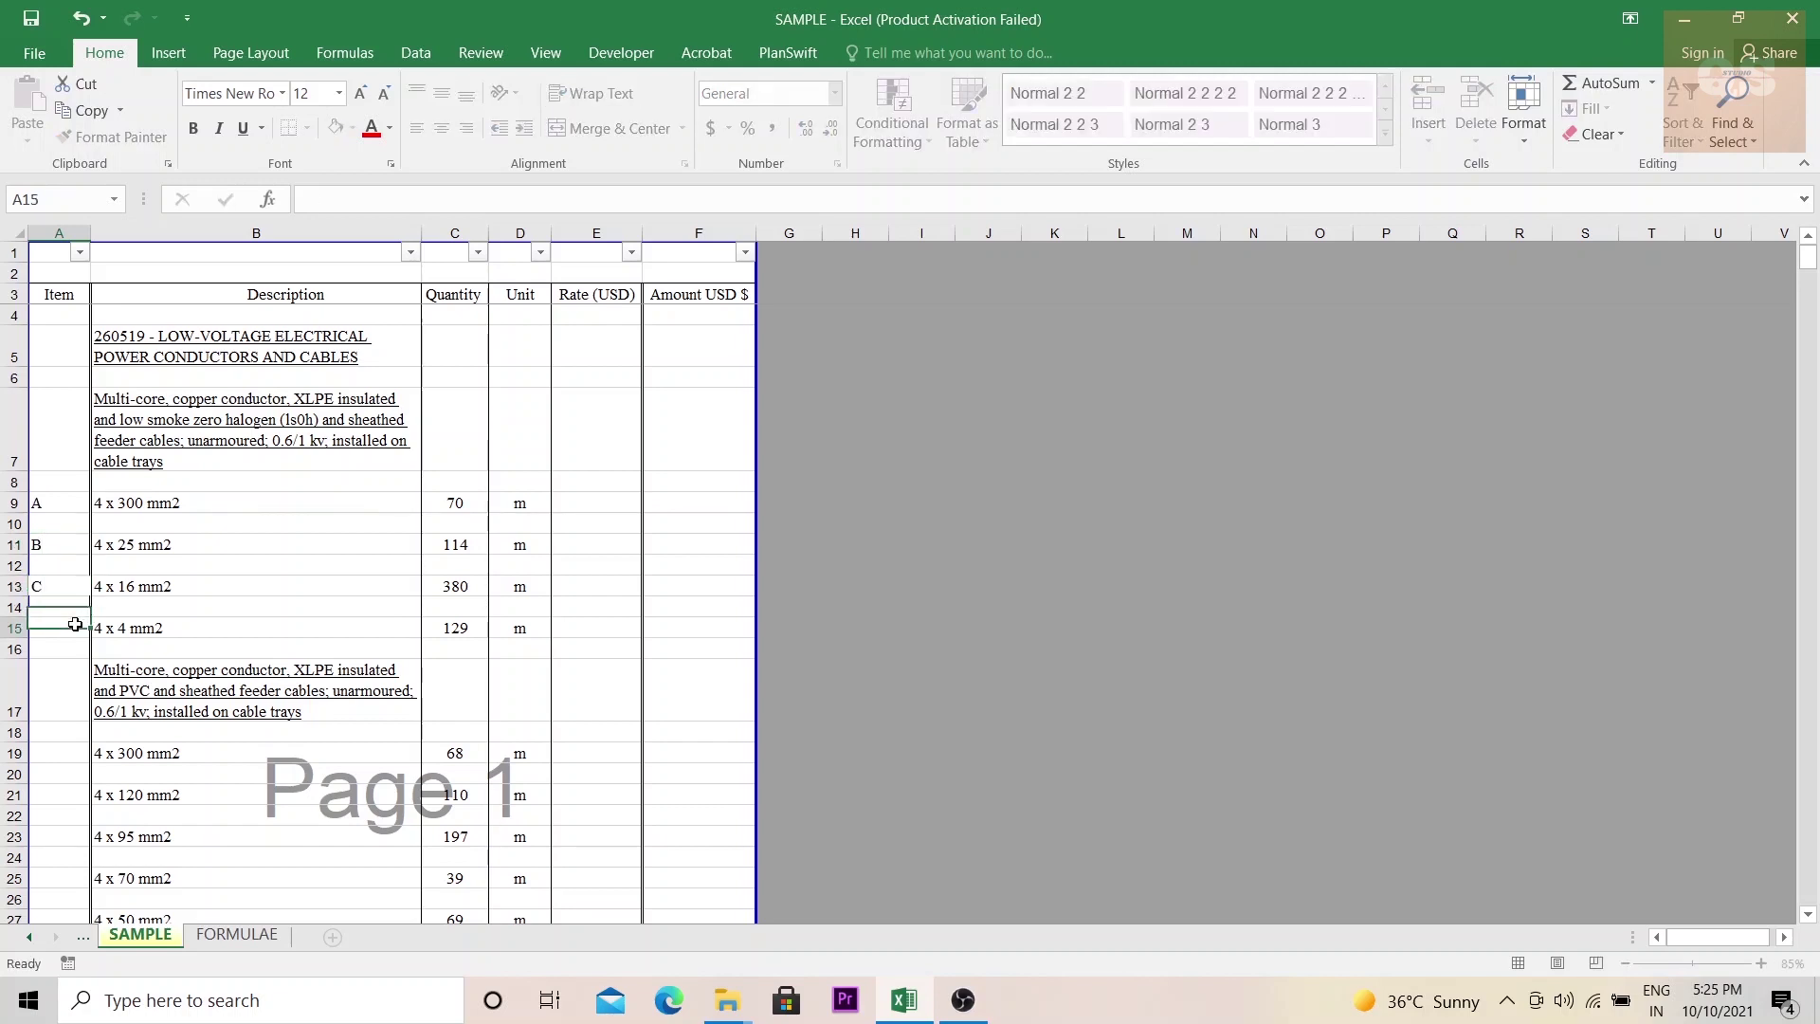
text(F)
click(59, 877)
text(H)
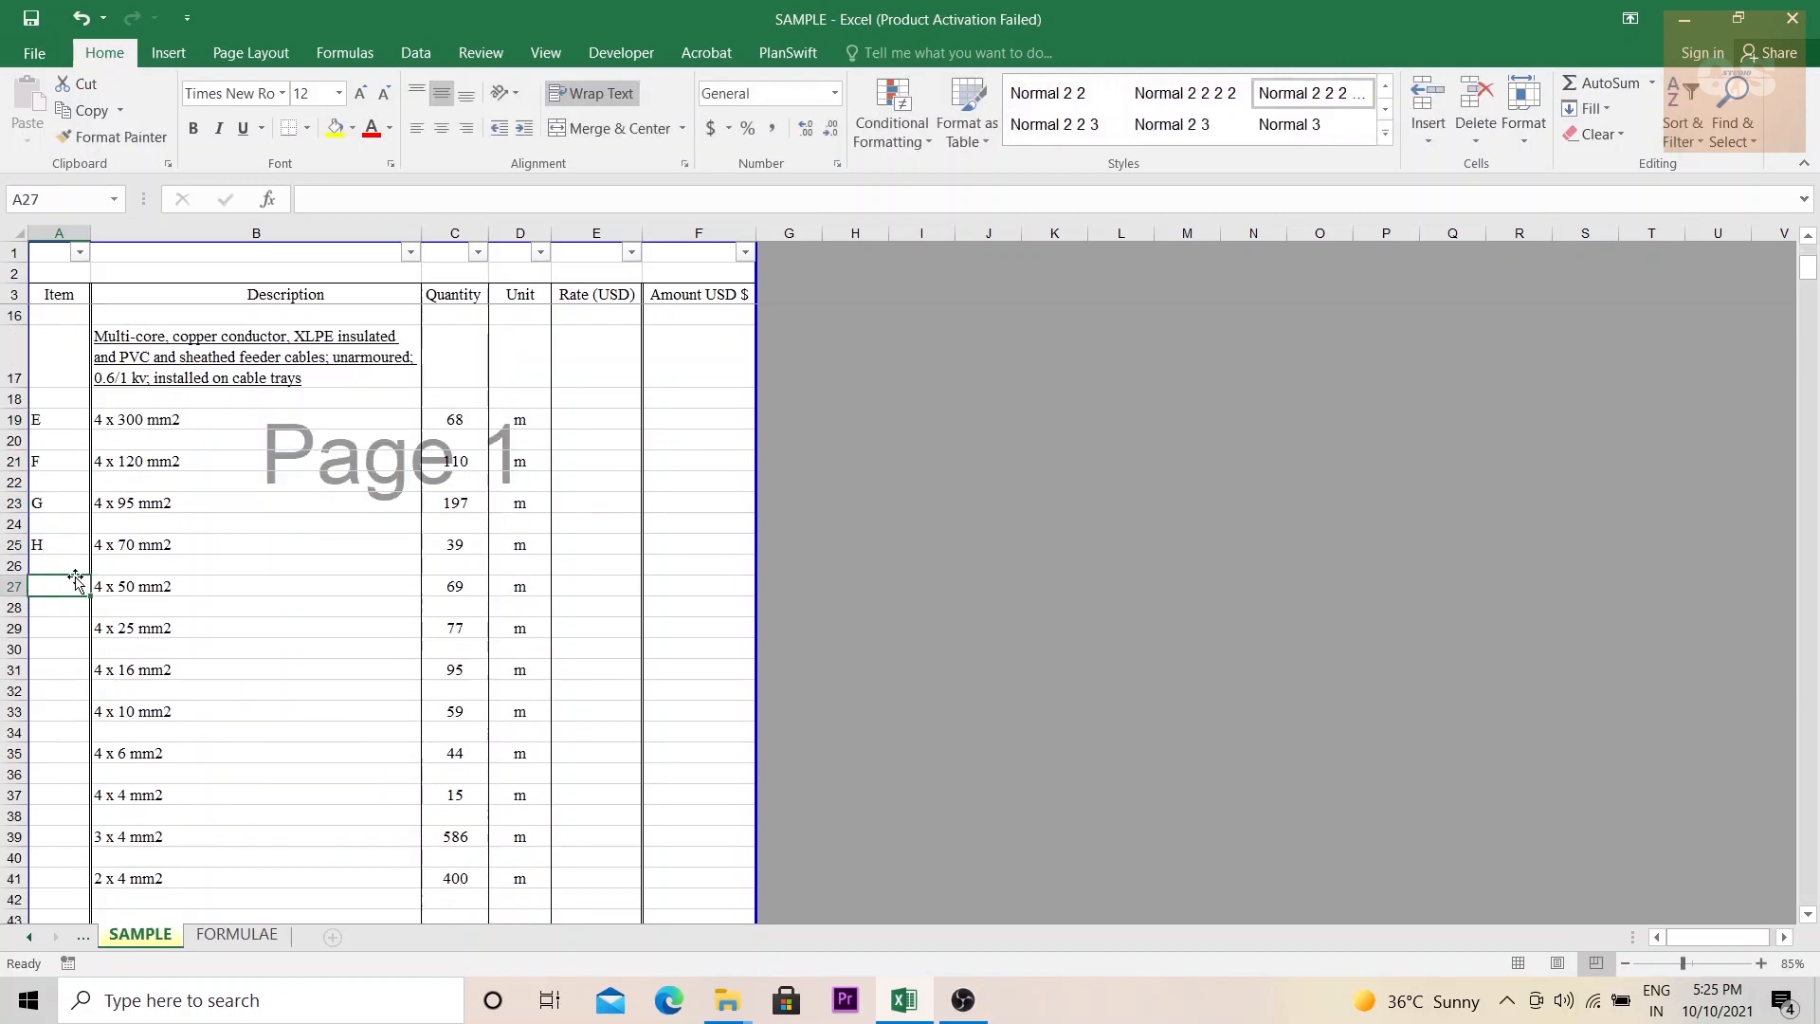
text(J)
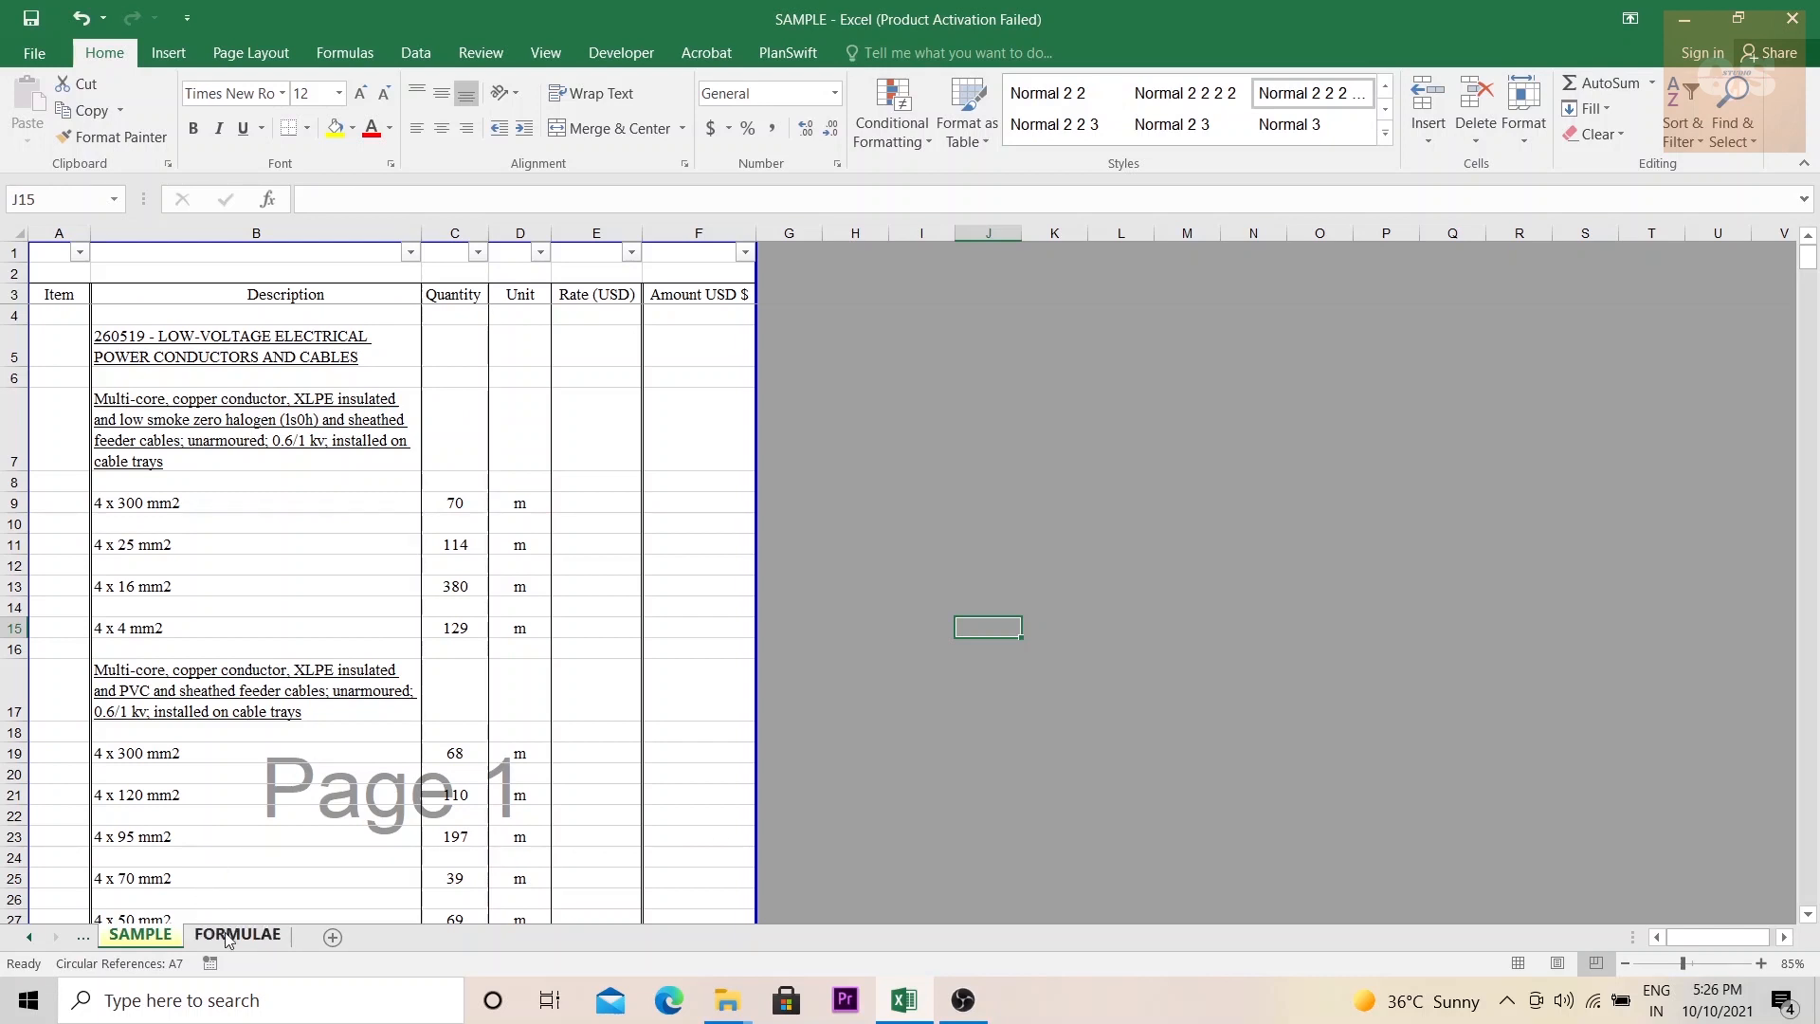
Compare the generic formula in FORMULAE B4 with the description in SAMPLE B9
click(237, 933)
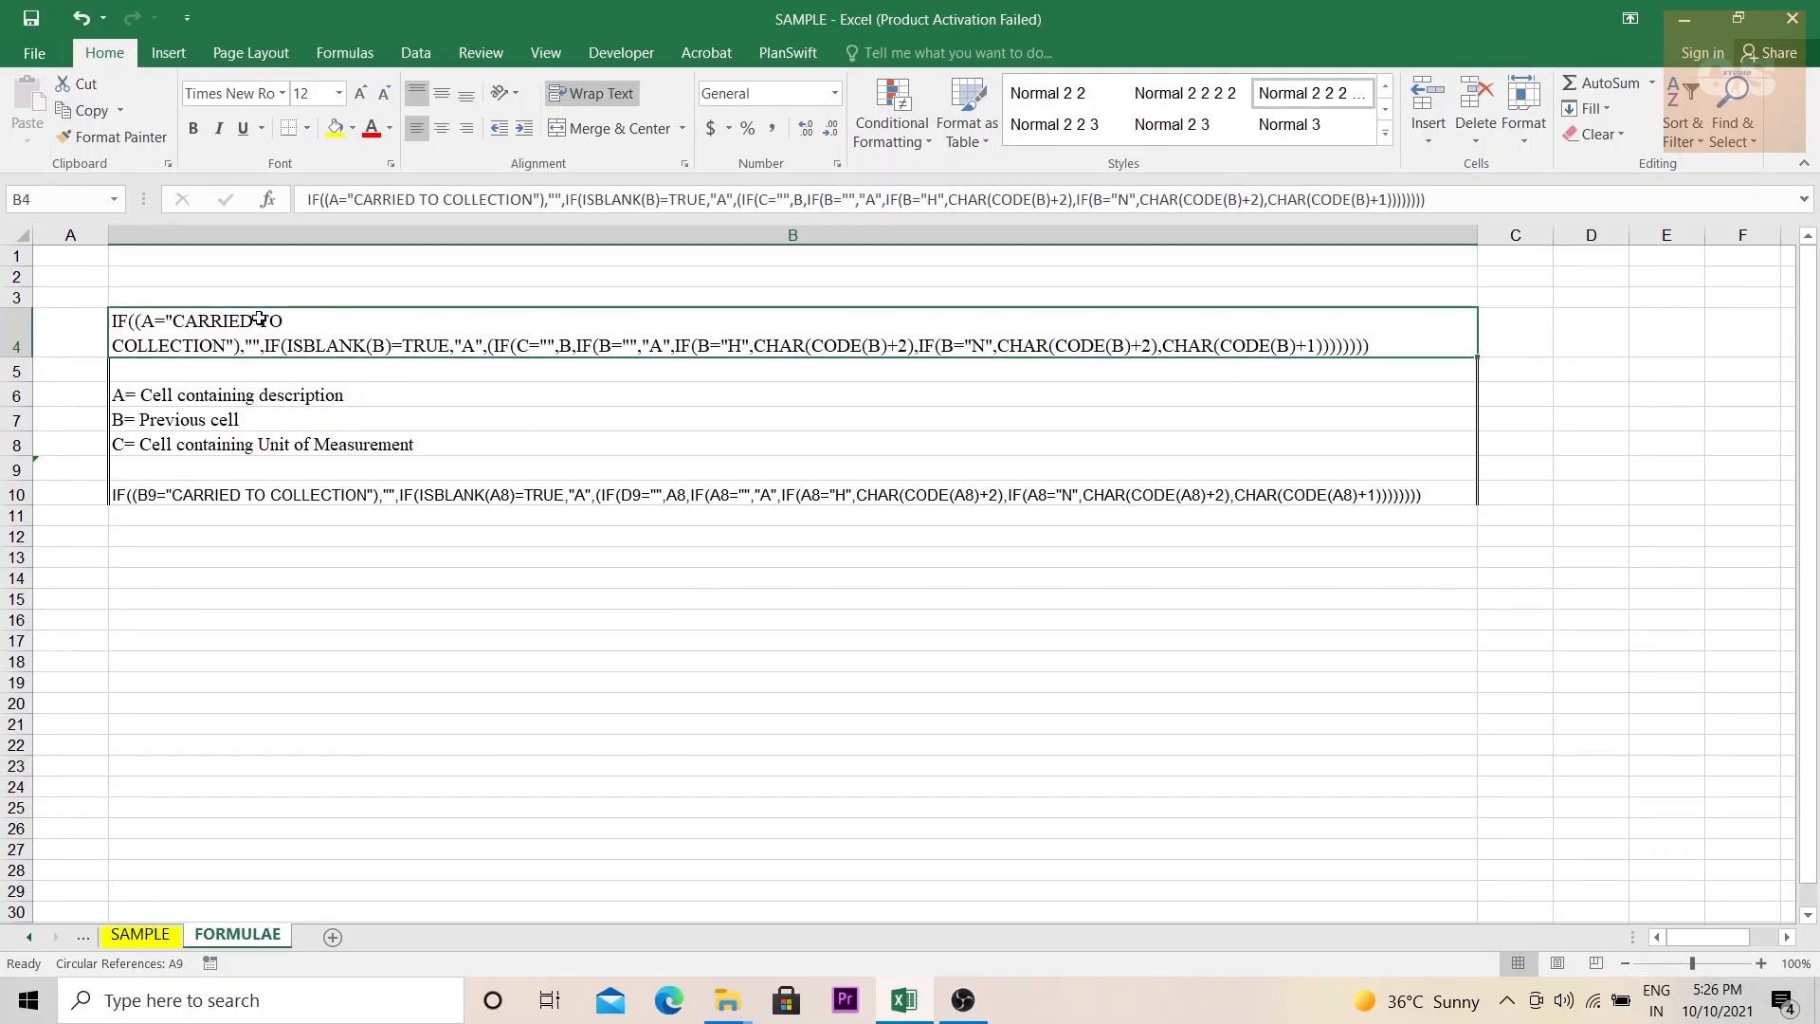
mouse_move(299, 357)
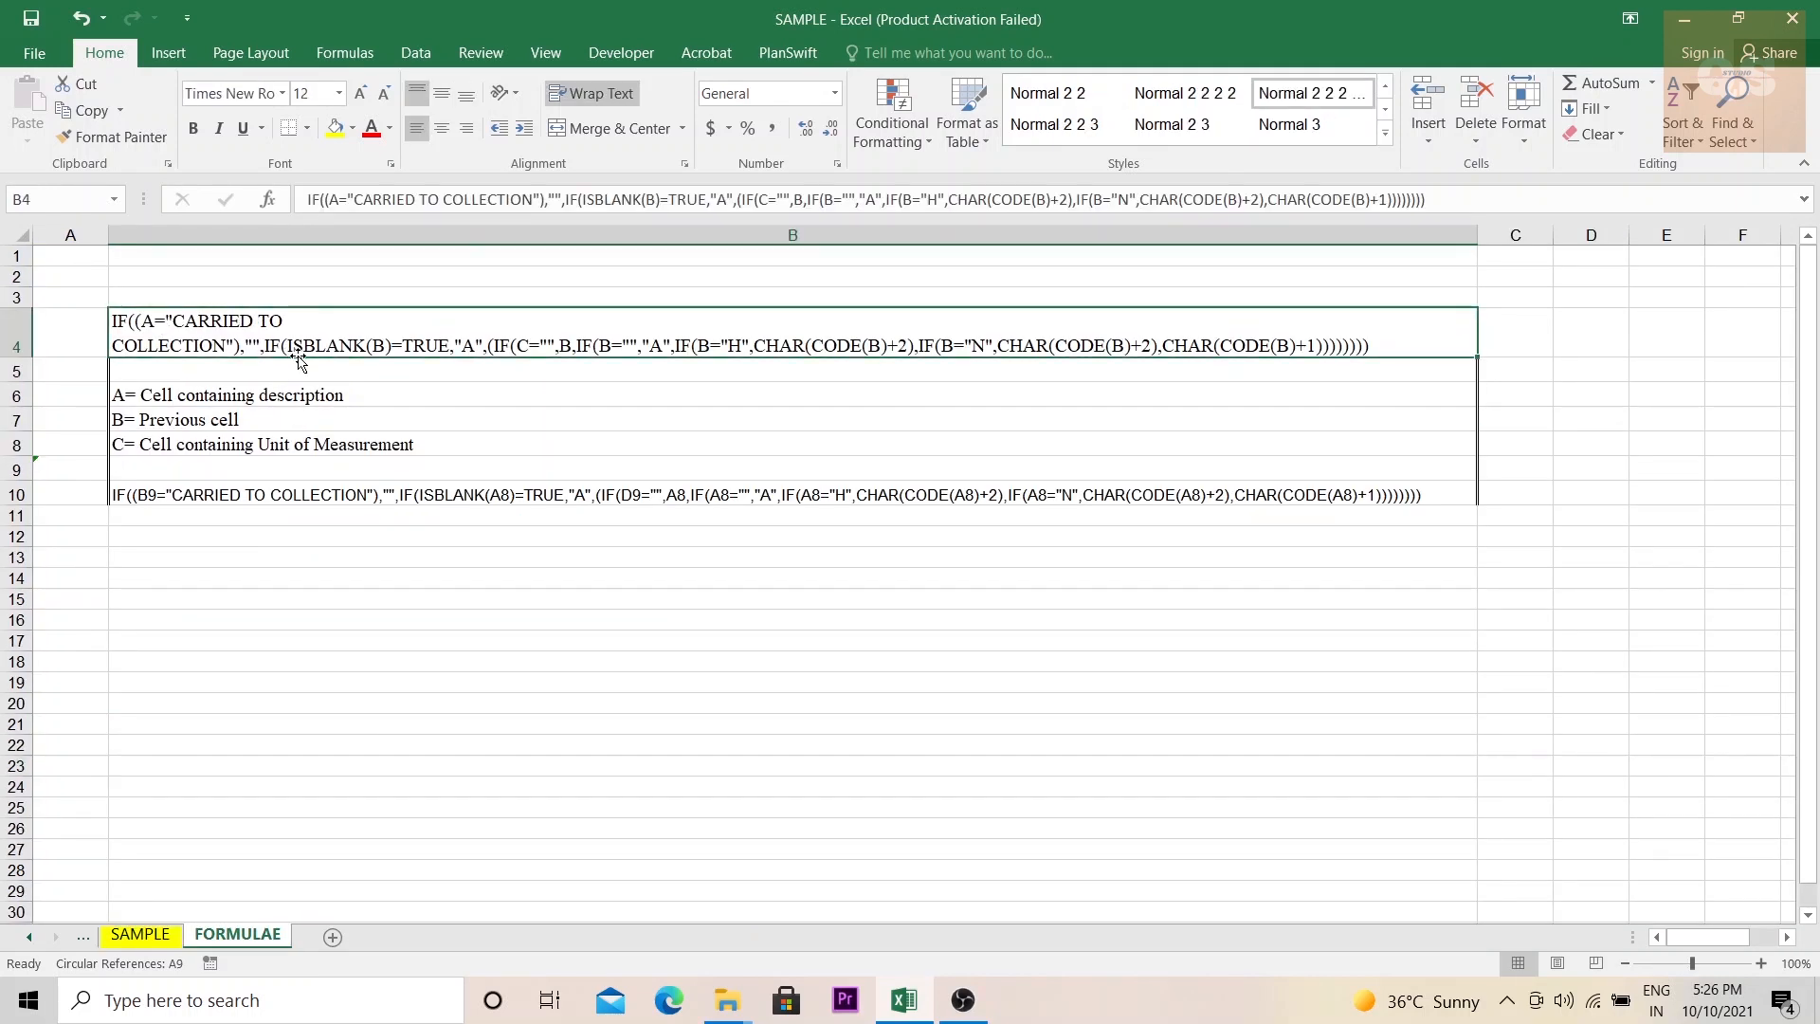
click(228, 394)
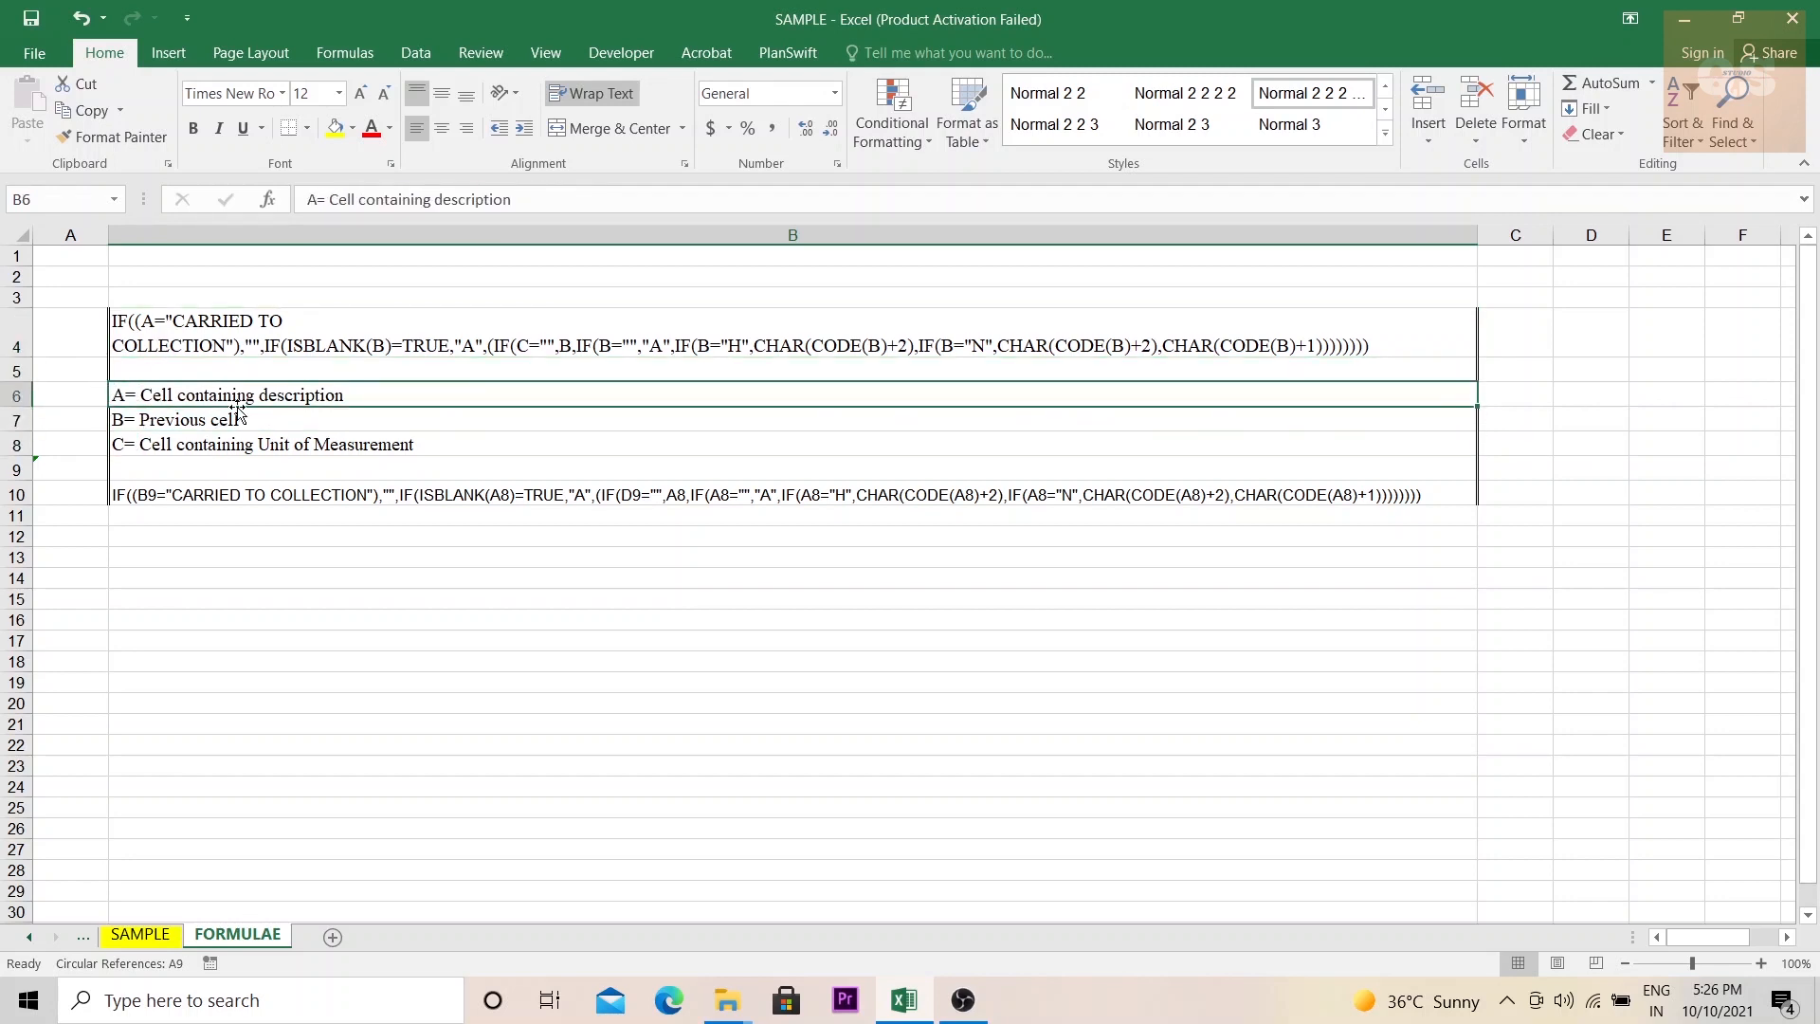
click(139, 933)
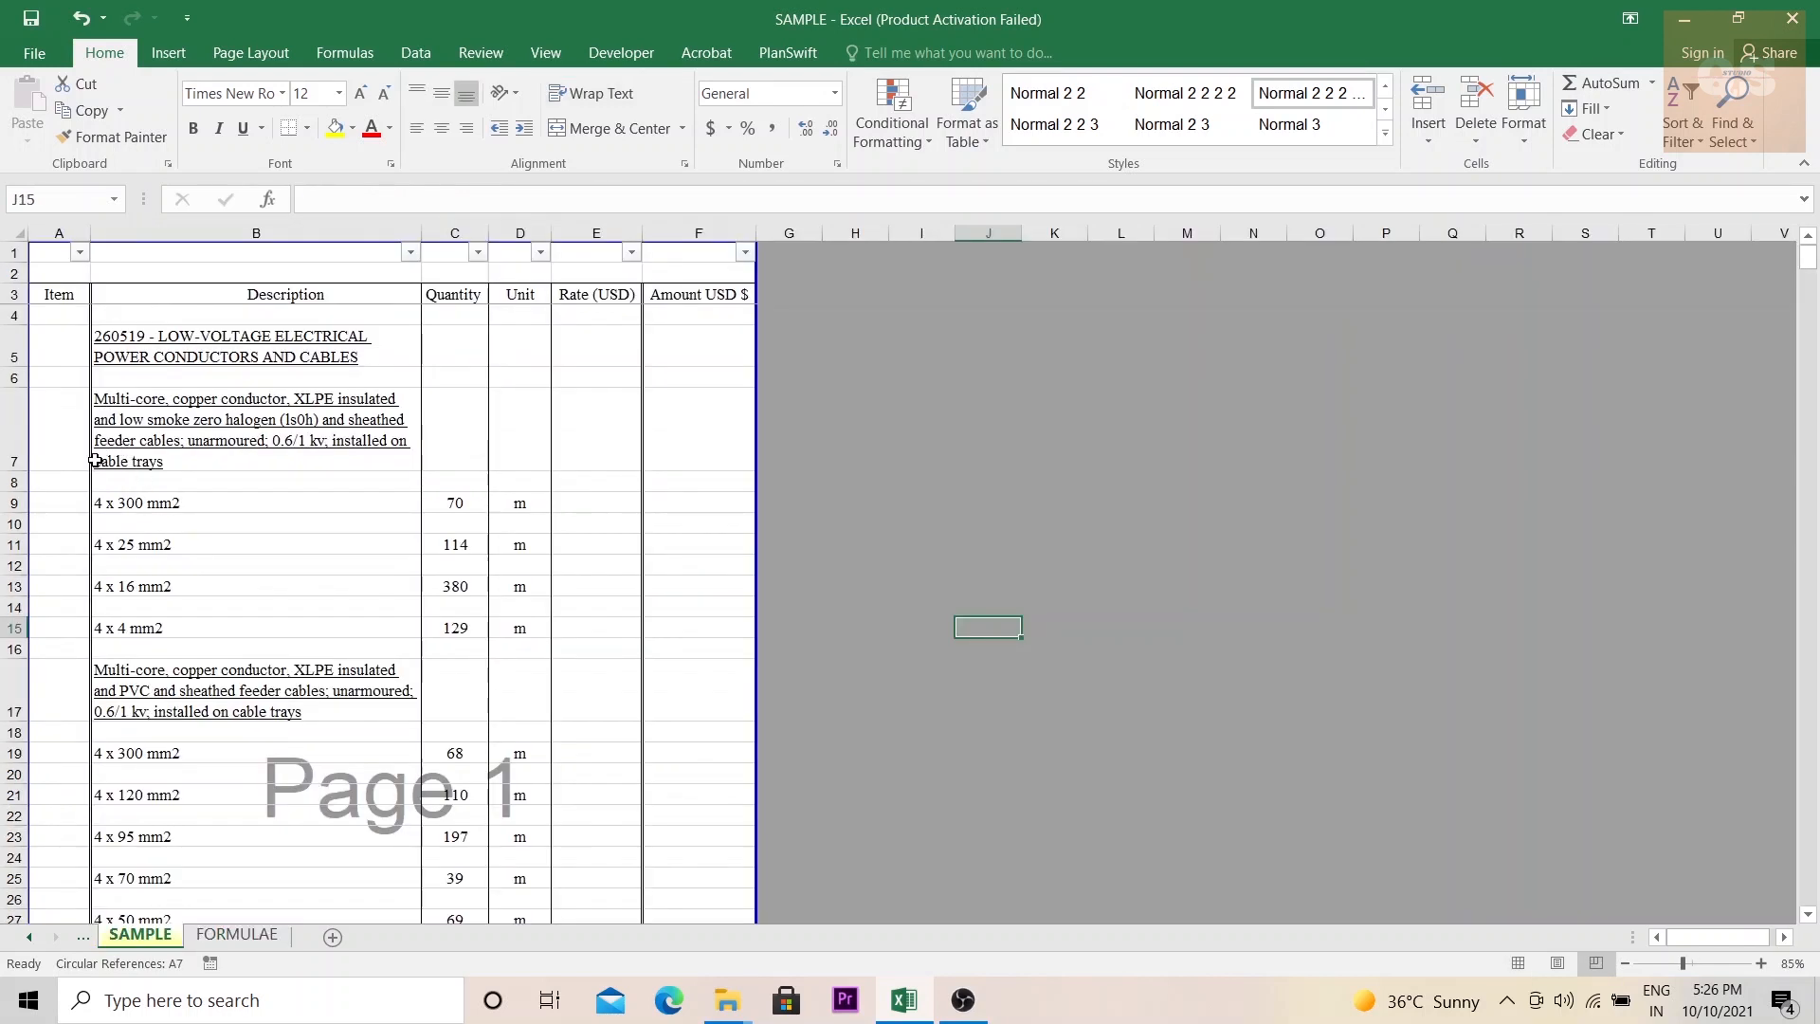
click(69, 502)
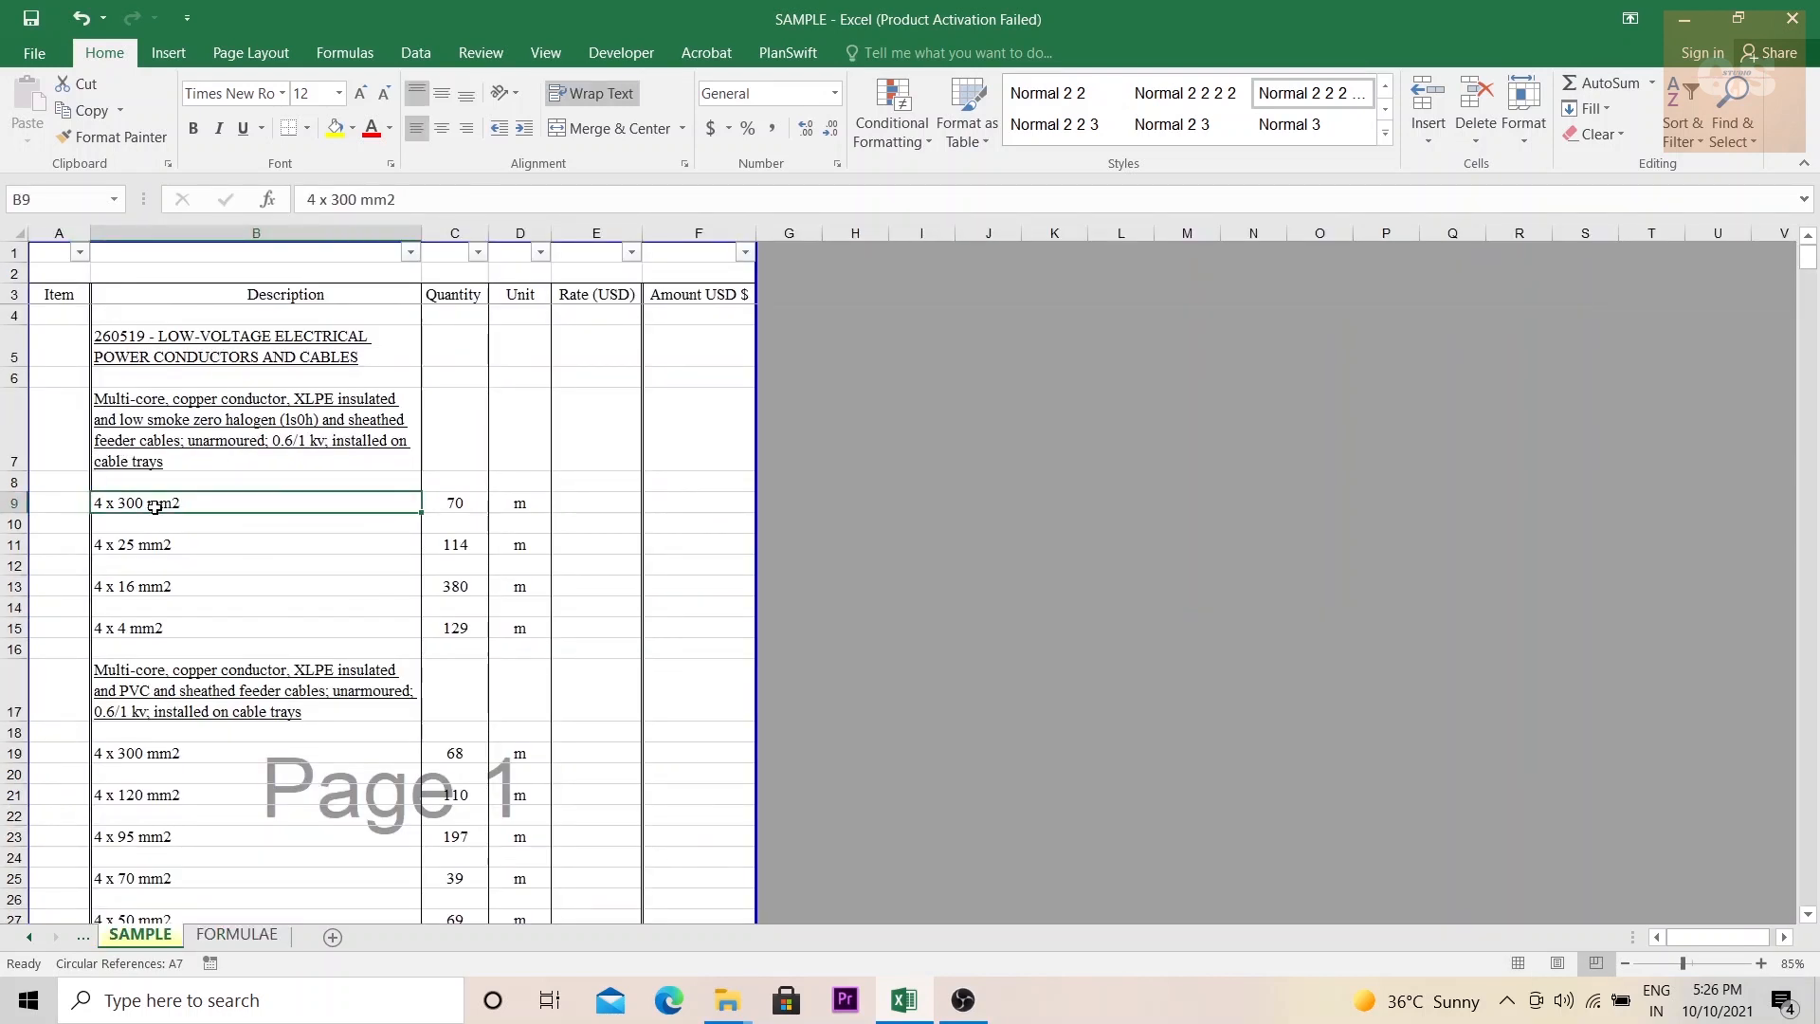
click(236, 935)
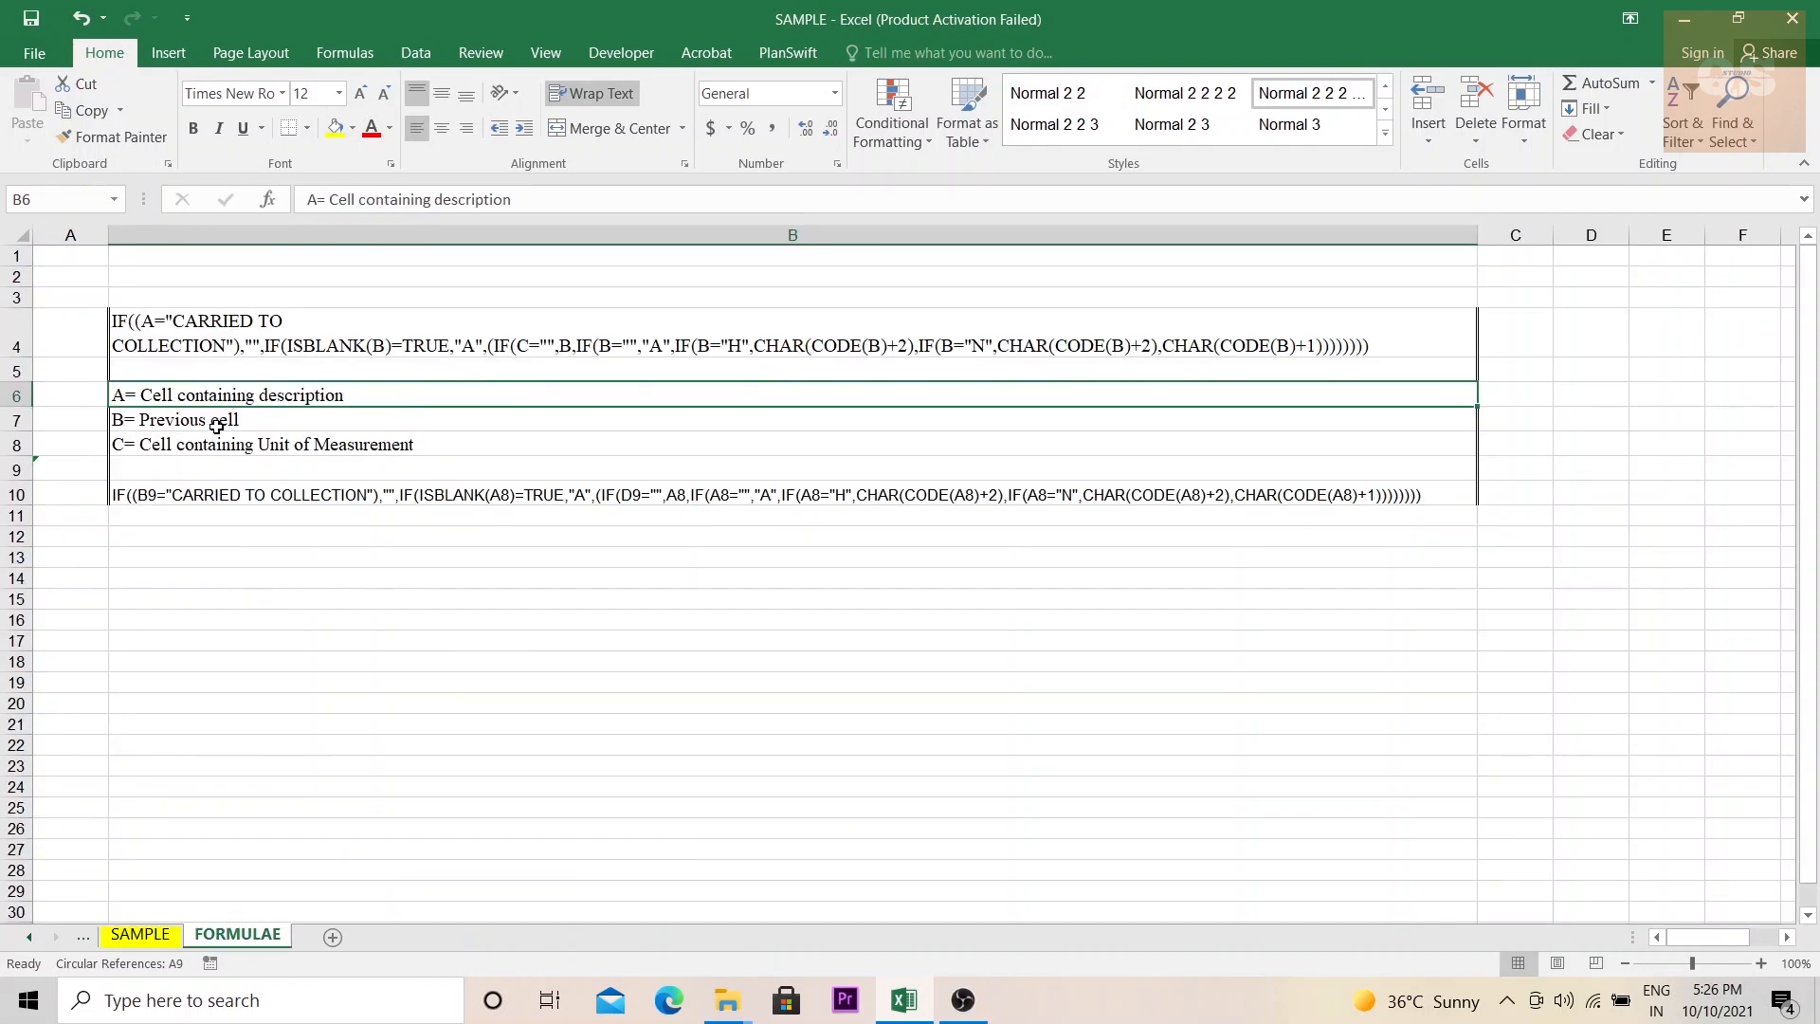
click(139, 935)
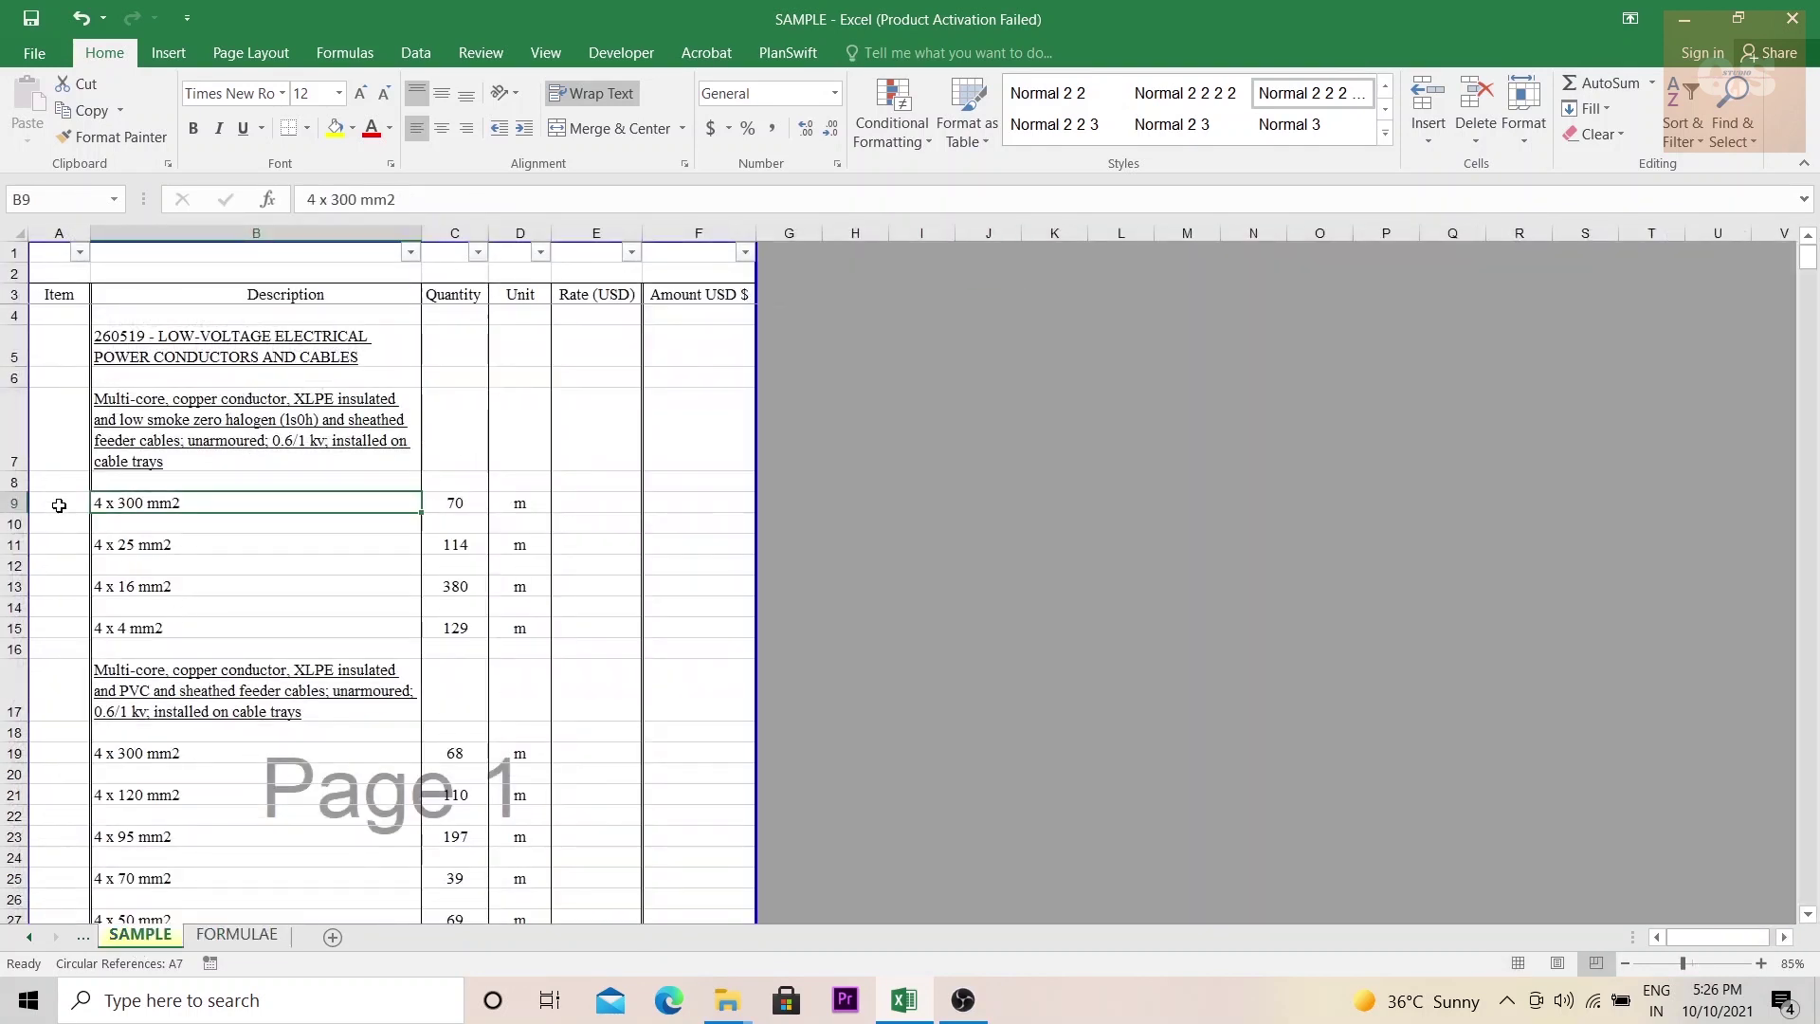
Check SAMPLE's Item cells A8, A9 and unit cell D9 against the FORMULAE sheet
click(57, 481)
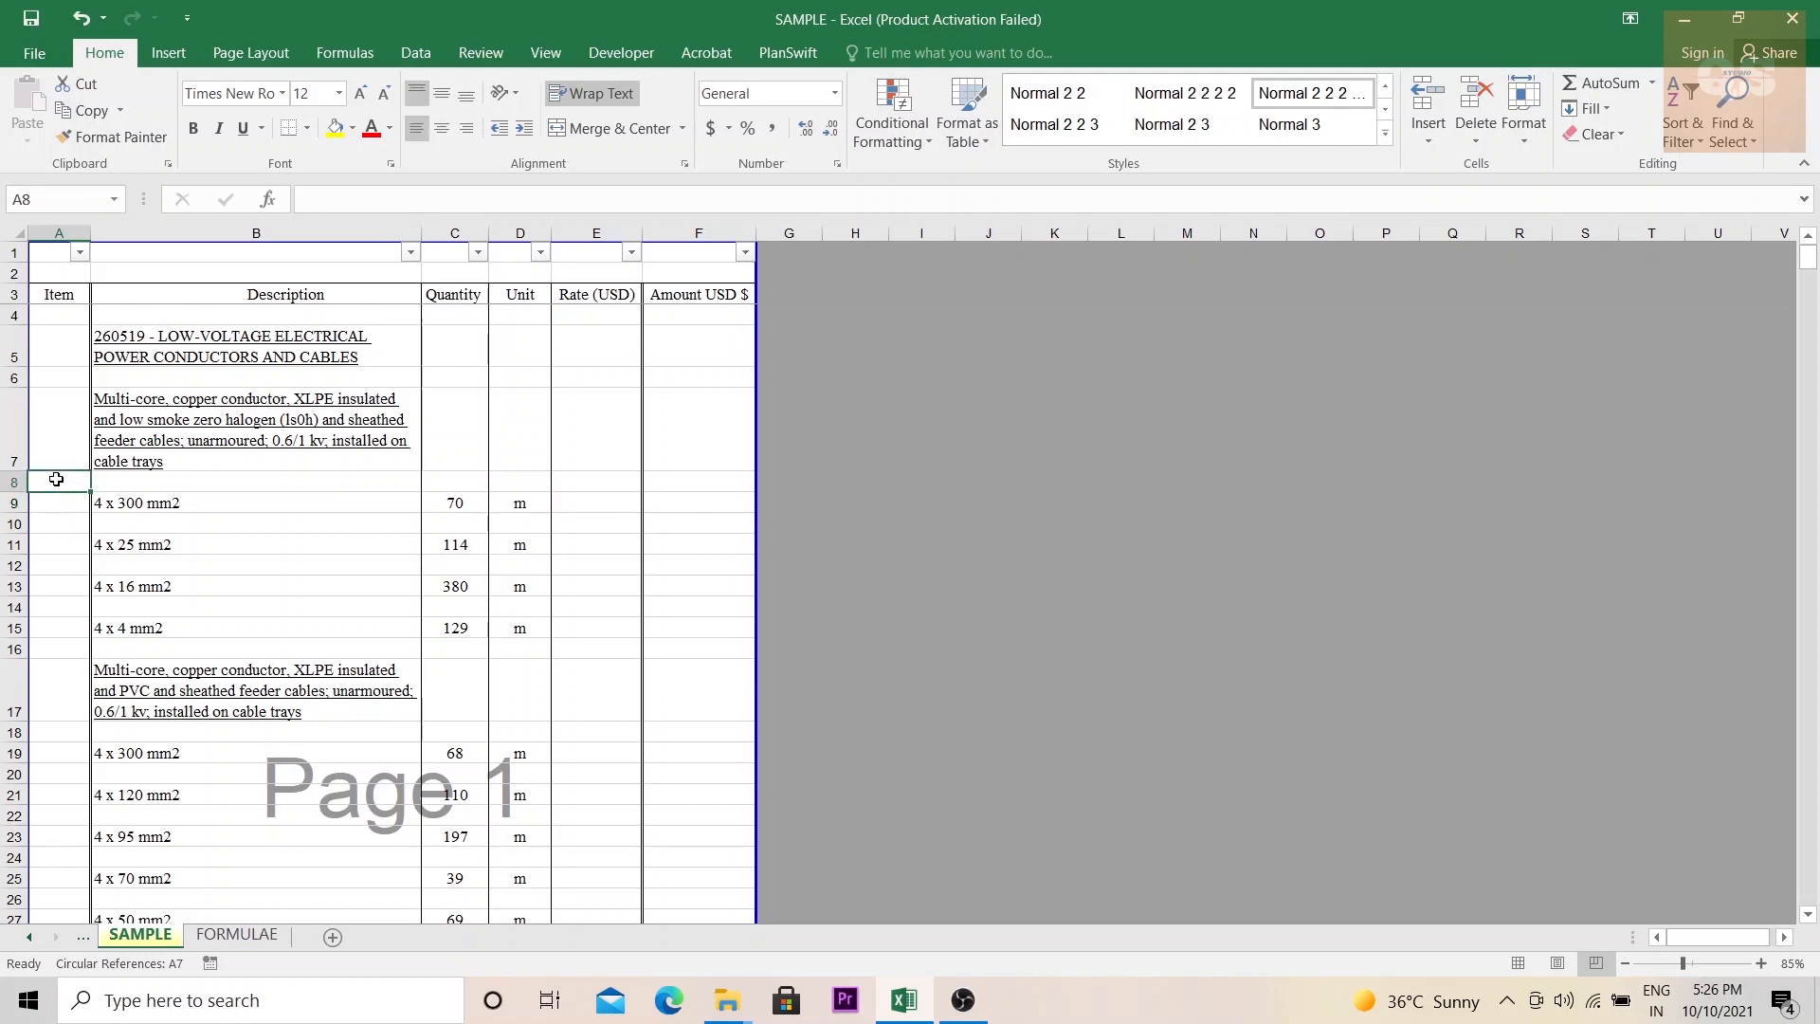
click(236, 935)
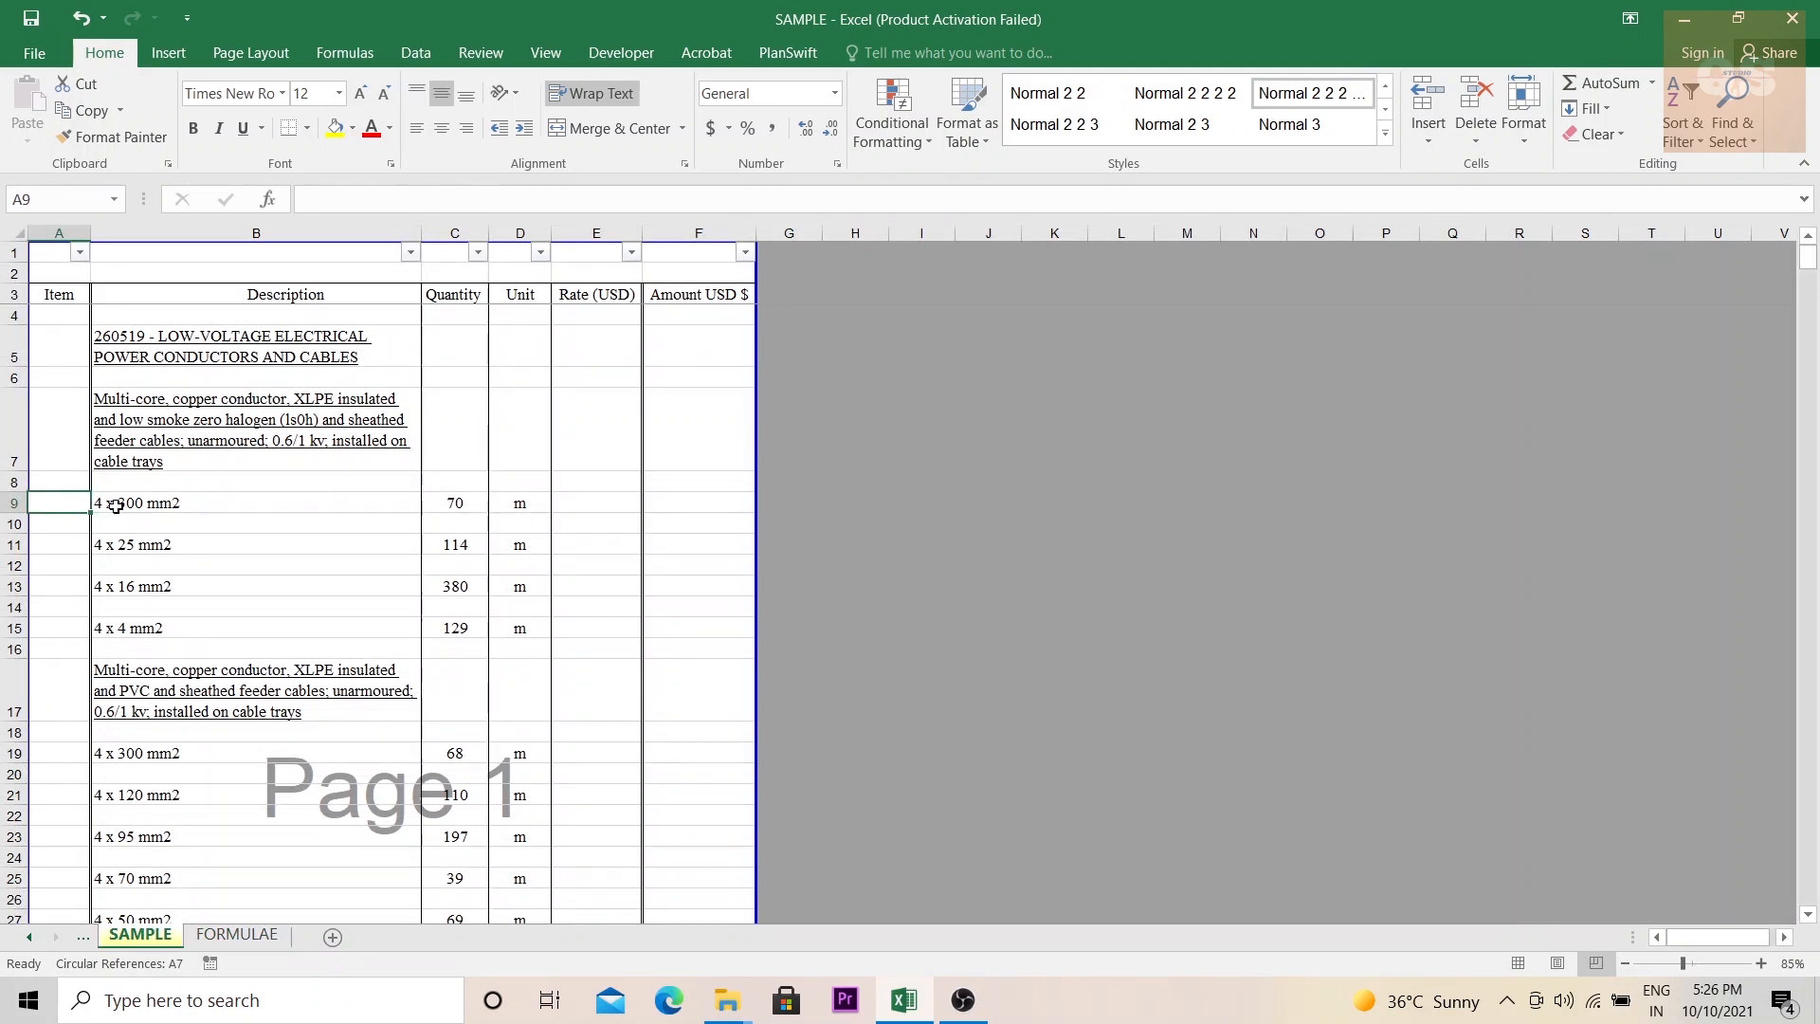
click(520, 502)
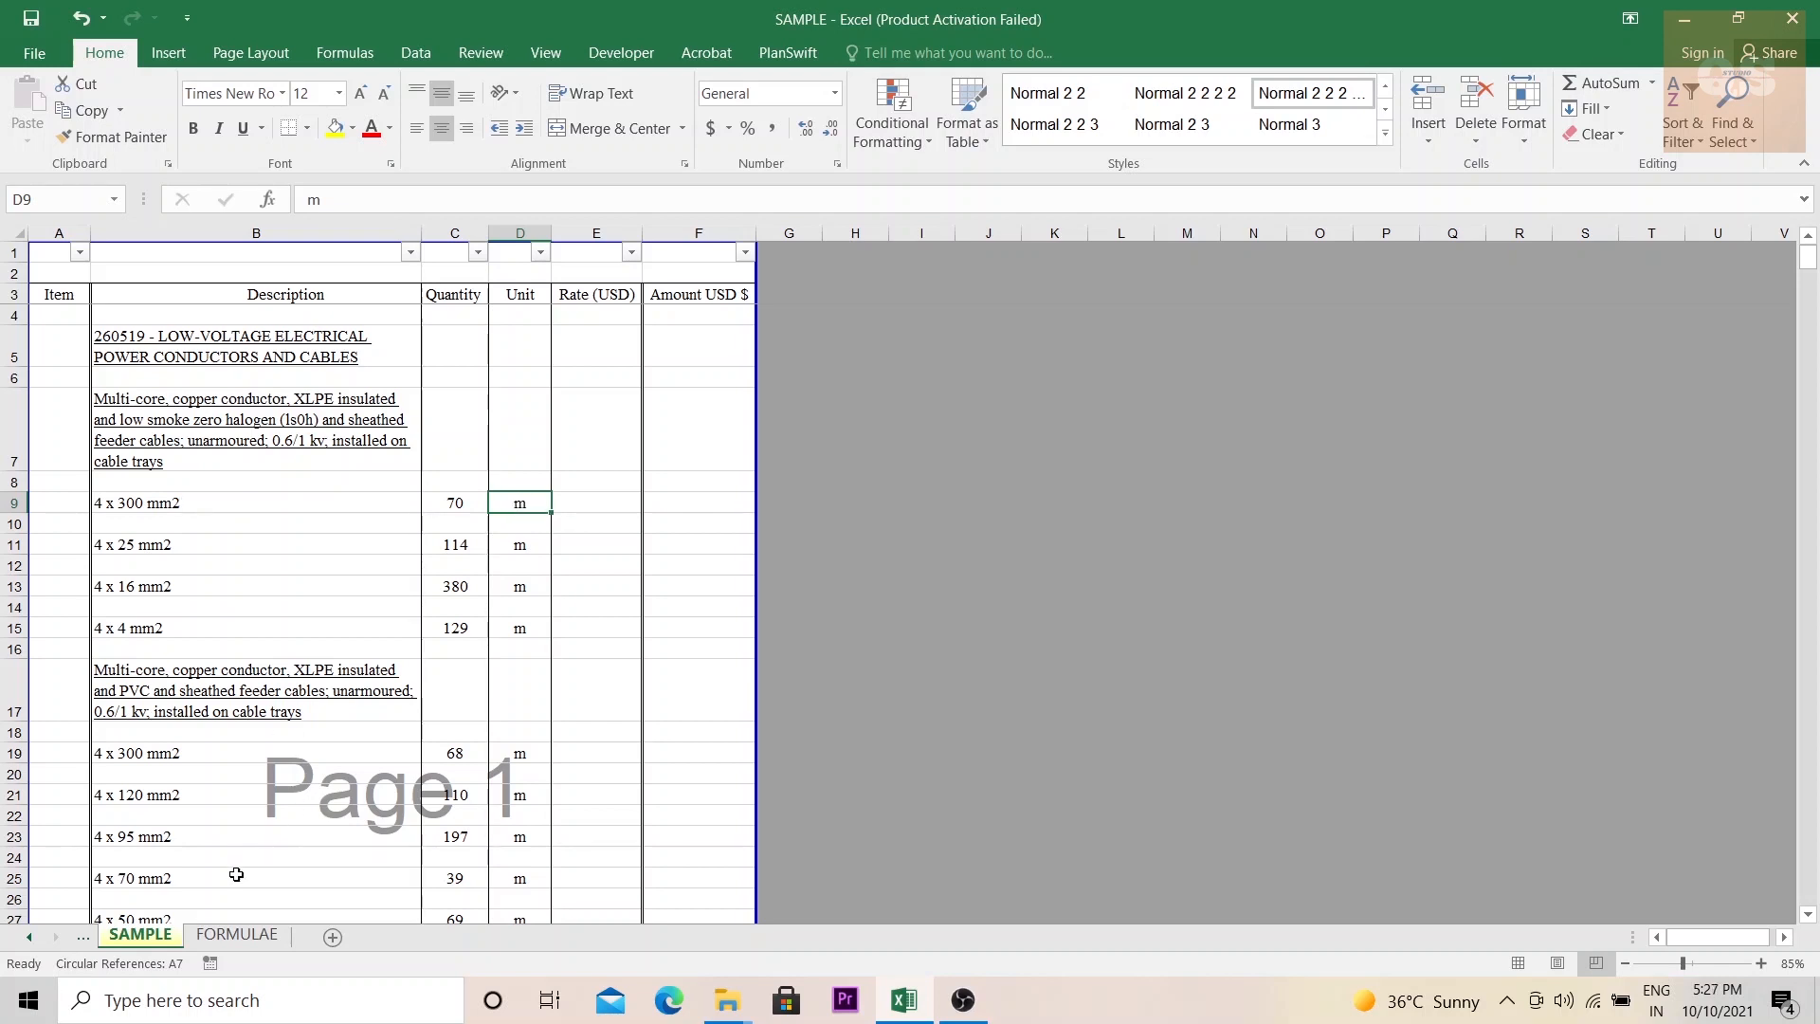
click(237, 934)
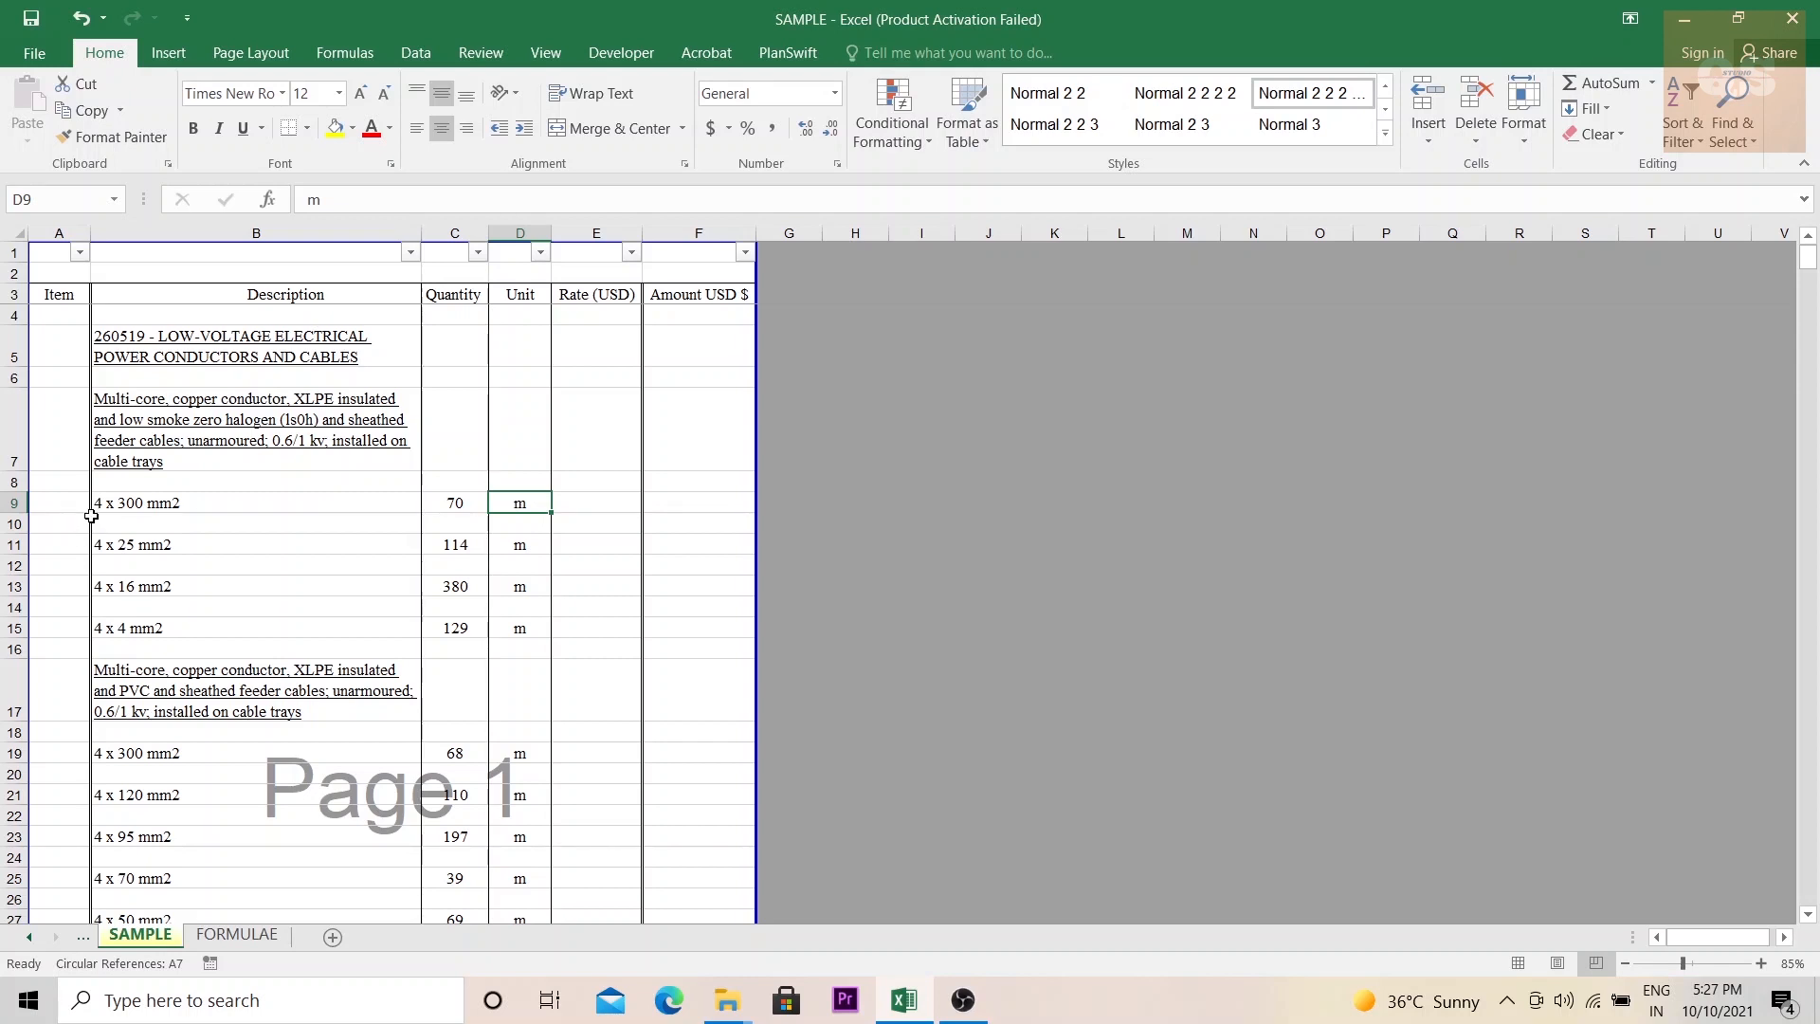
mouse_move(227, 908)
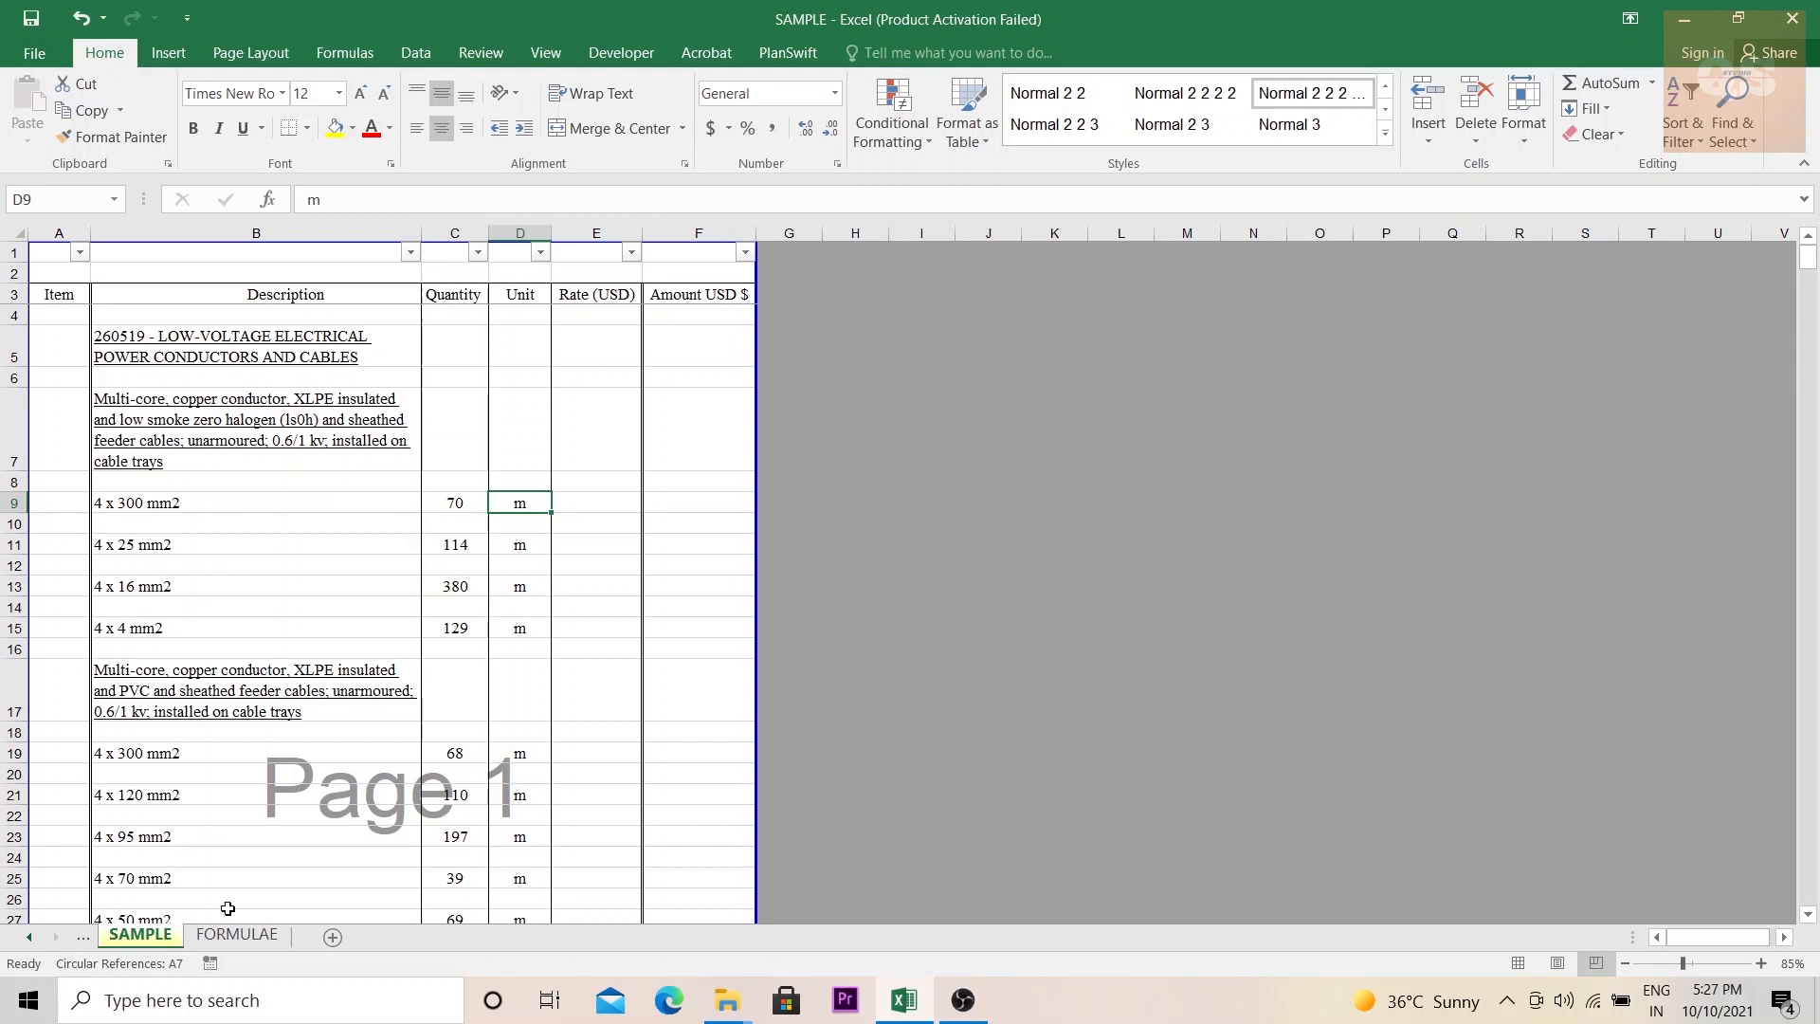
click(236, 935)
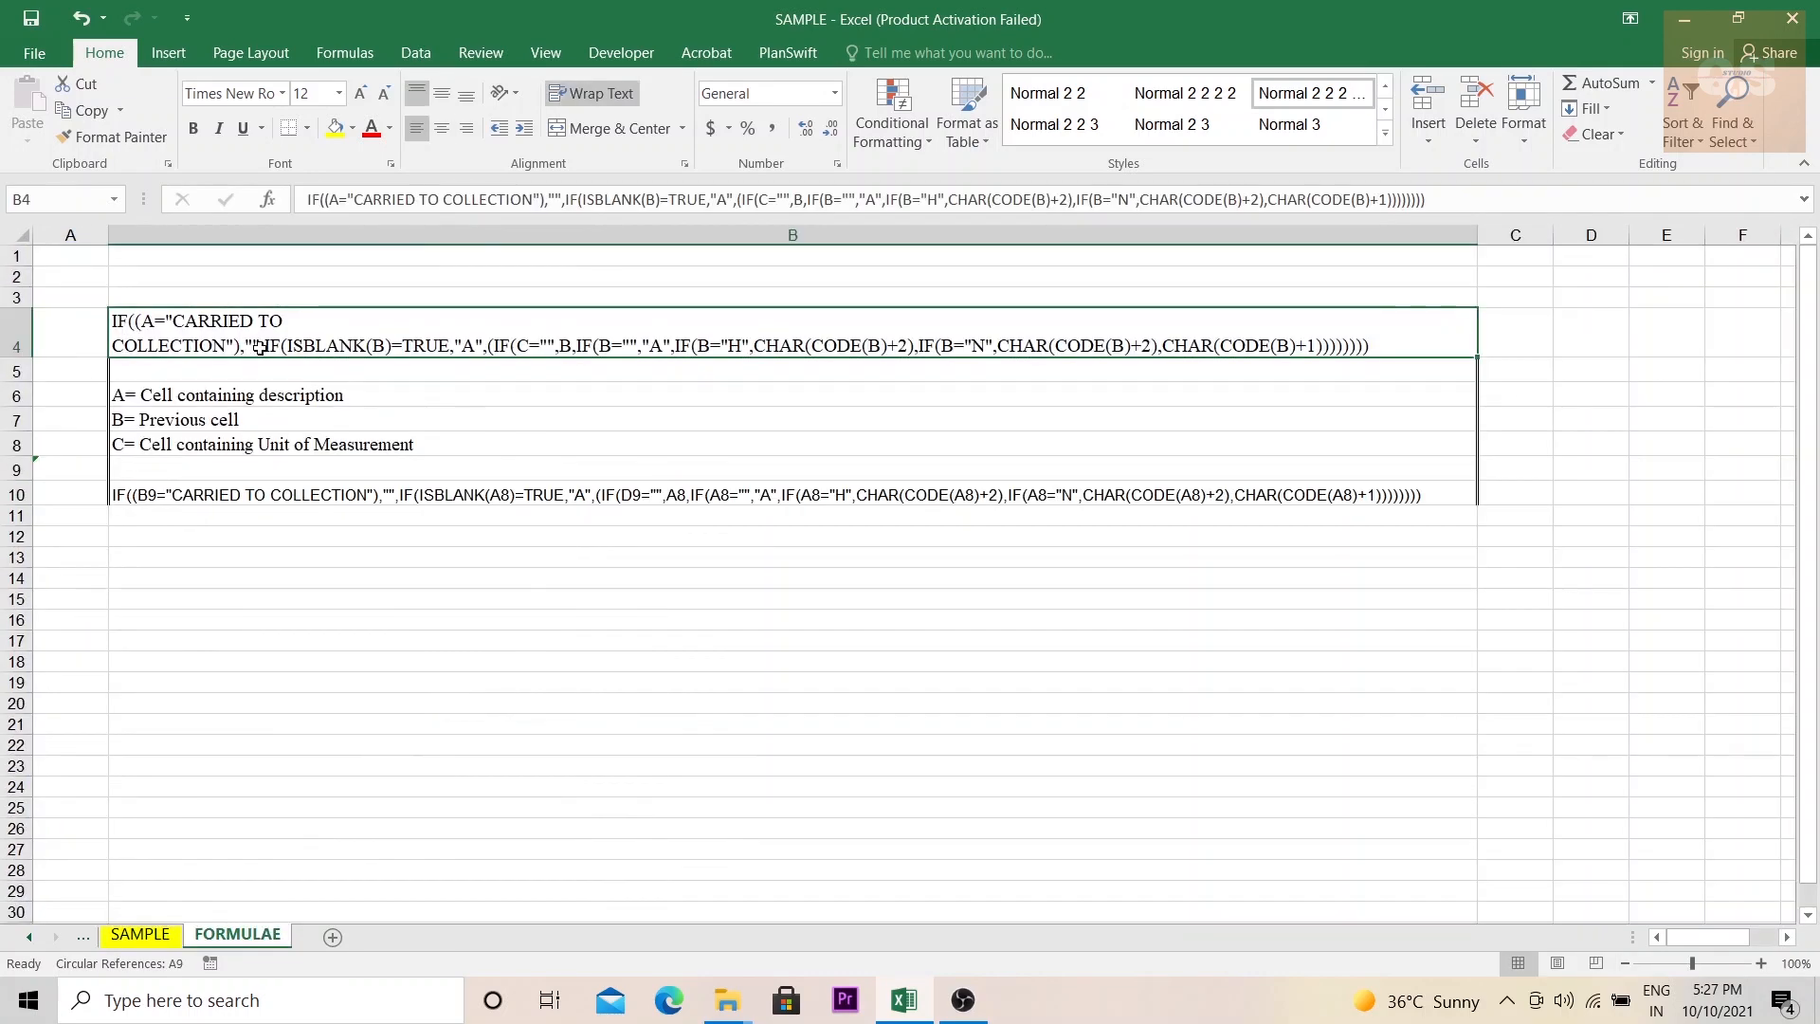
click(140, 934)
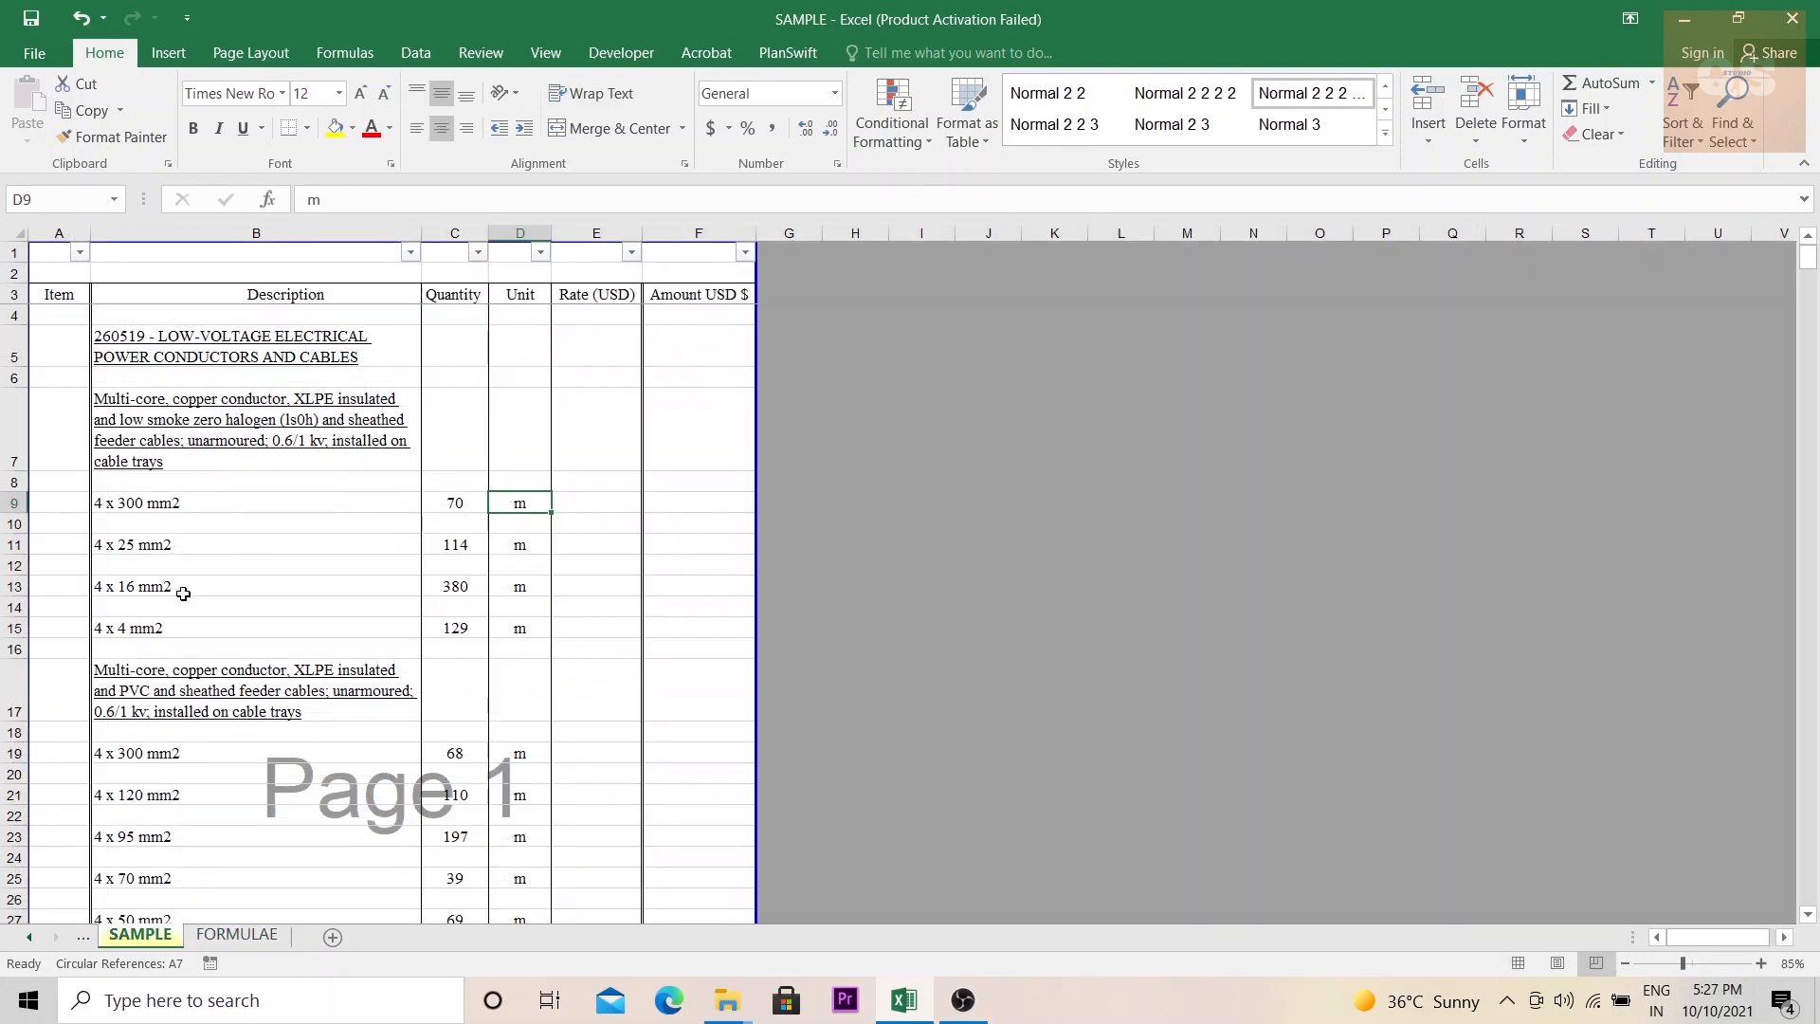
Review the worked formula in FORMULAE B10 against the description in SAMPLE B9
click(236, 935)
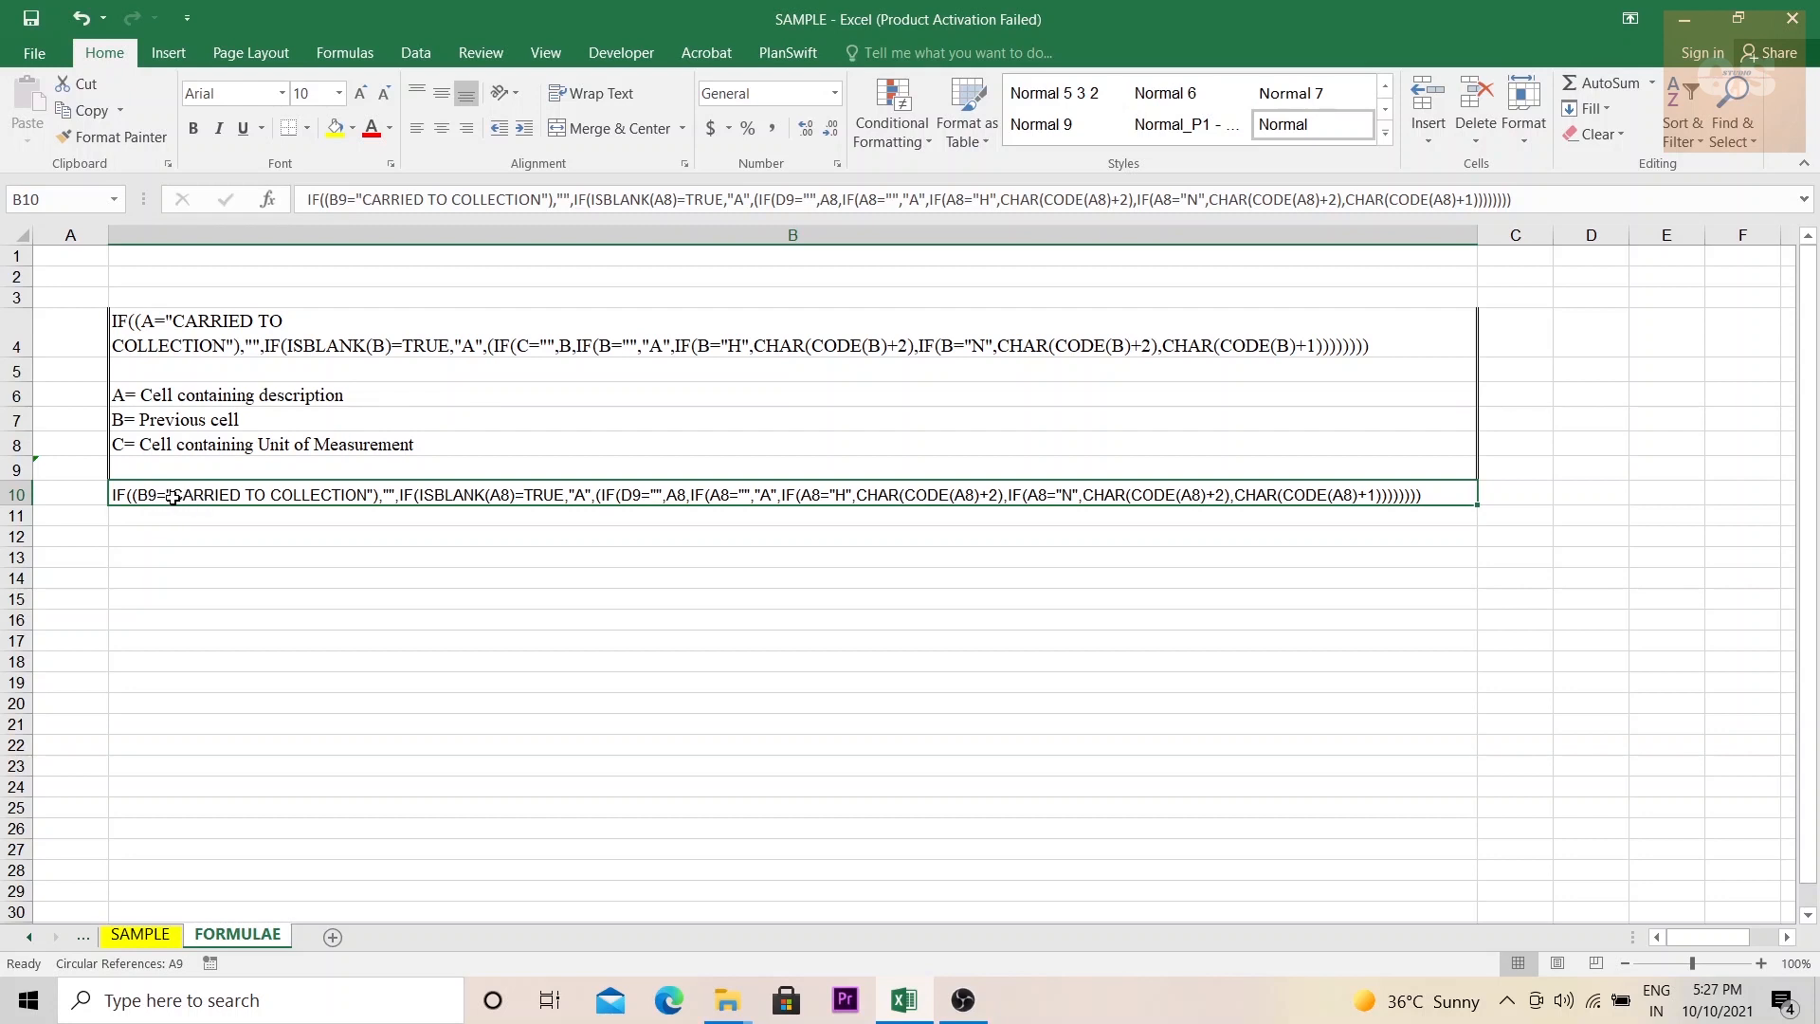
click(139, 935)
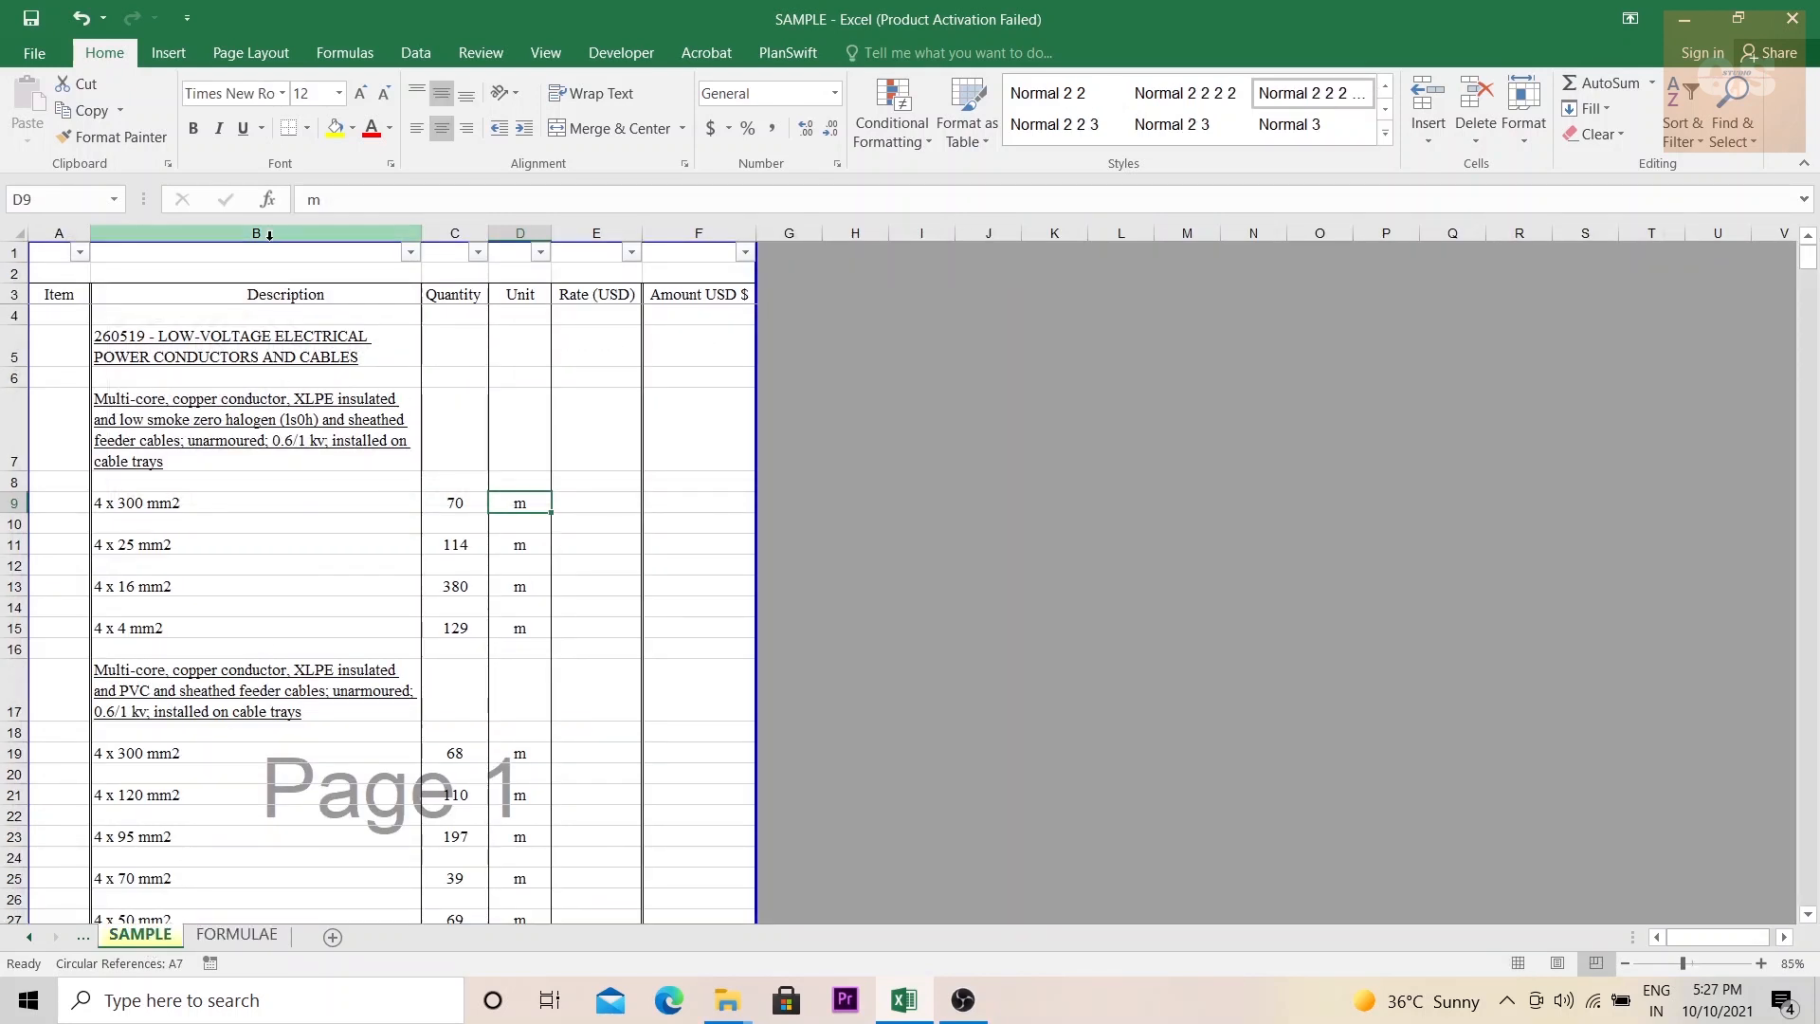
click(217, 504)
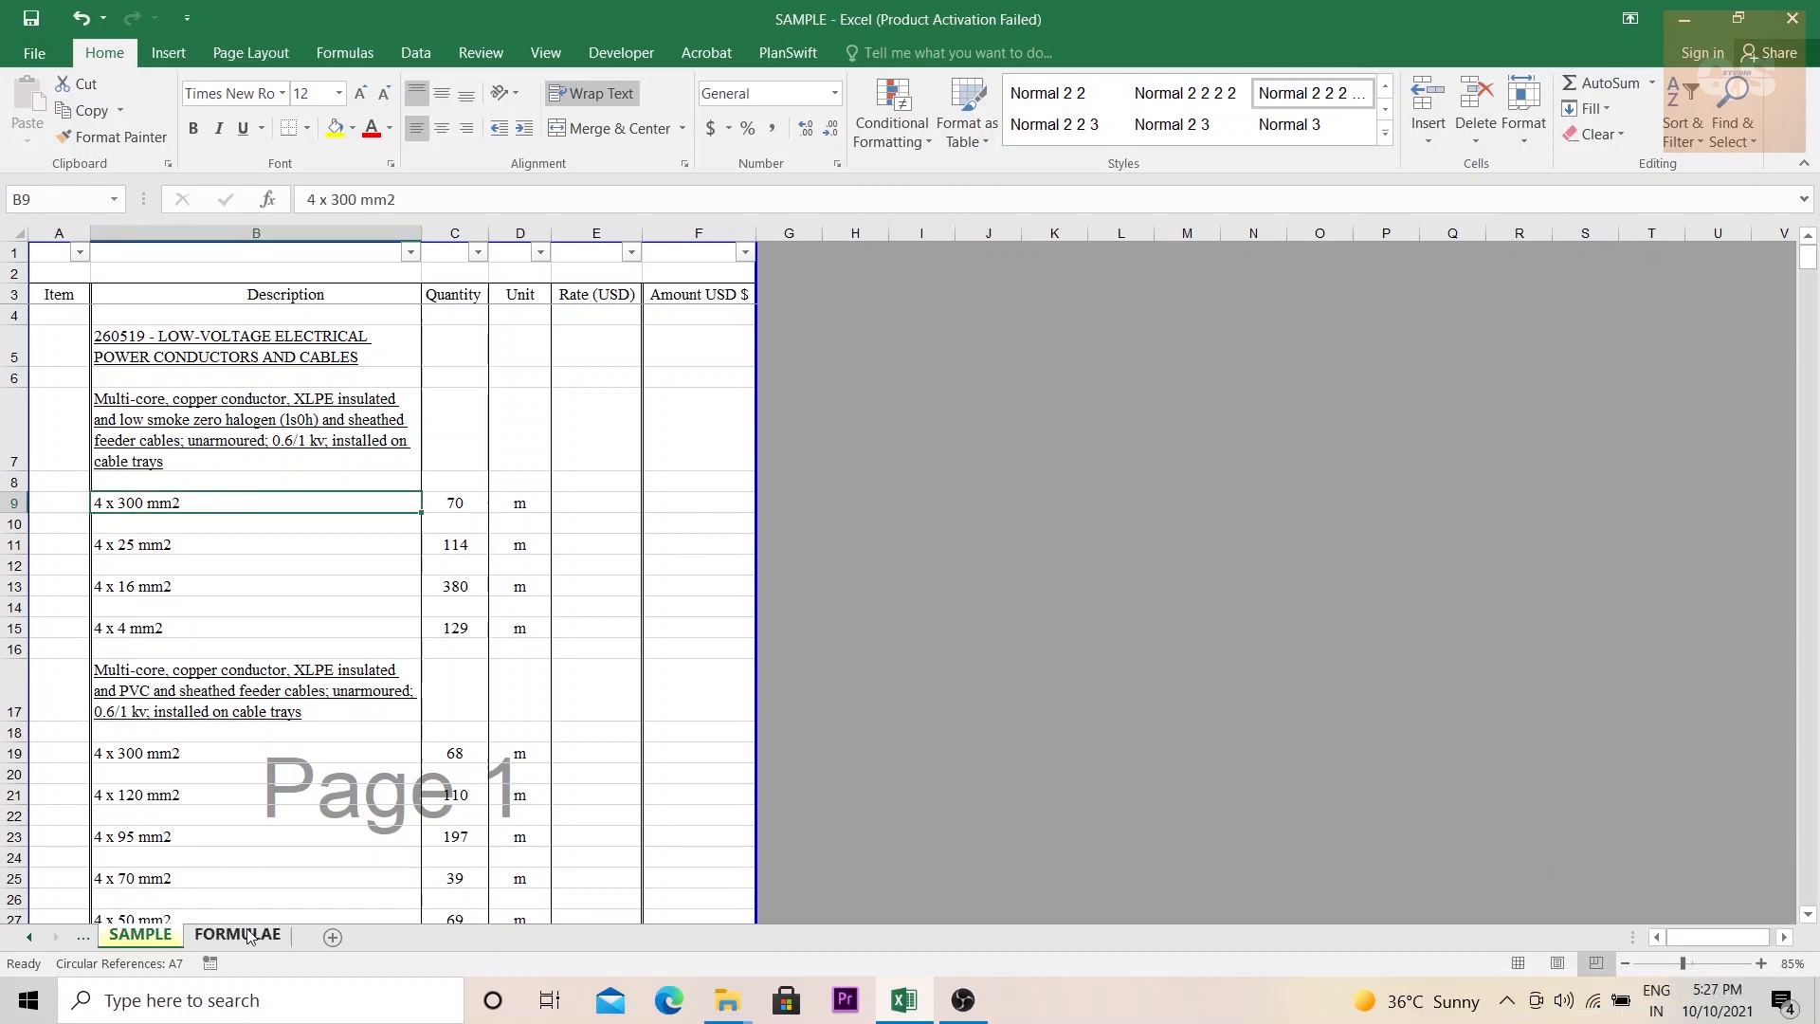
click(236, 935)
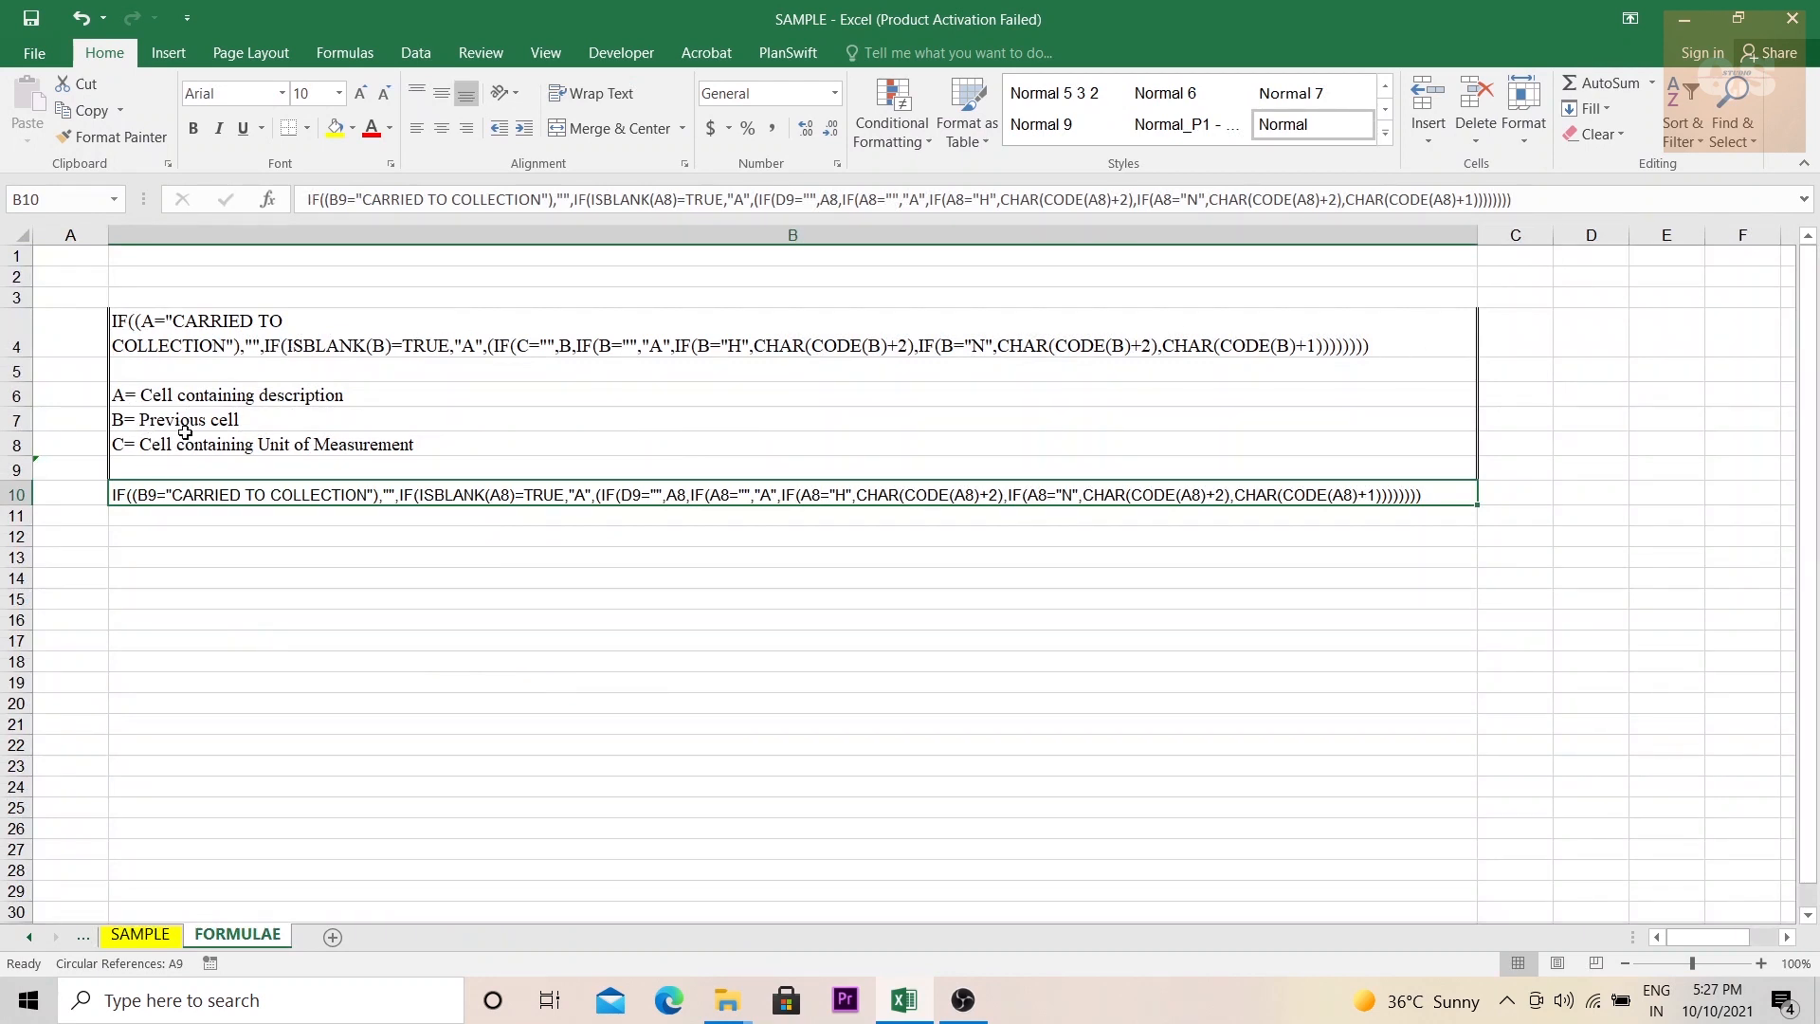
mouse_move(358, 353)
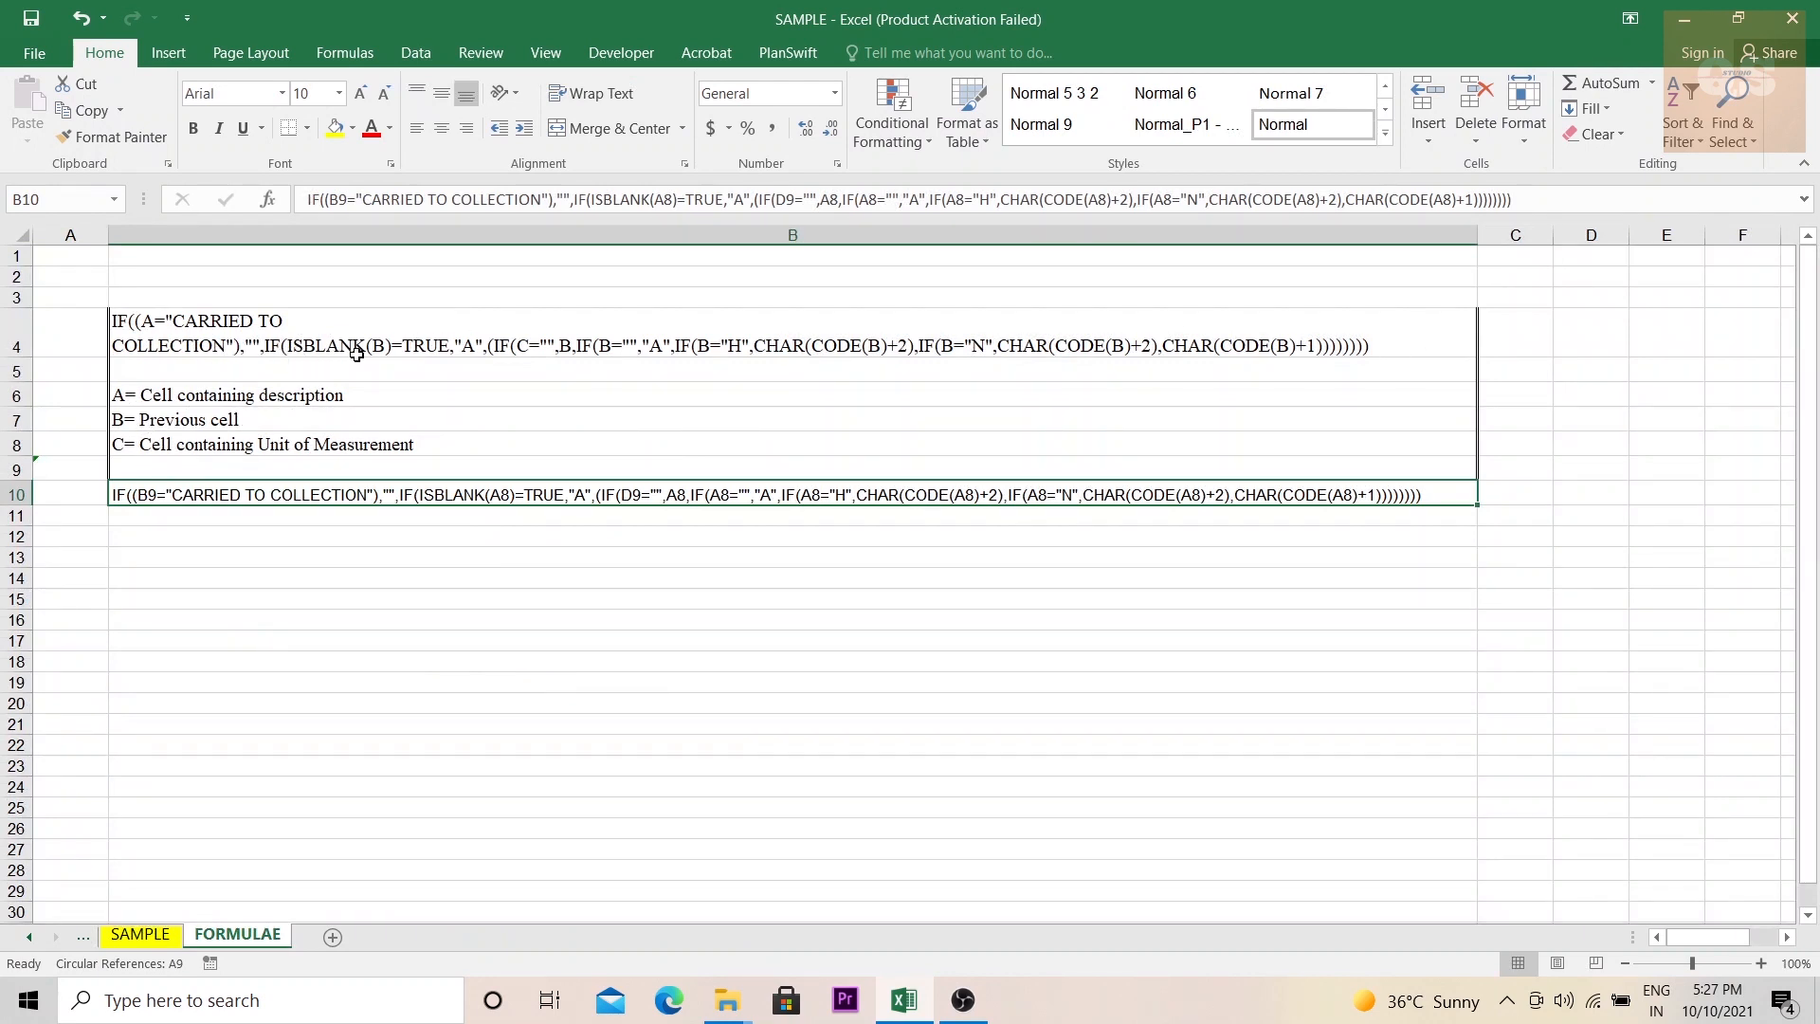
mouse_move(510, 498)
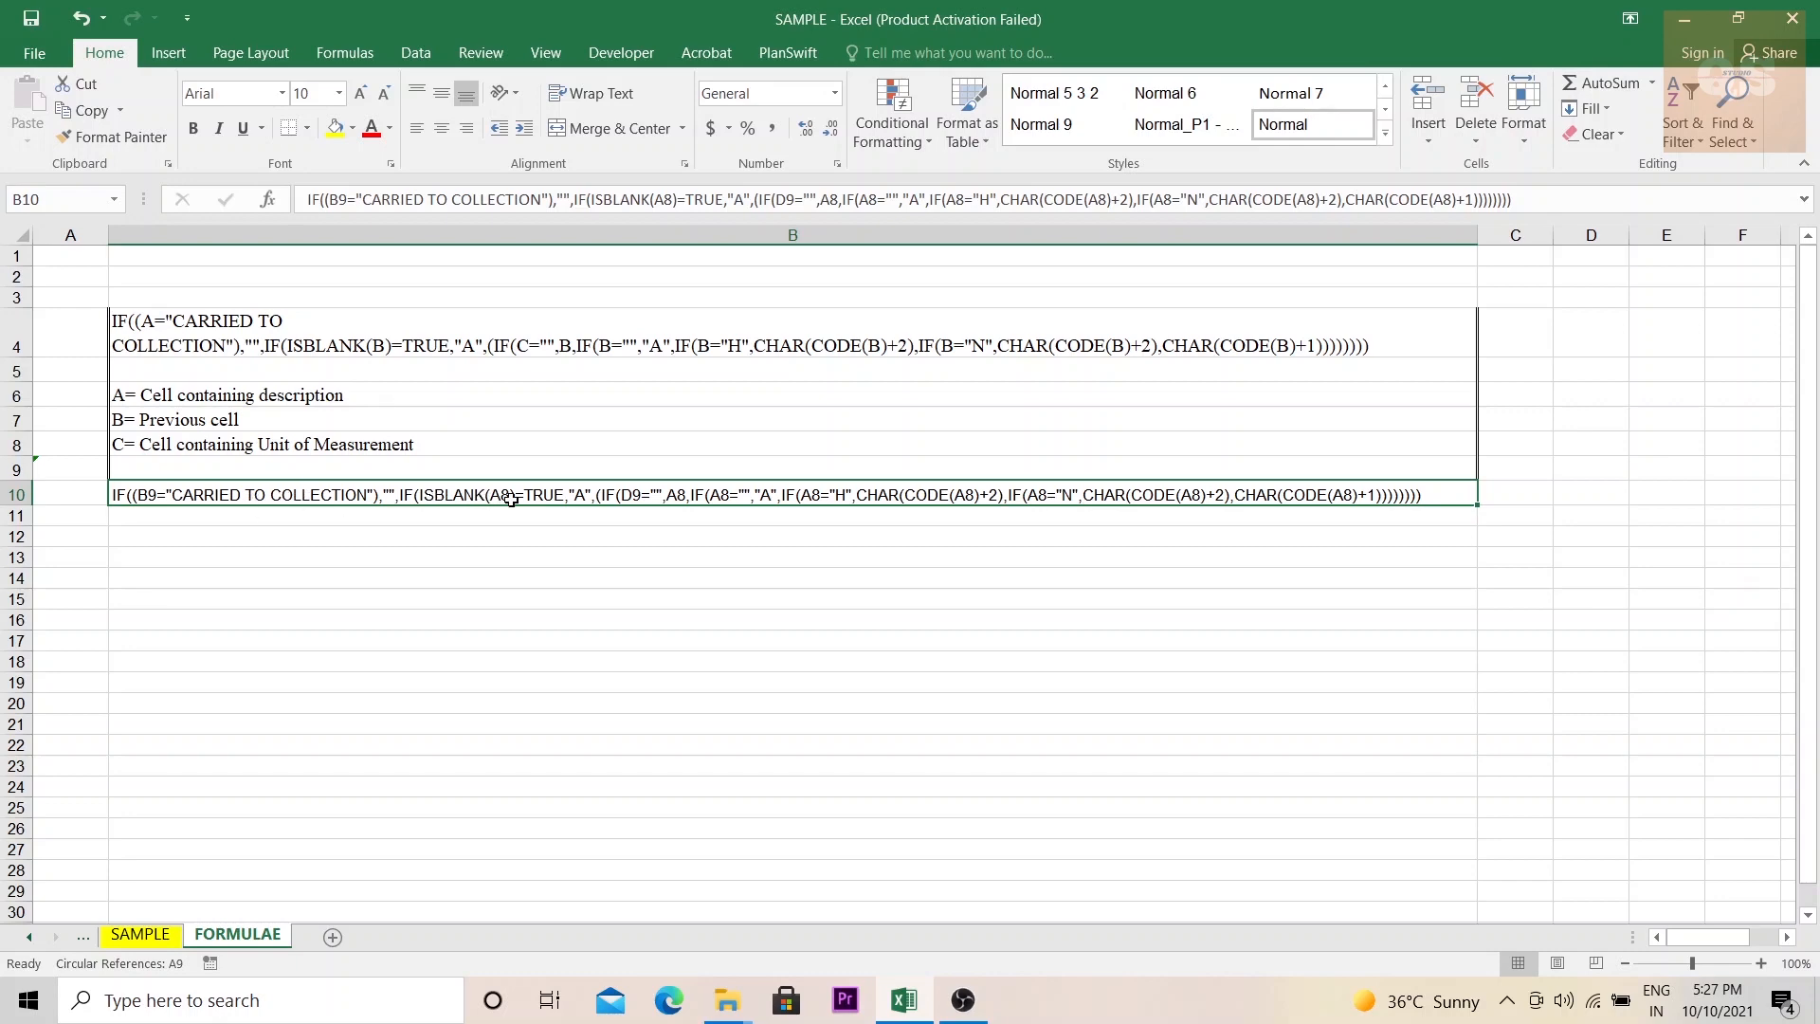
click(140, 934)
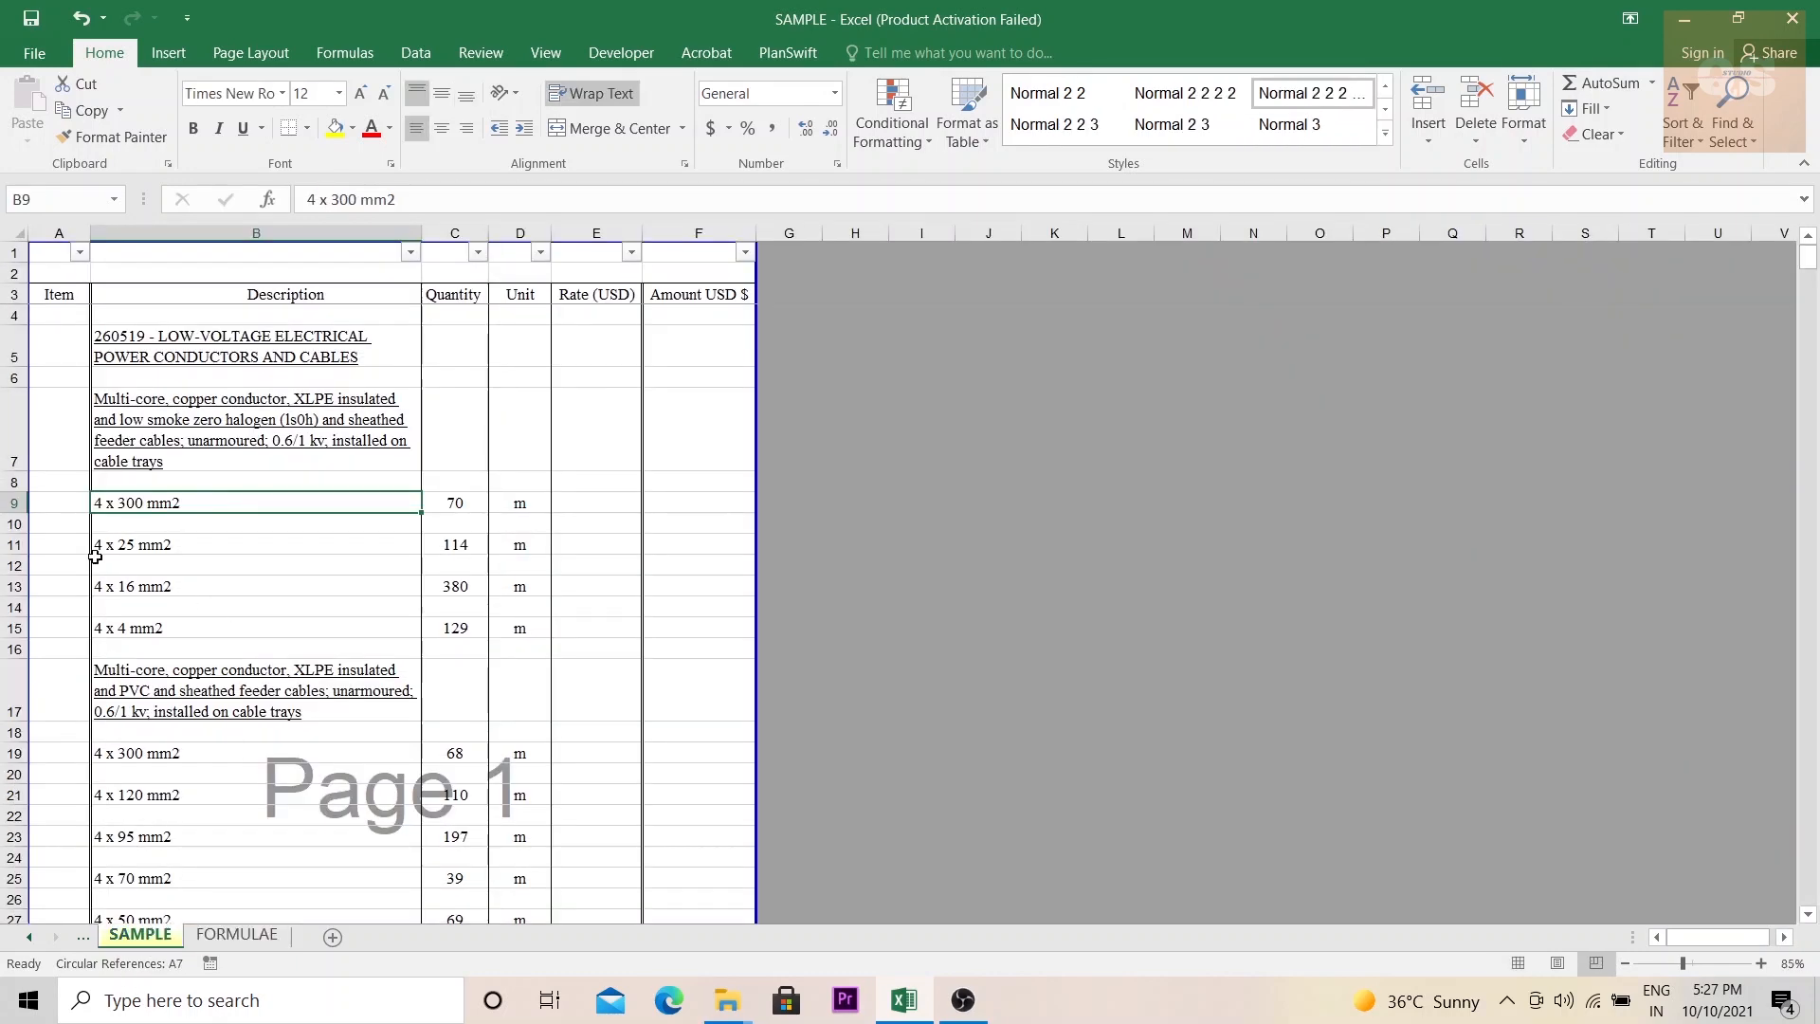
Locate the first item row on SAMPLE (A9, A8, D9) for the lettering formula
click(58, 503)
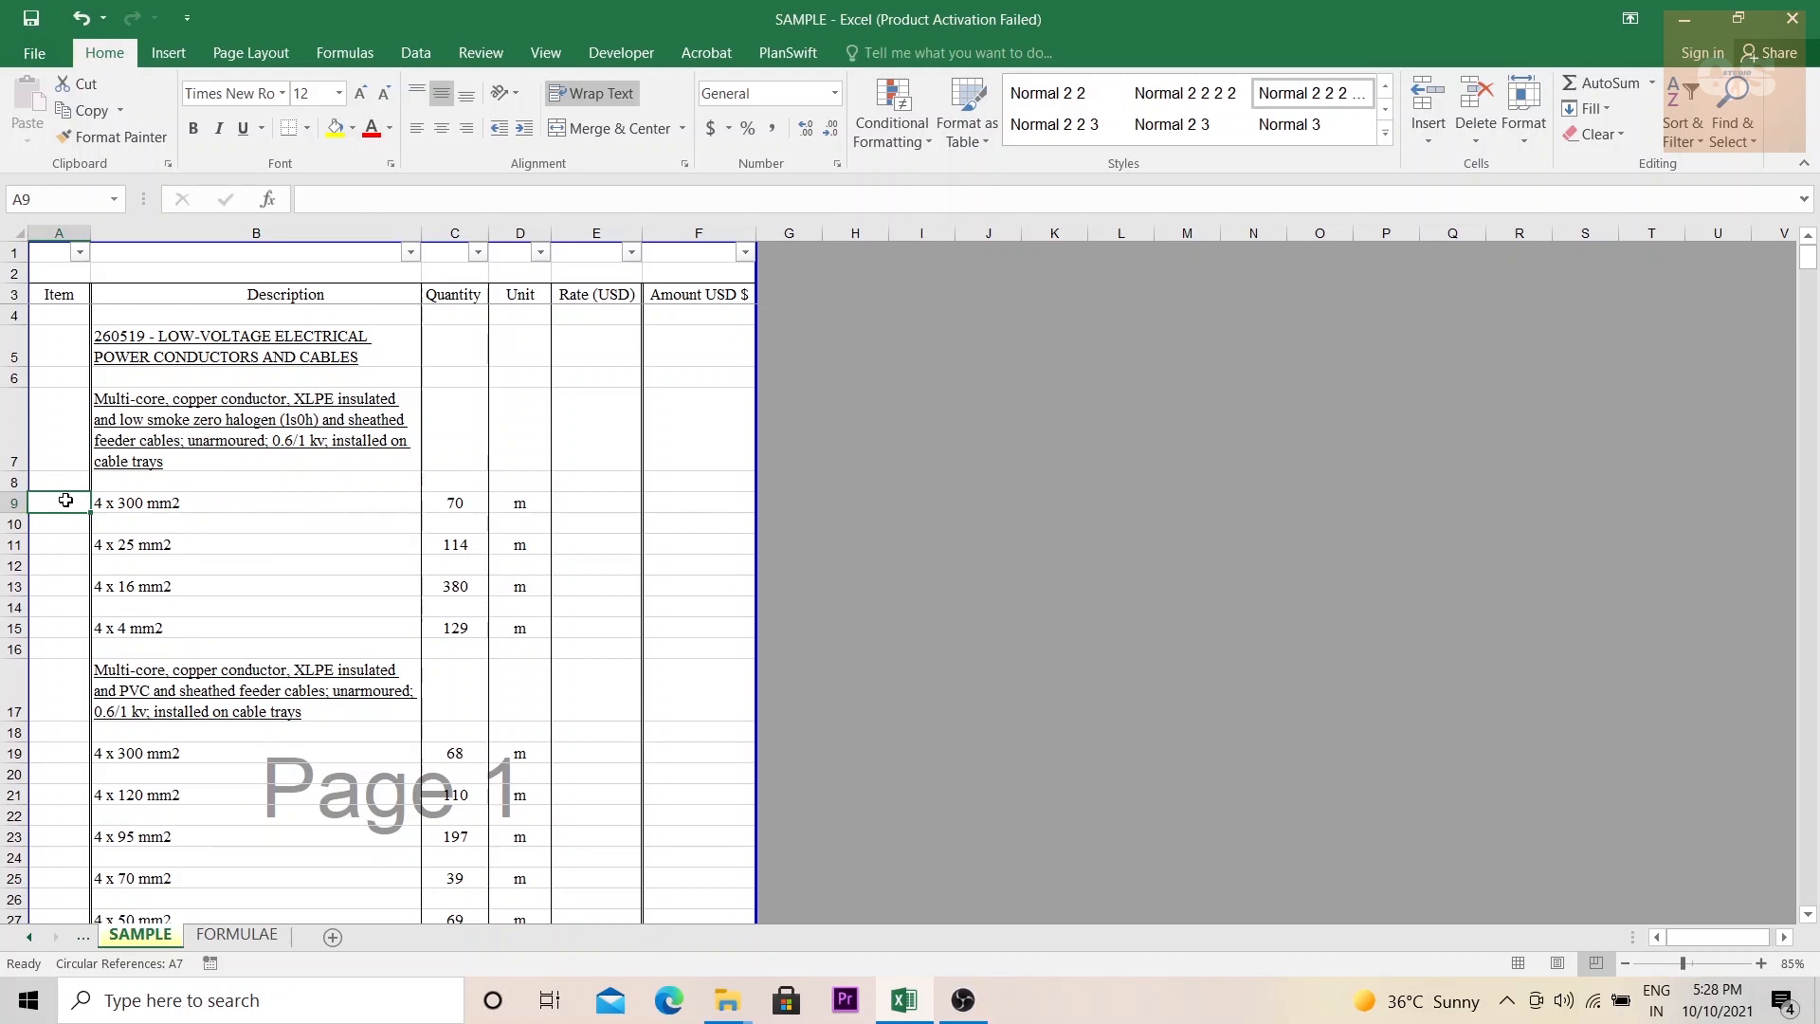
click(63, 482)
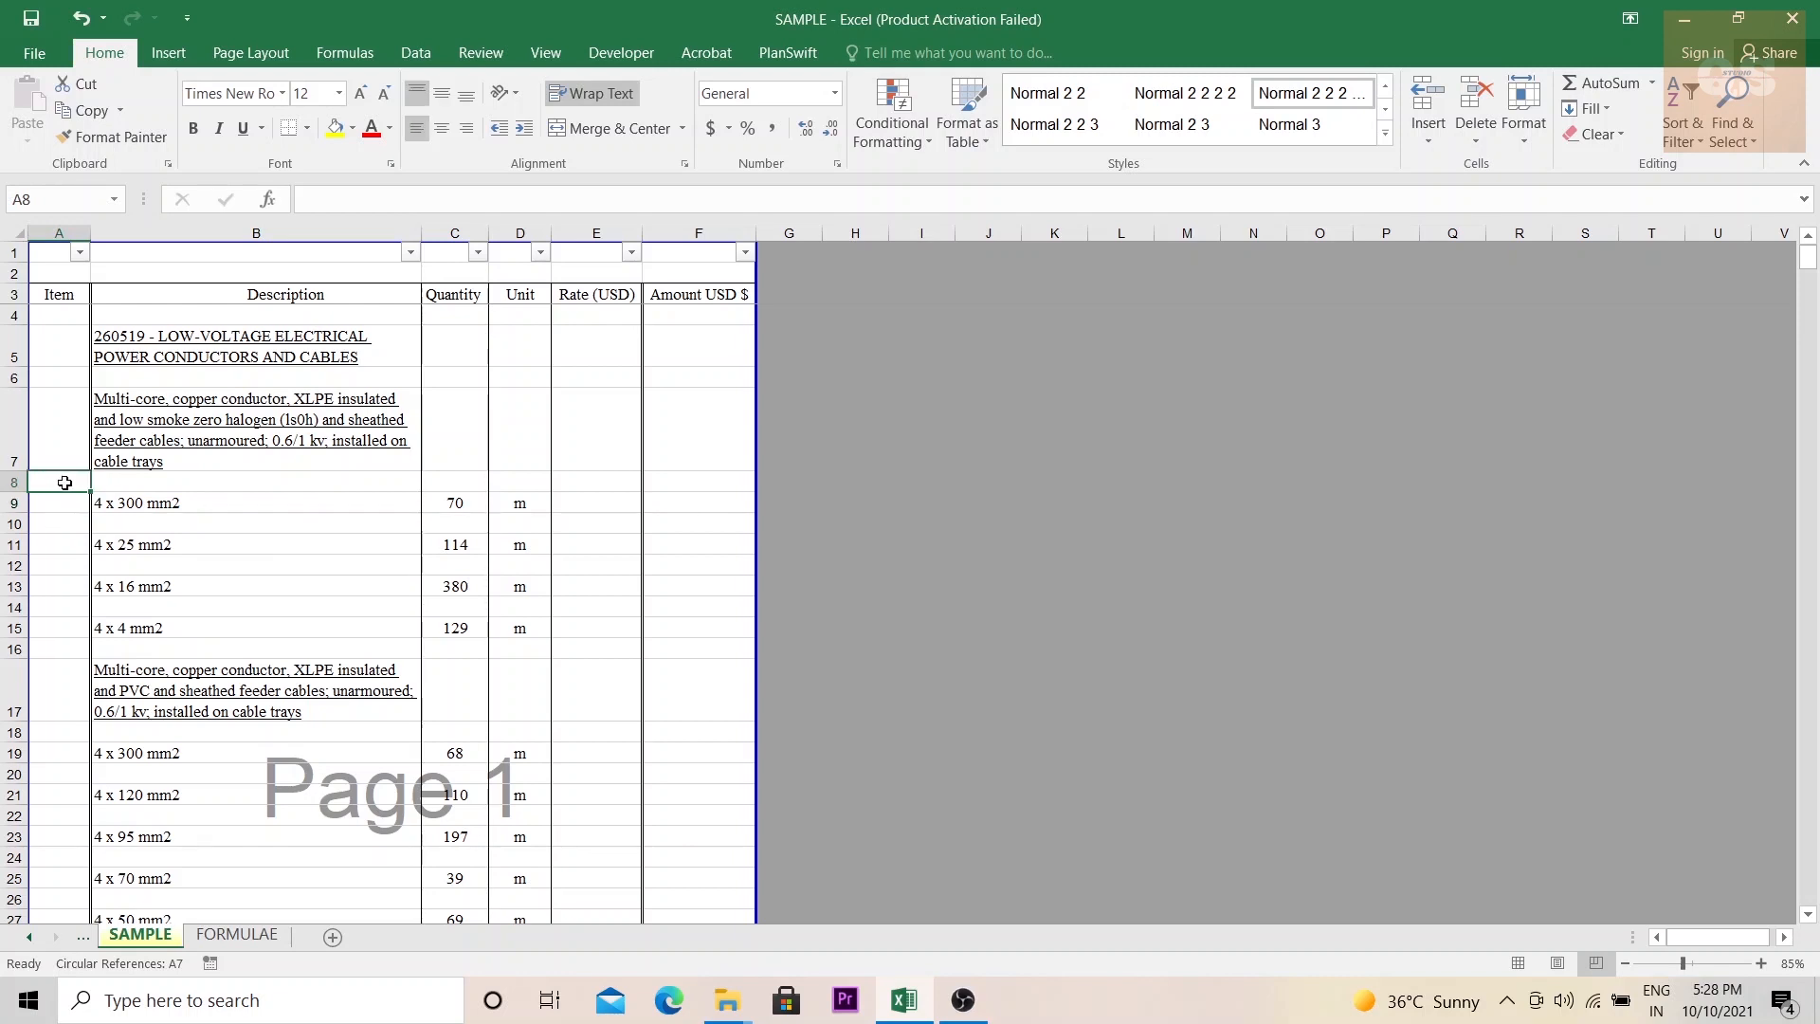
click(236, 933)
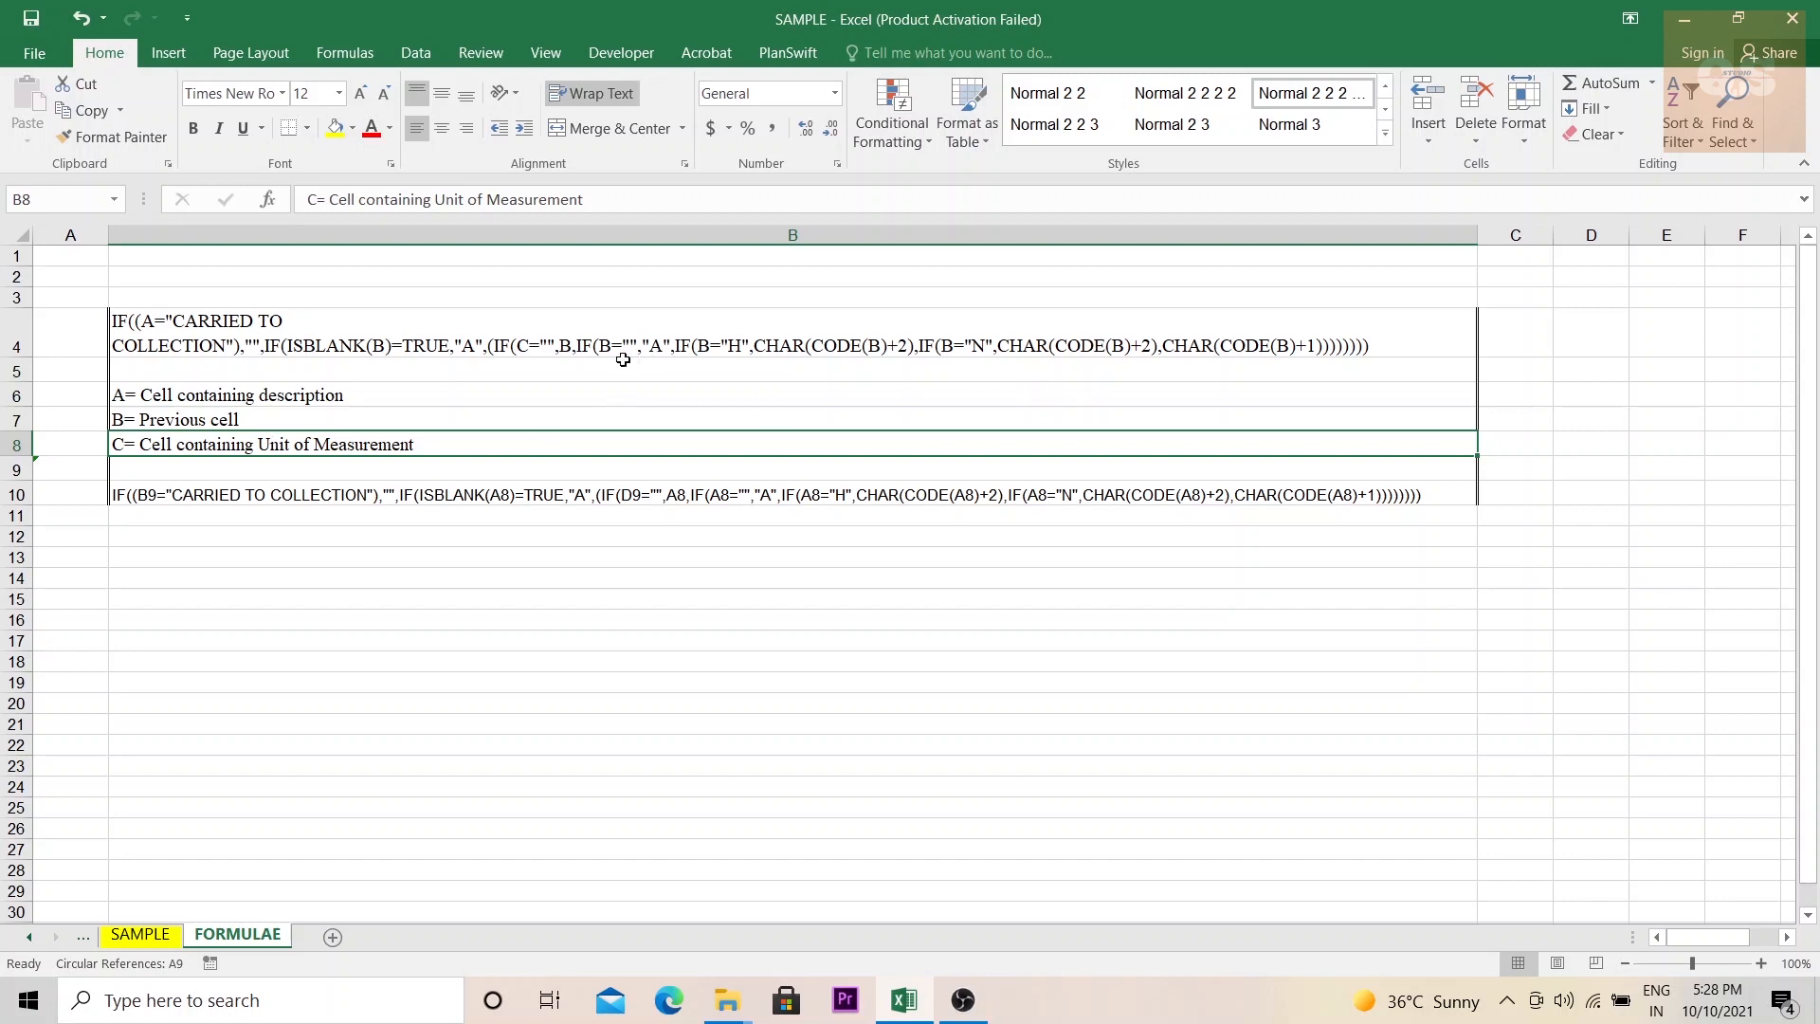
mouse_move(255, 639)
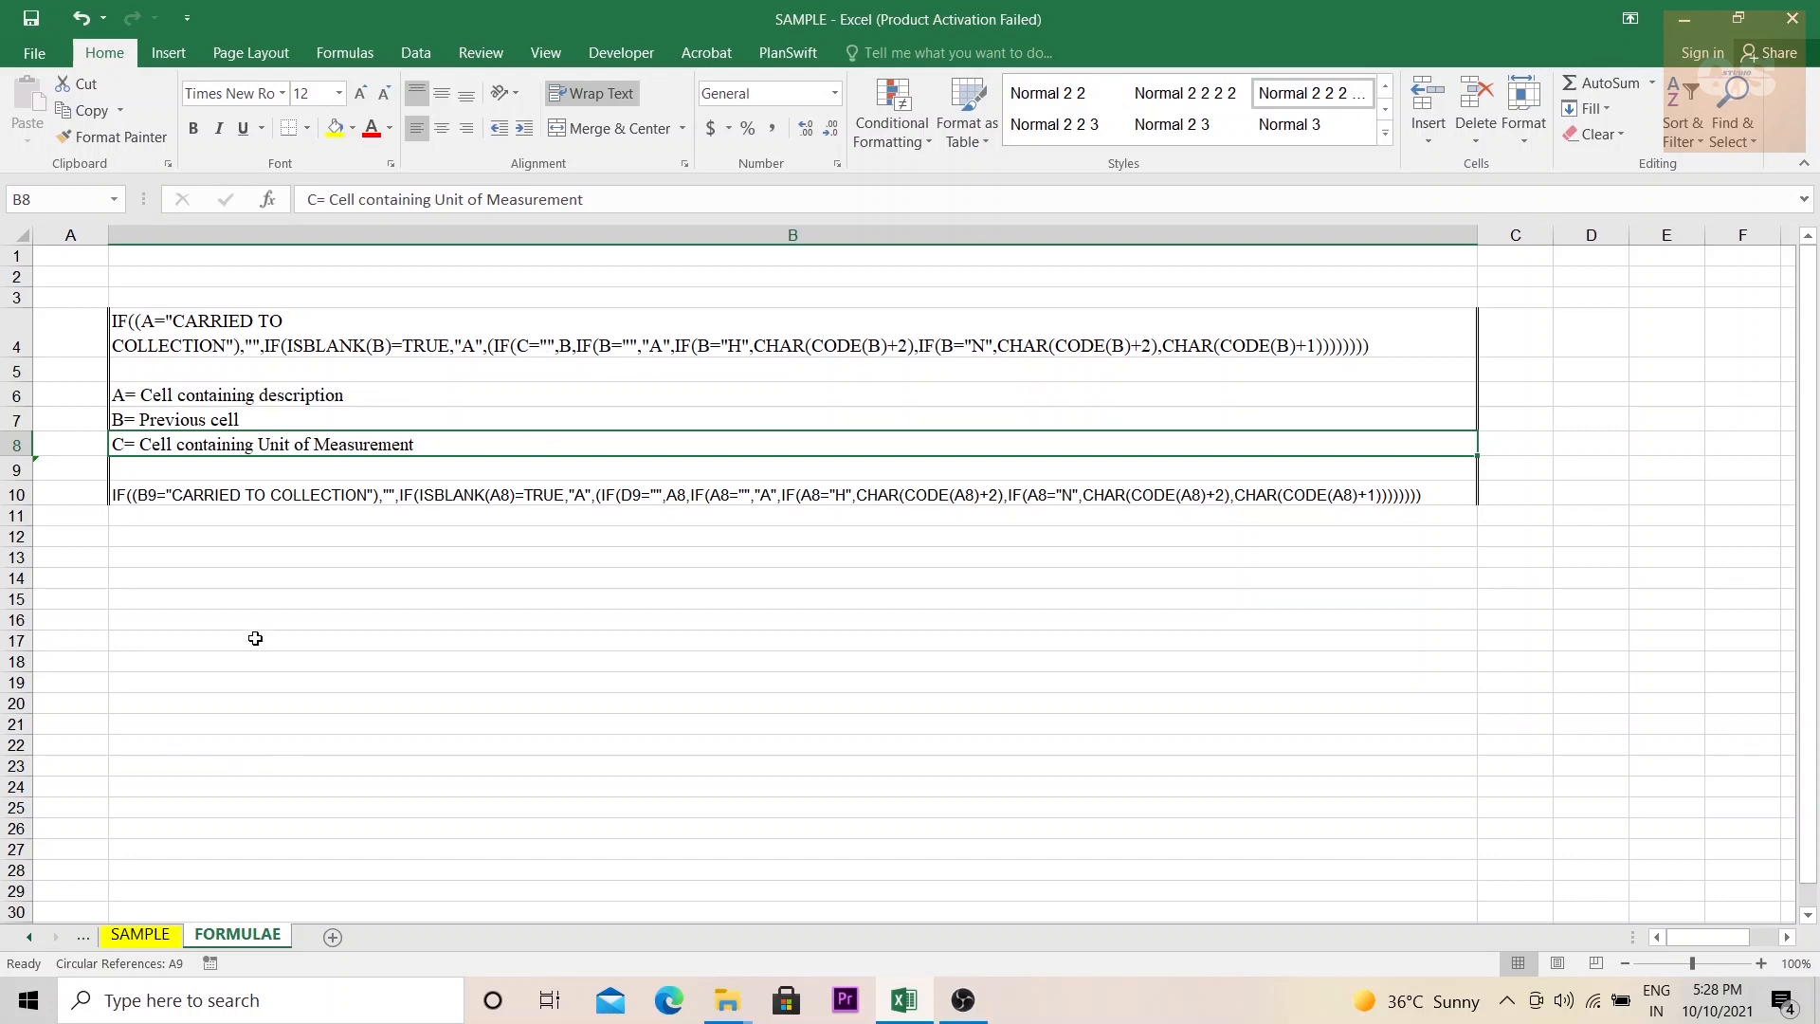
click(139, 933)
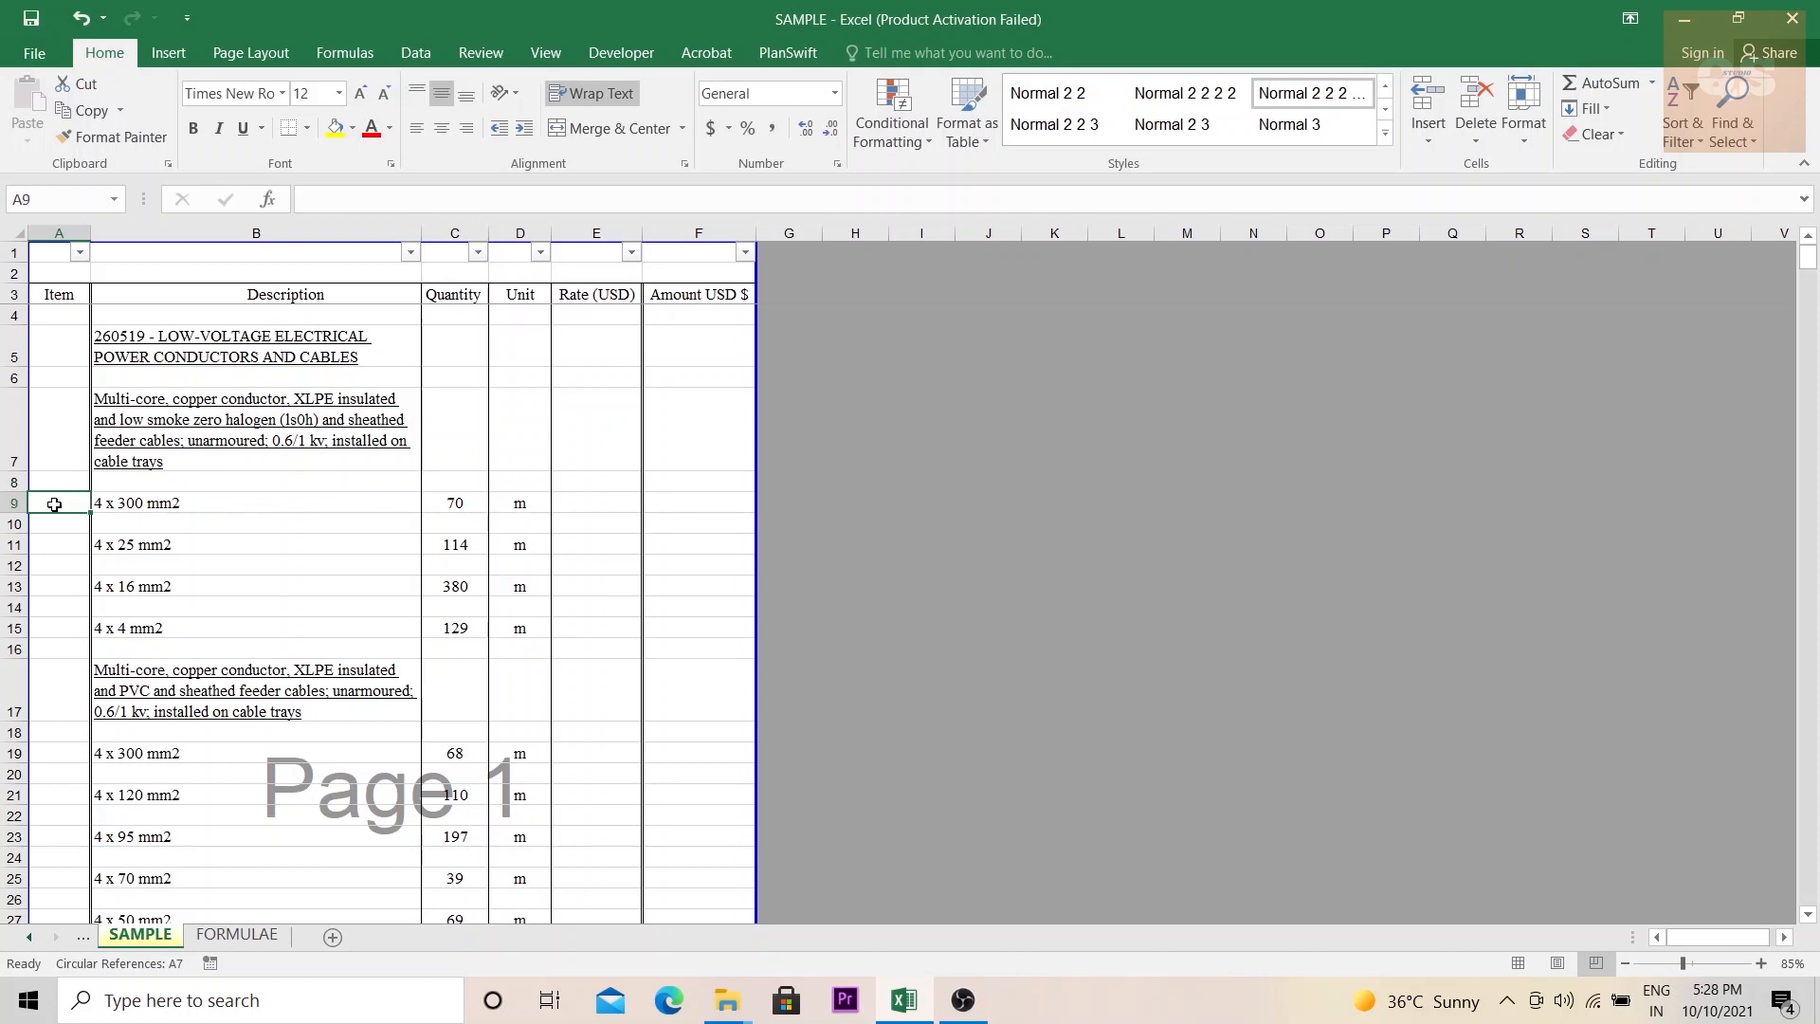
click(519, 503)
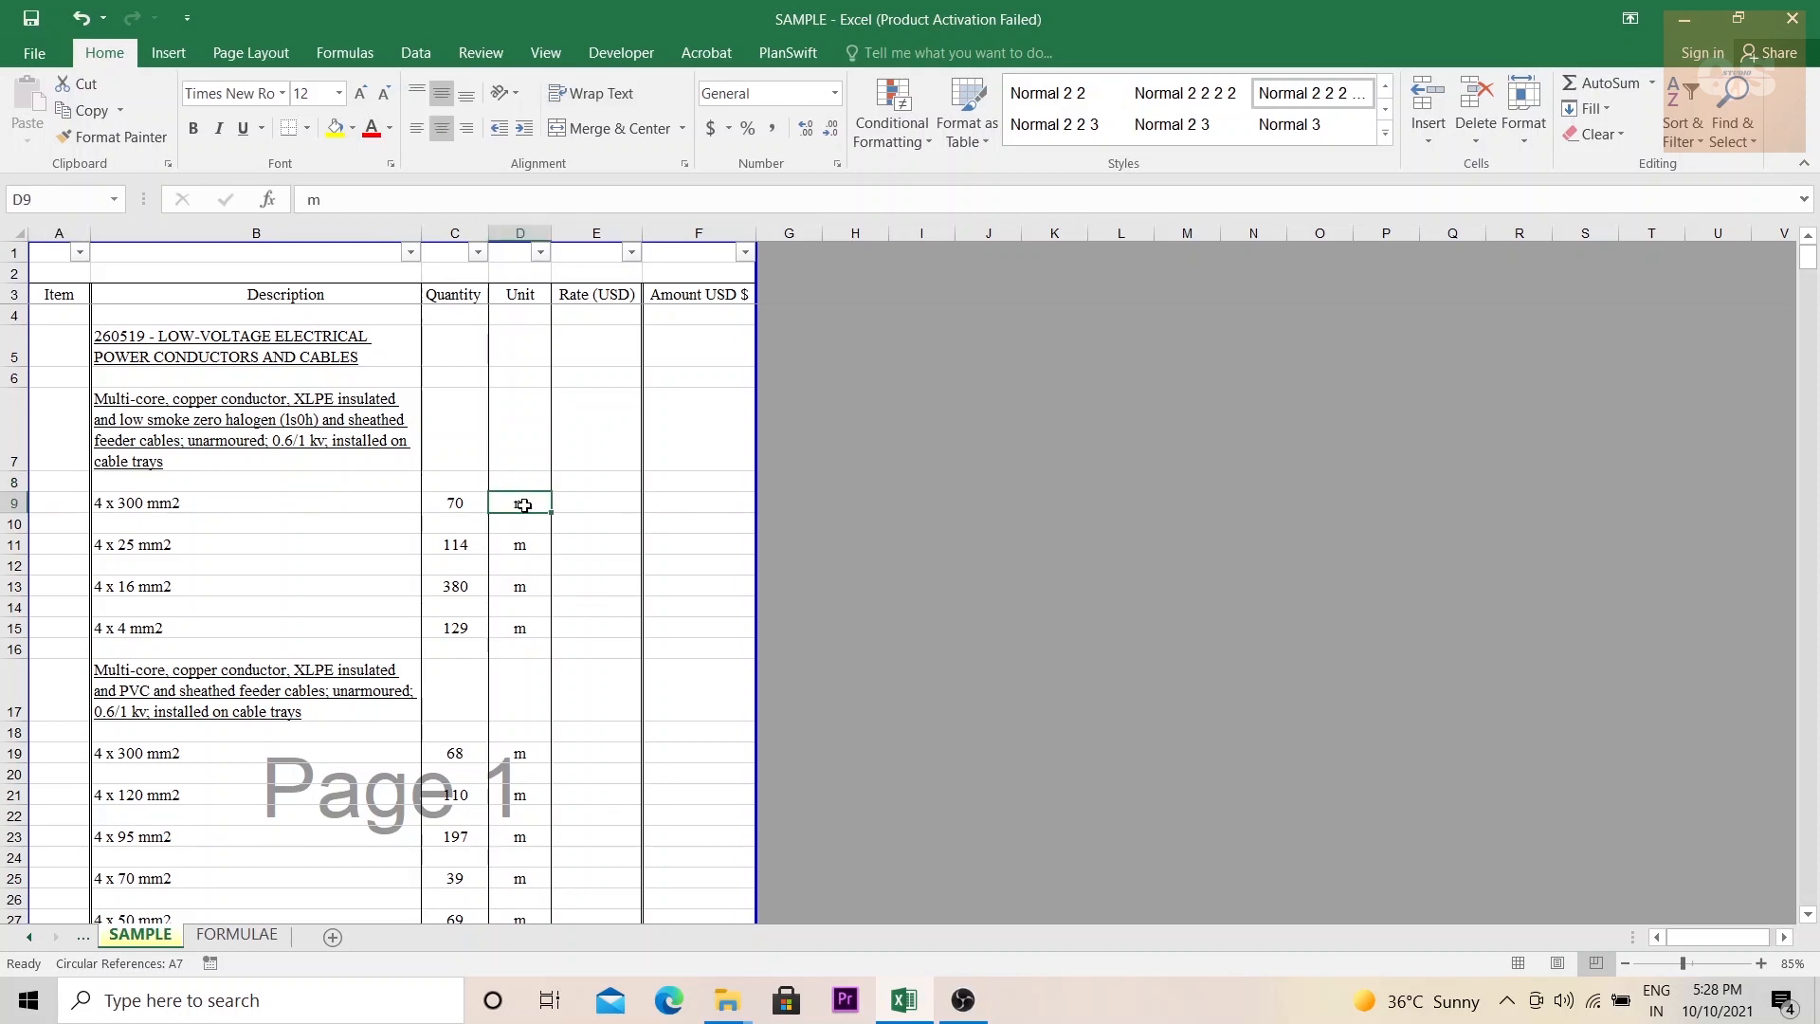
click(236, 934)
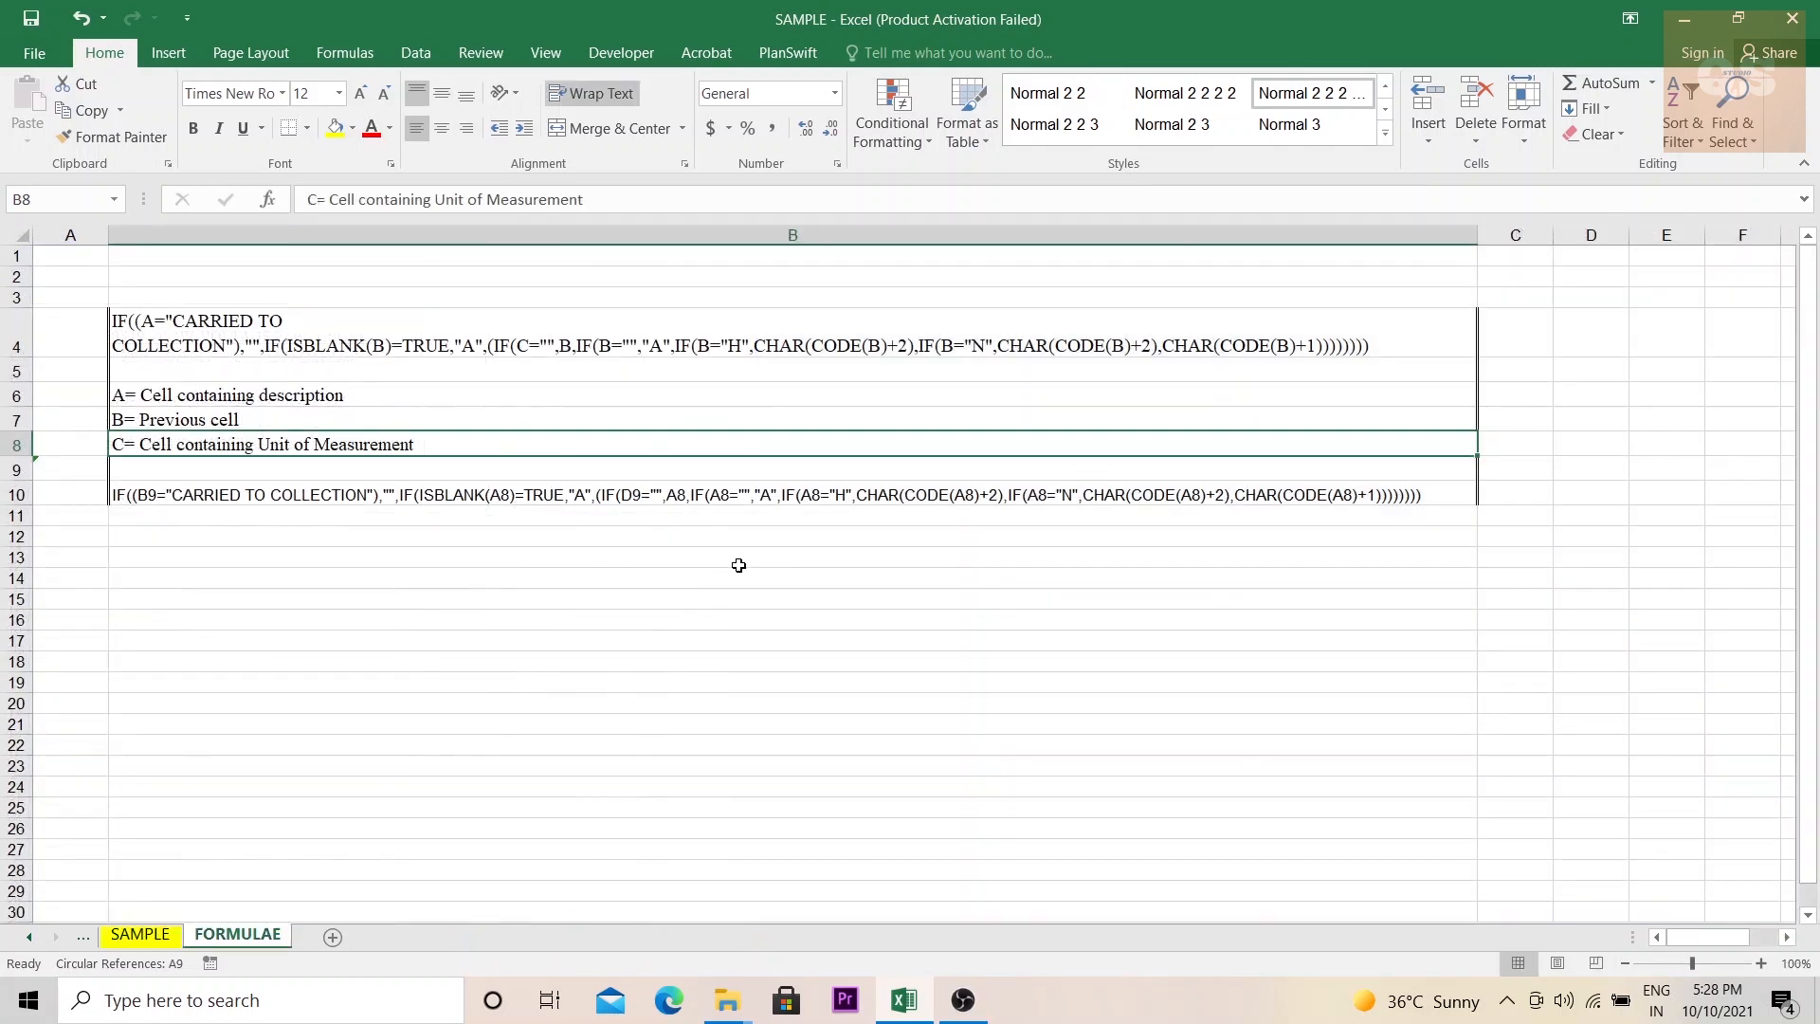
mouse_move(551, 358)
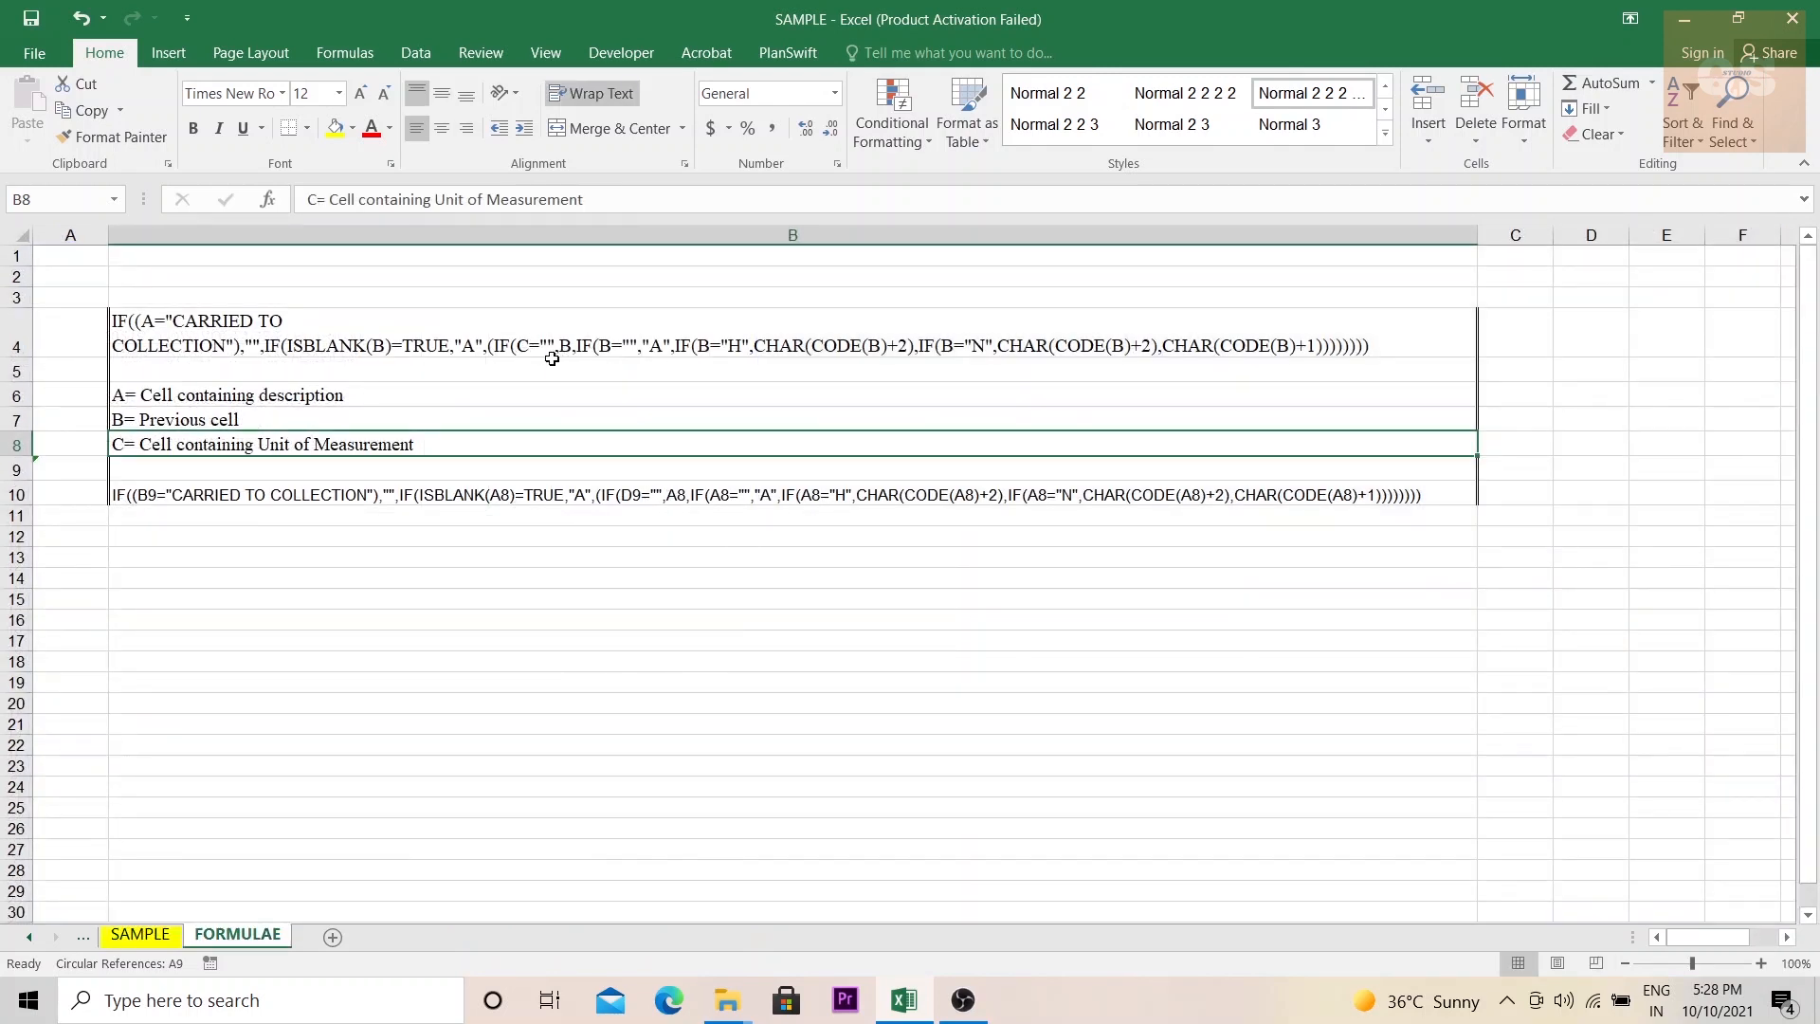
mouse_move(635, 499)
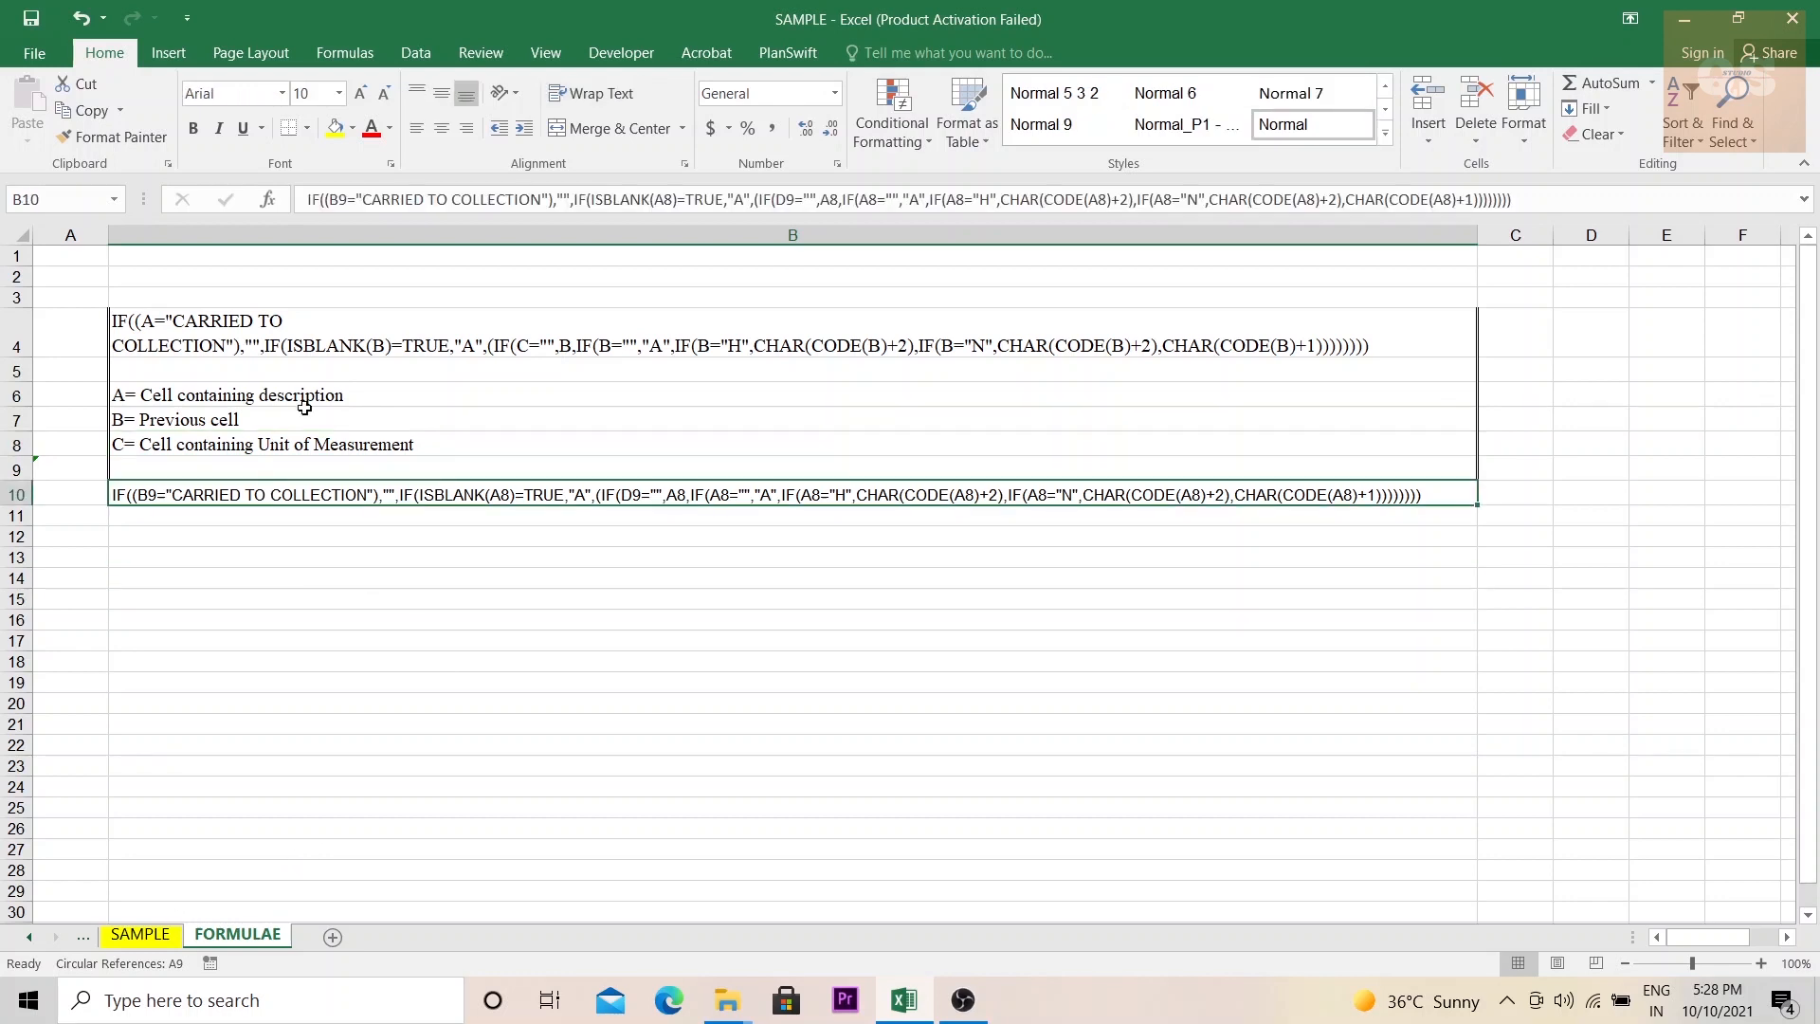
click(140, 934)
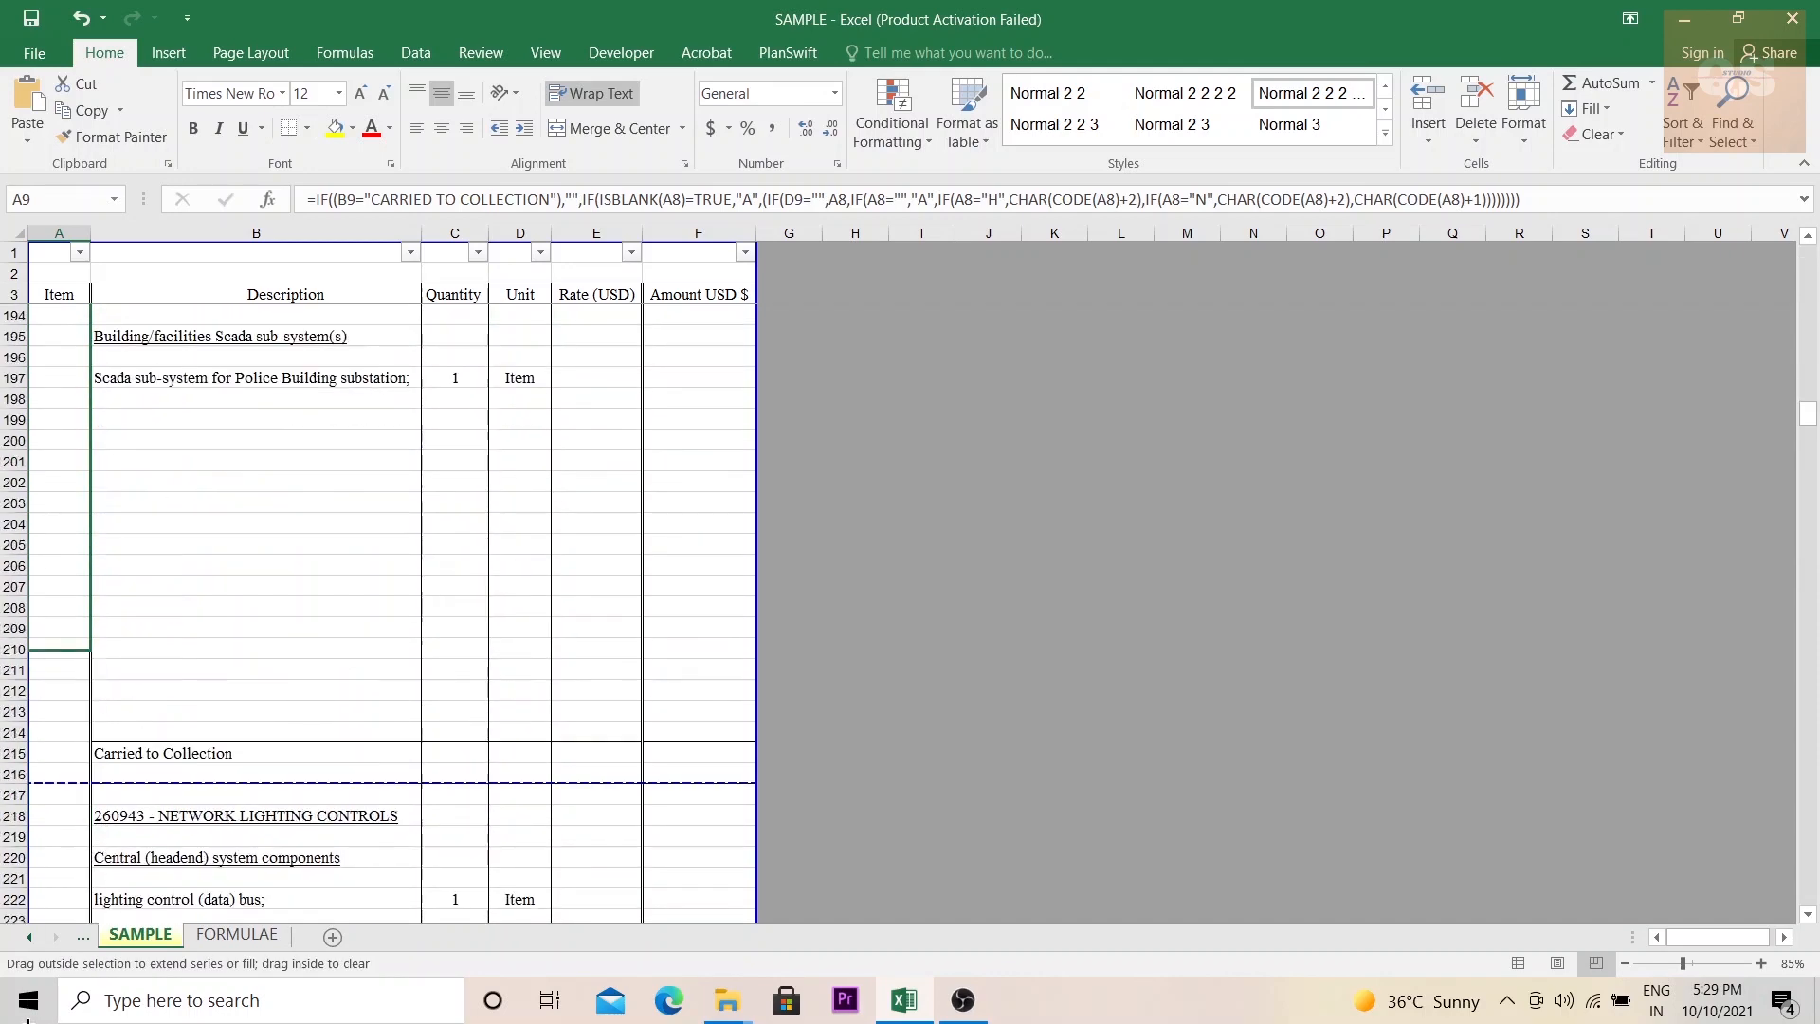
scroll(down, 3)
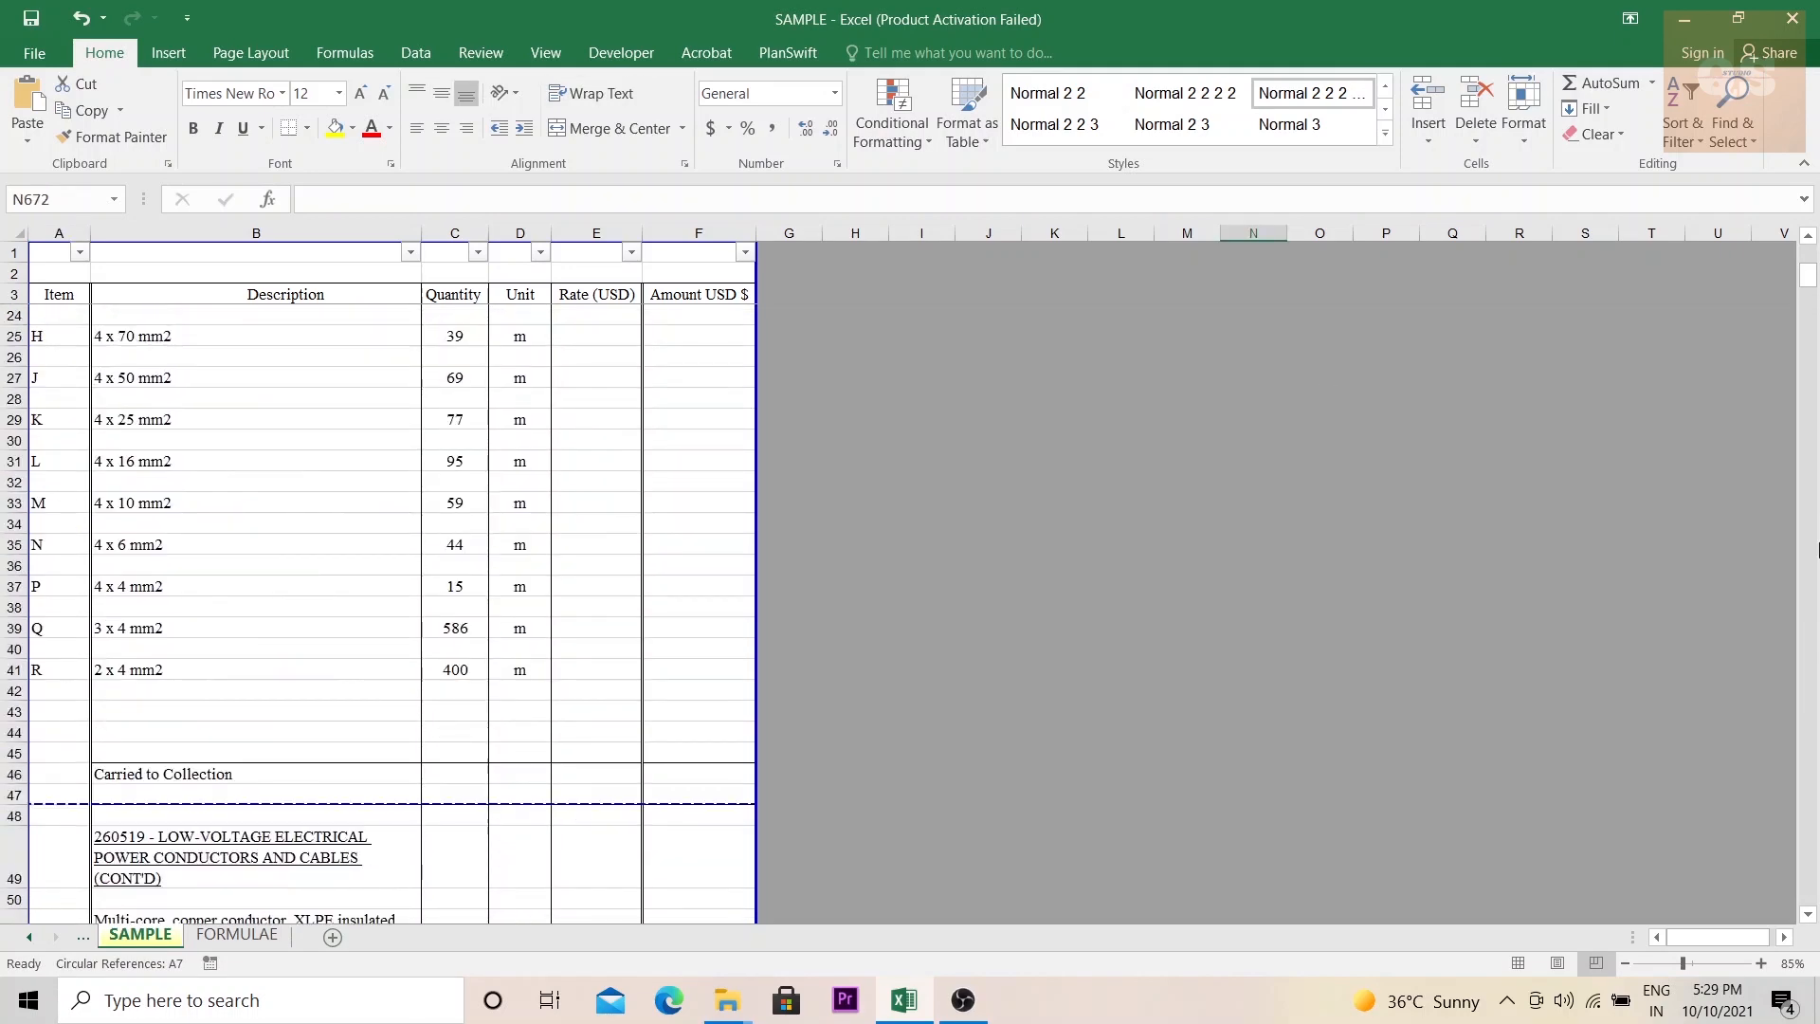
Inspect A27's formula and scroll SAMPLE, confirming letters restart at A each page
scroll(up, 3)
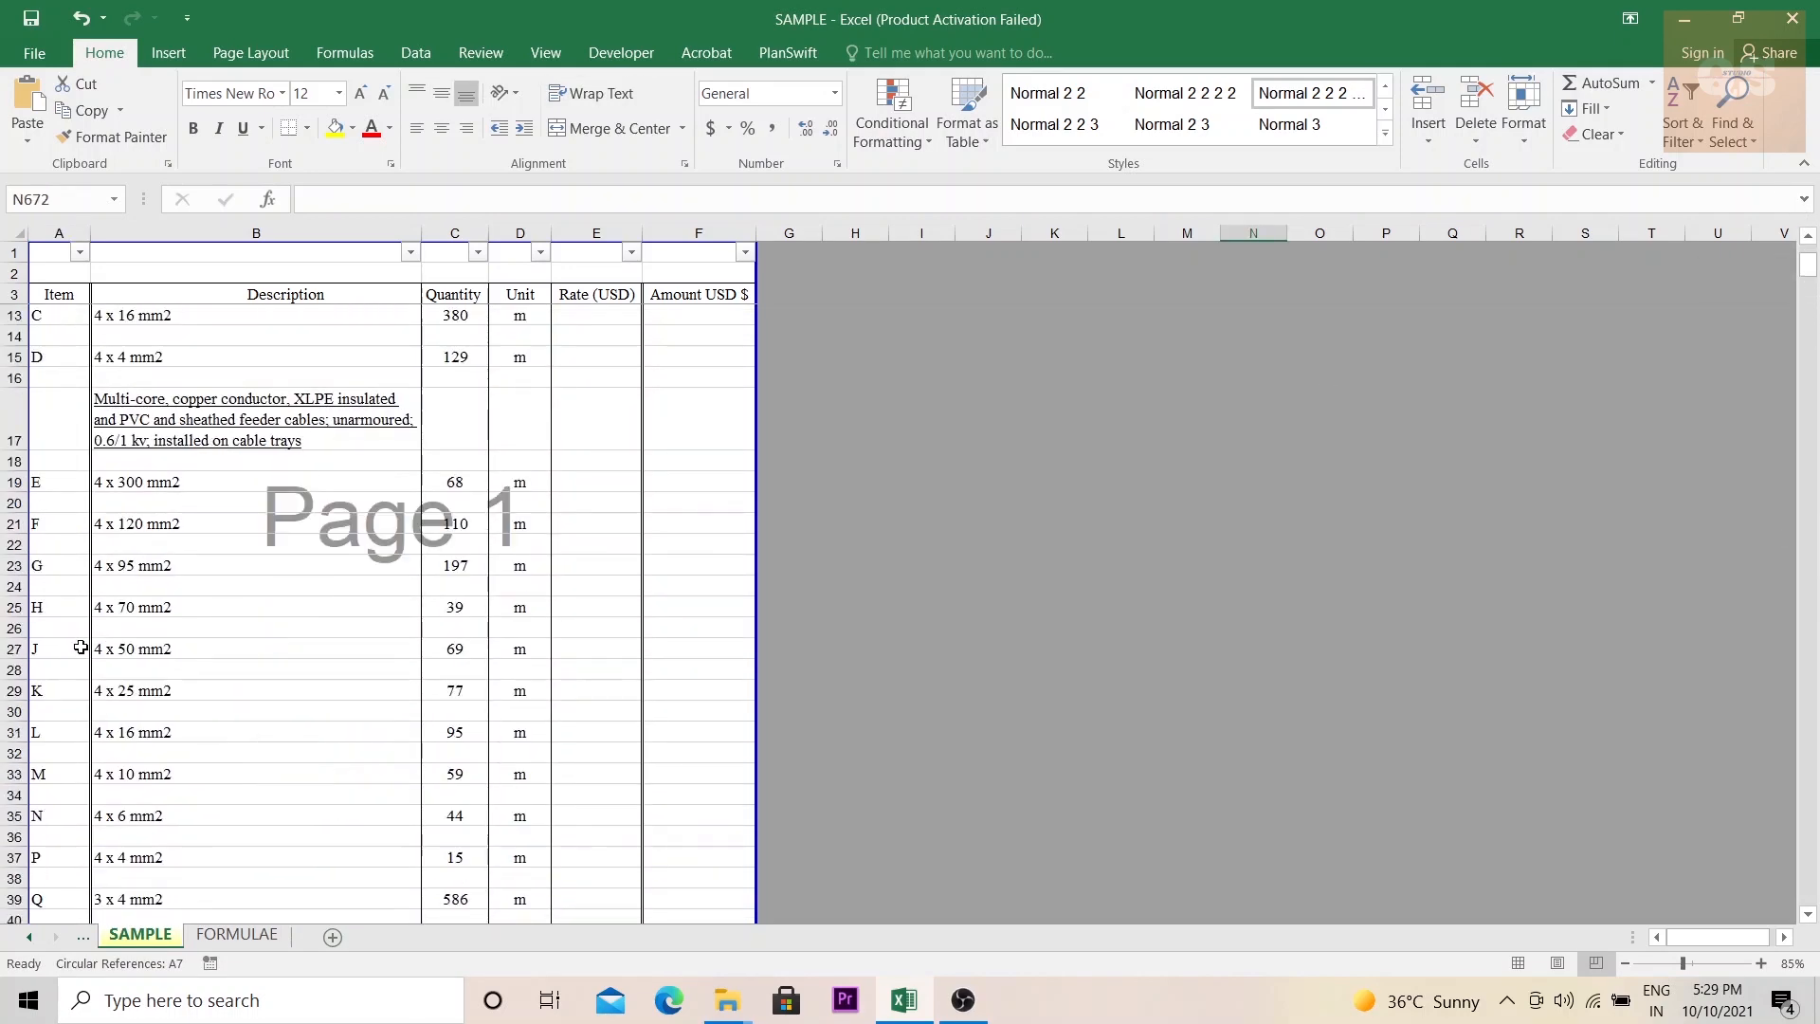
scroll(down, 3)
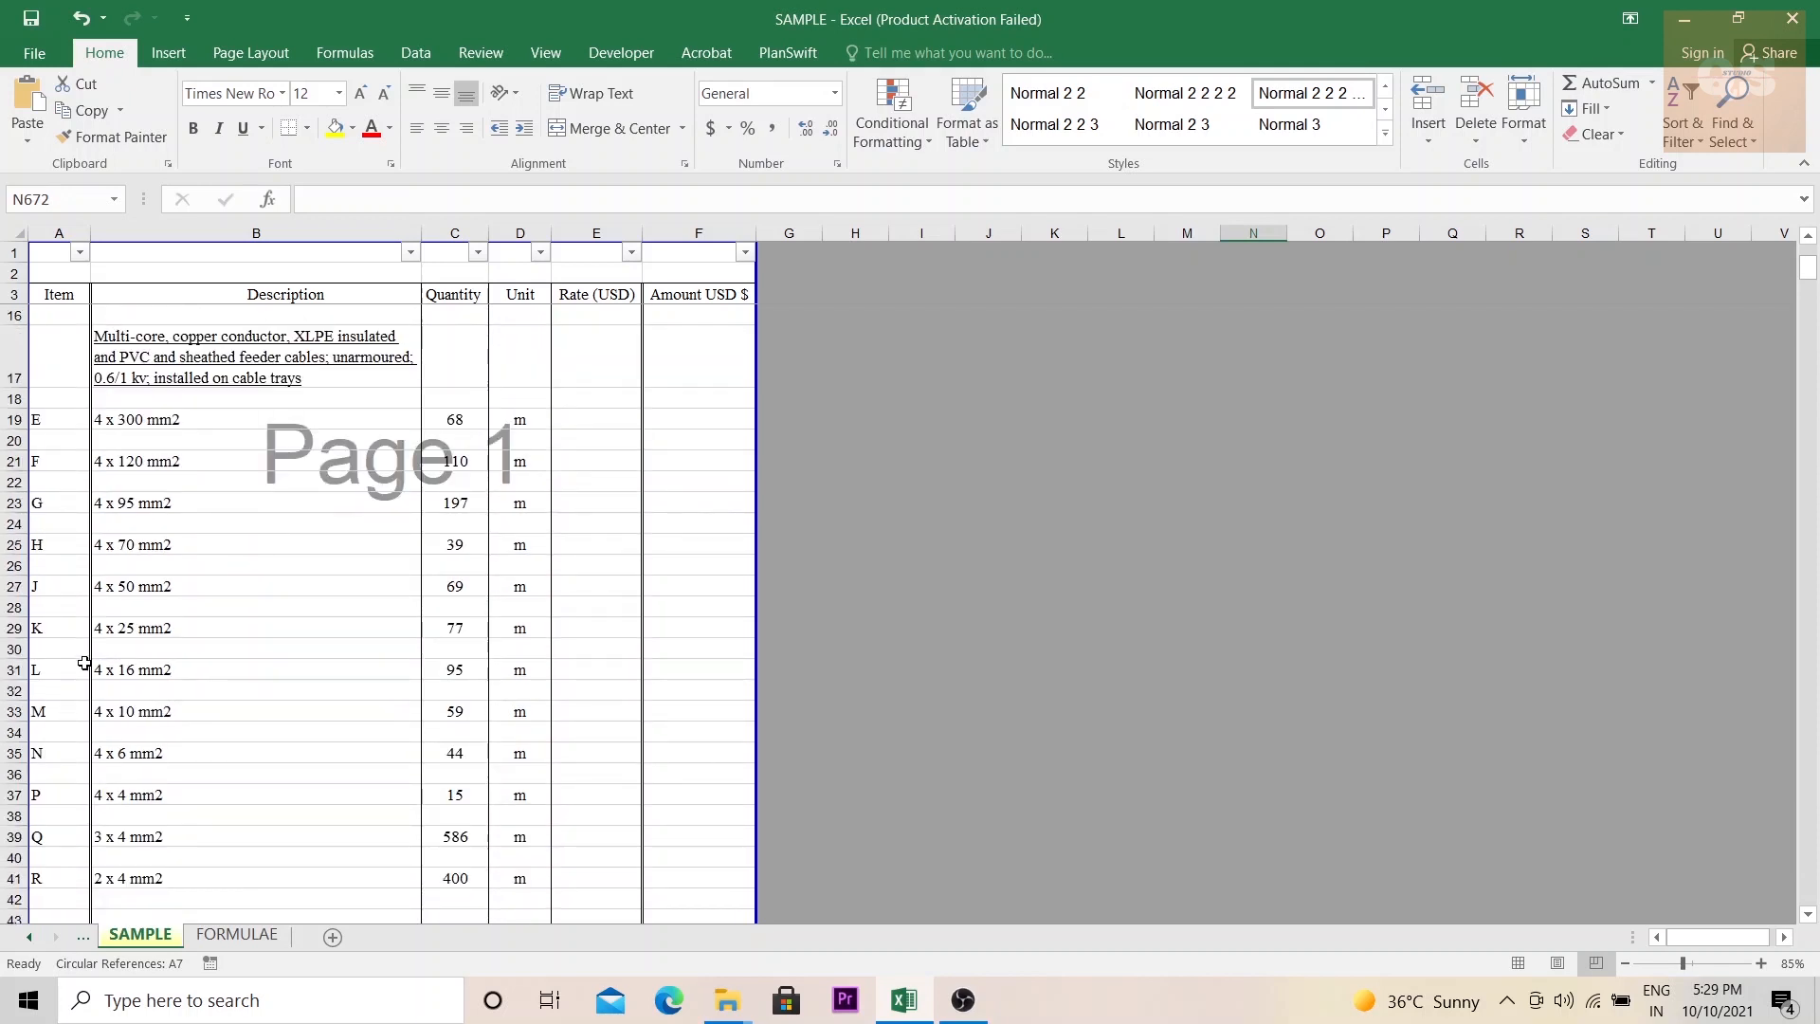
mouse_move(65, 544)
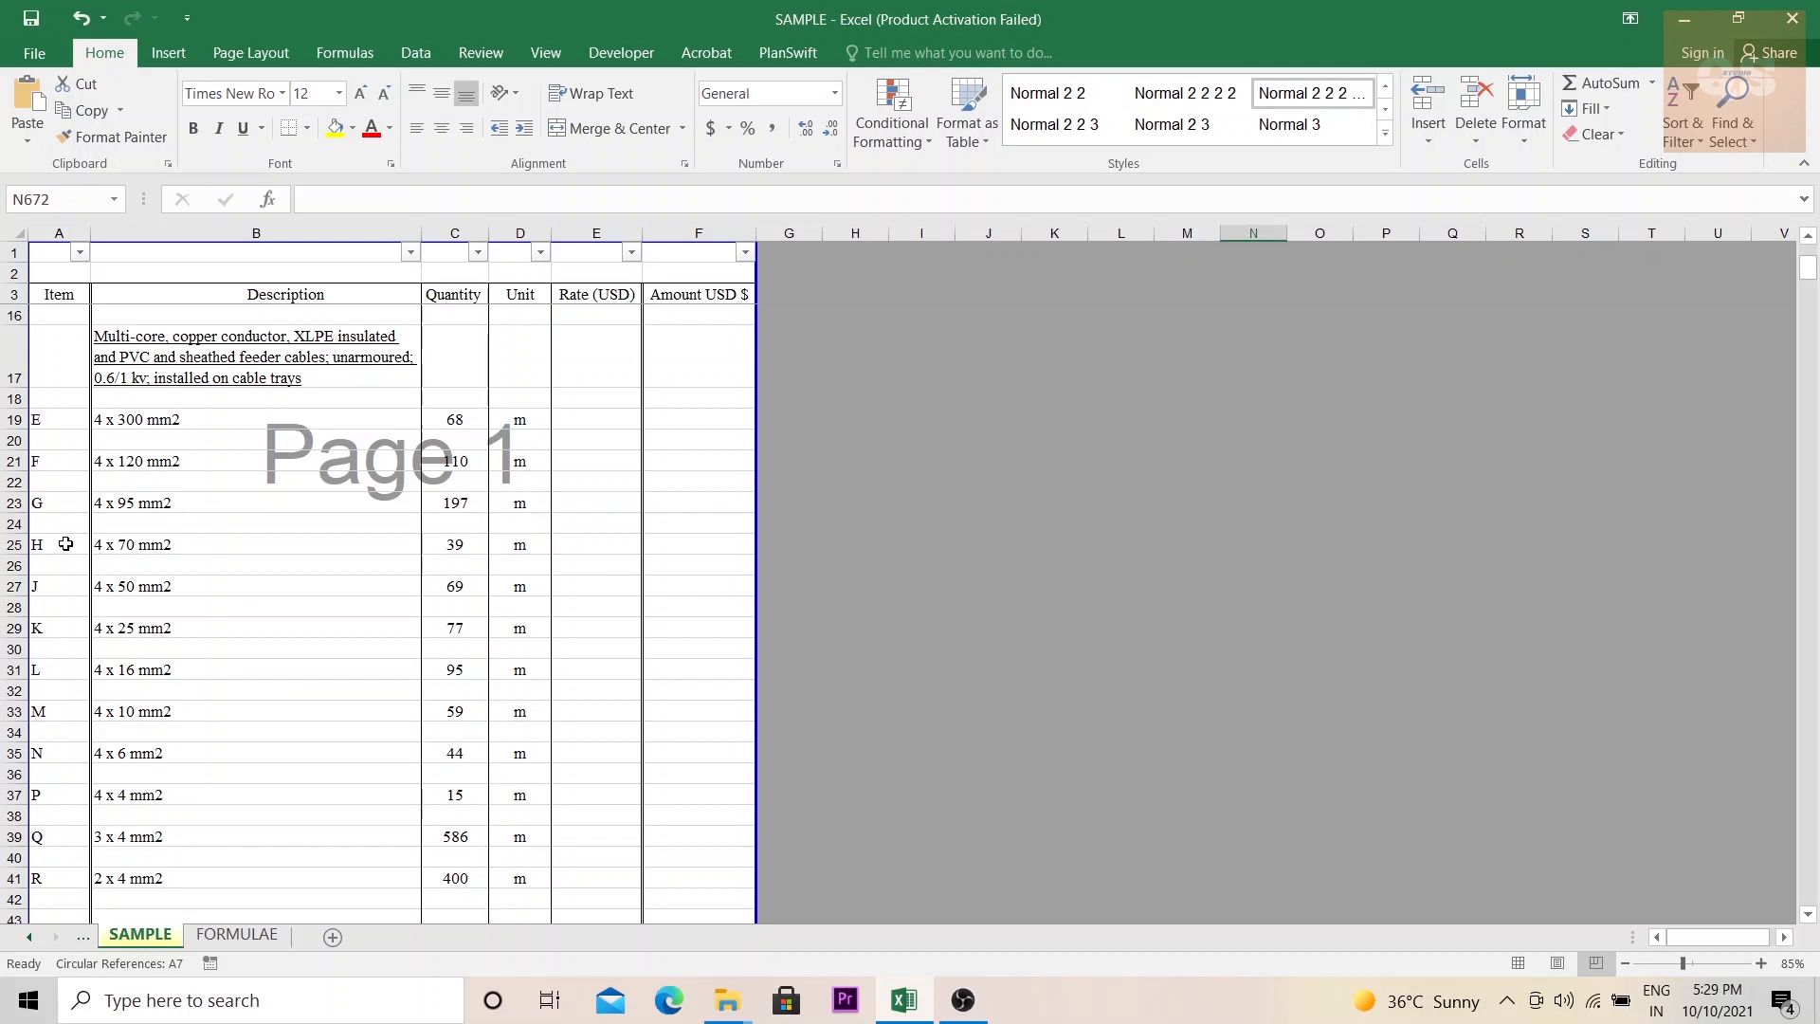
click(43, 586)
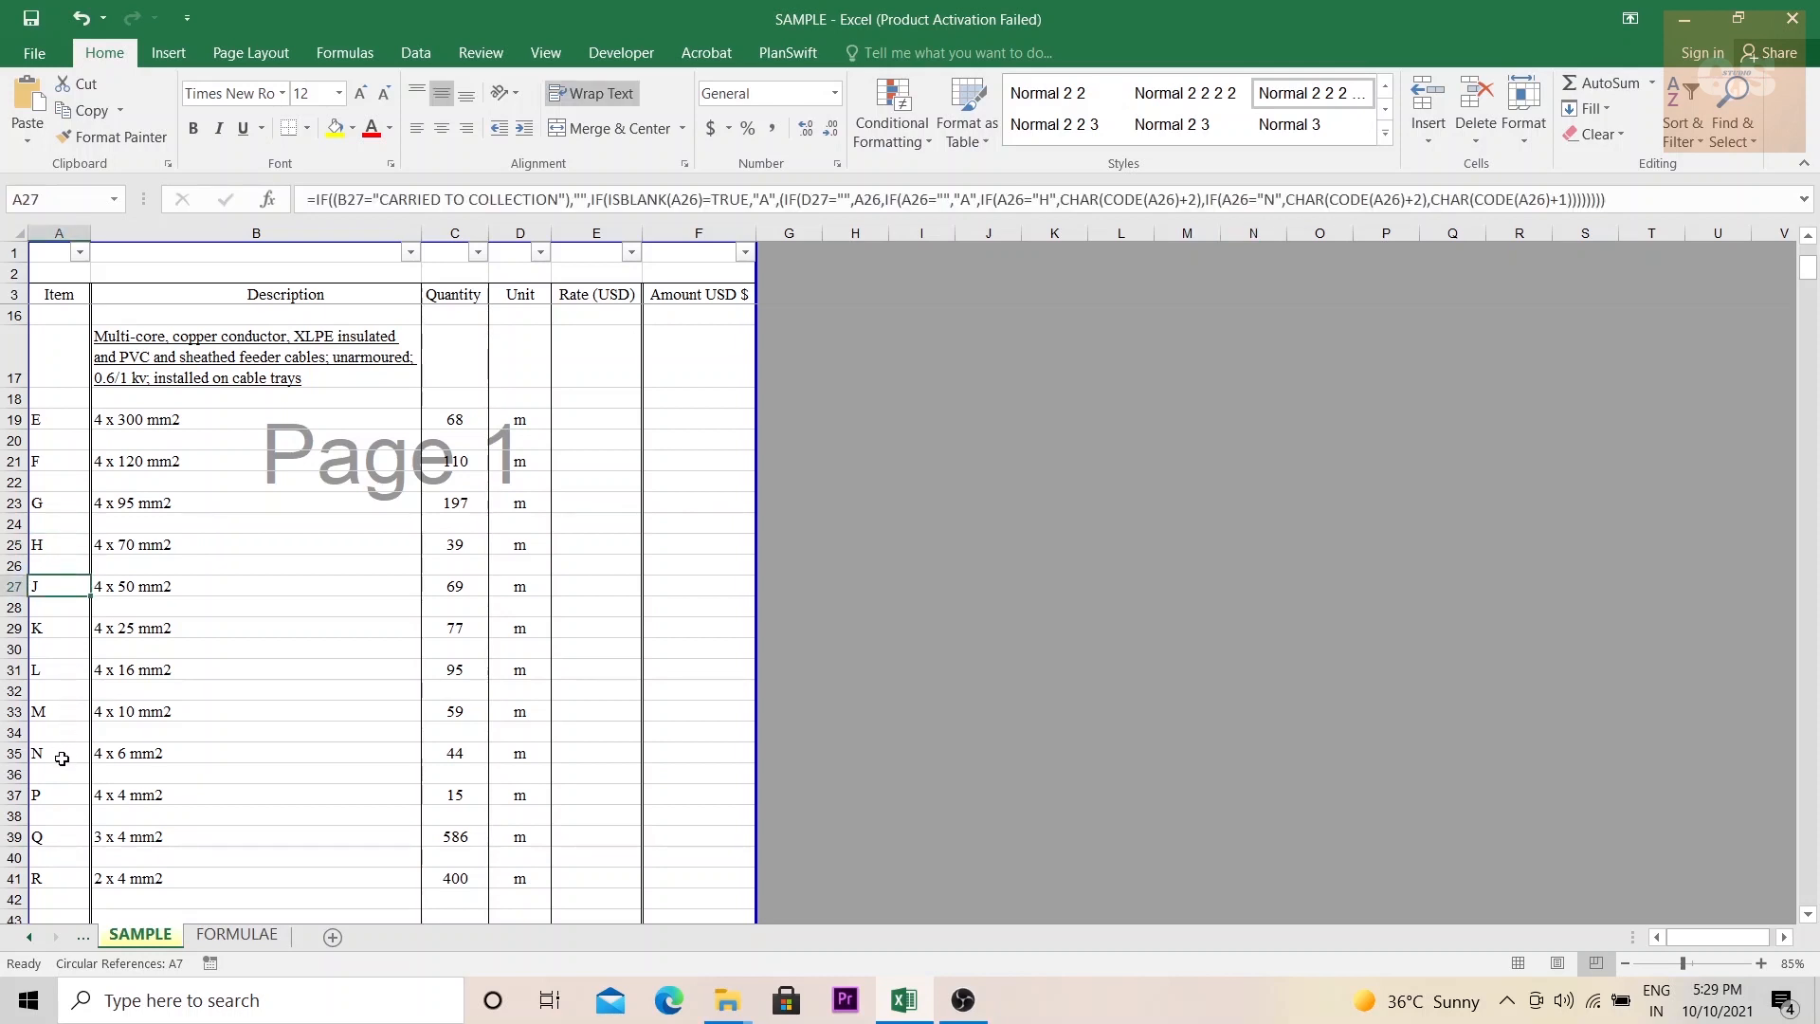
scroll(down, 3)
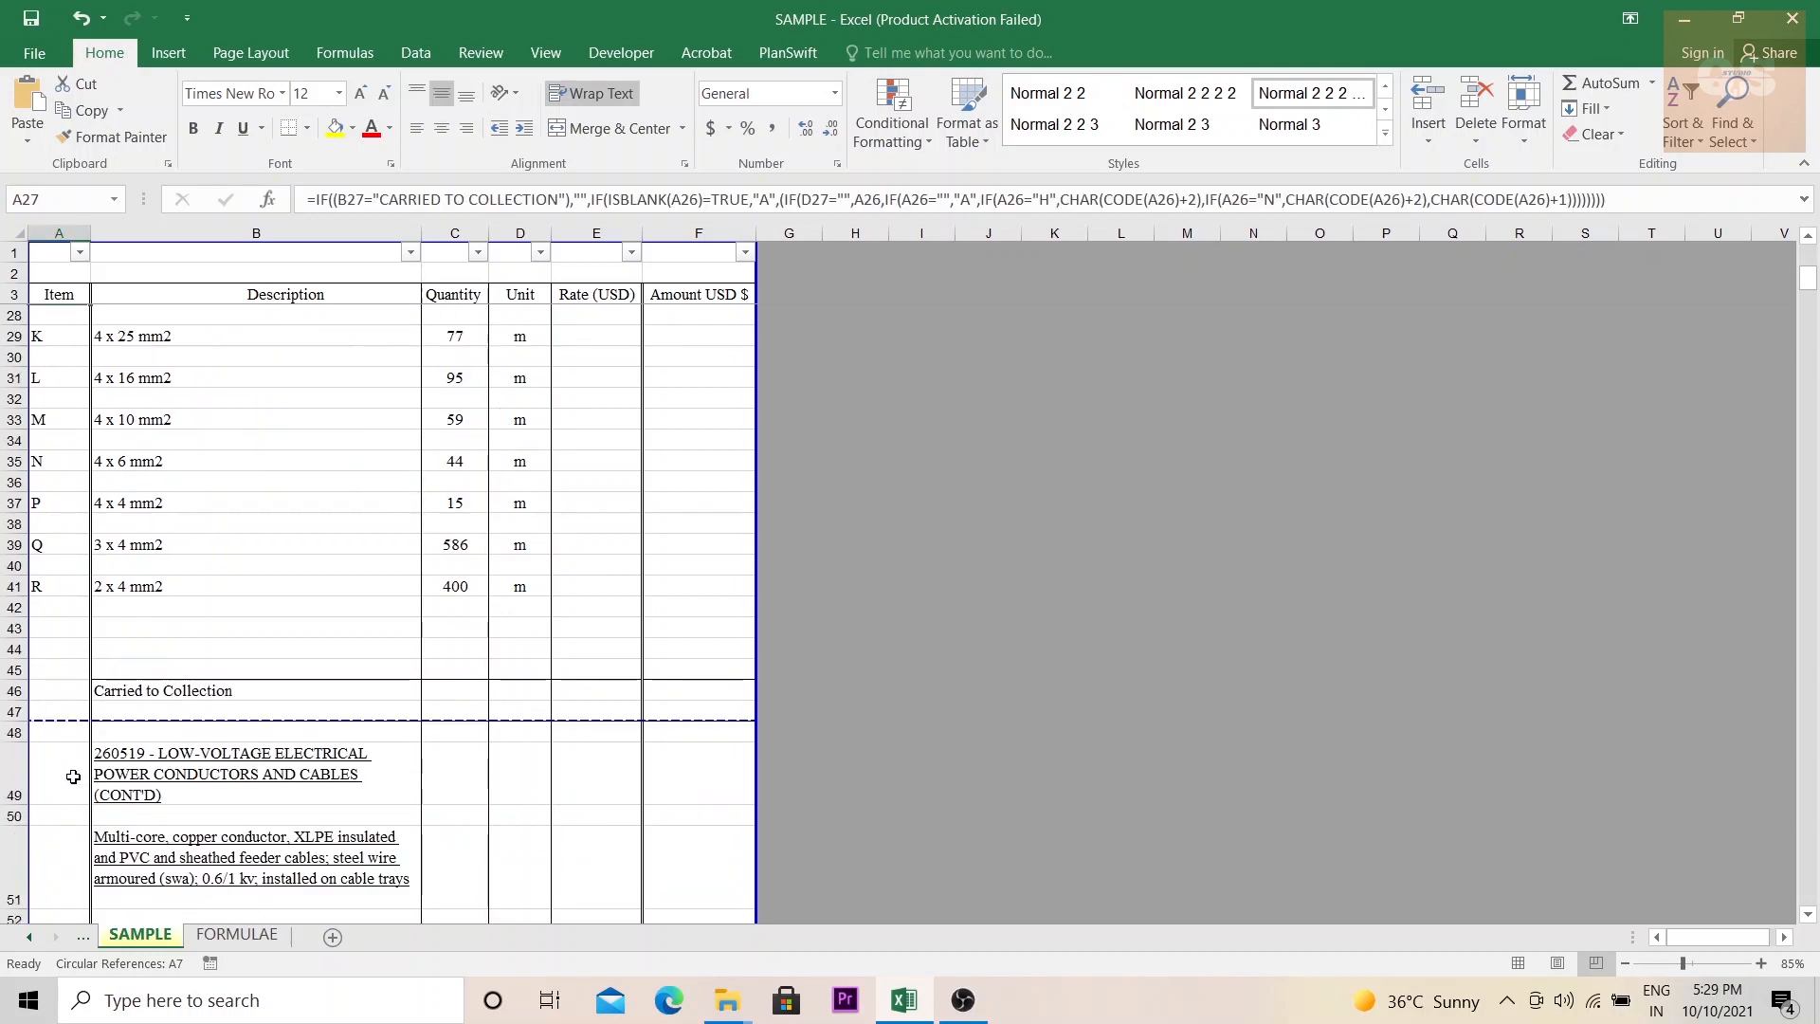
scroll(down, 3)
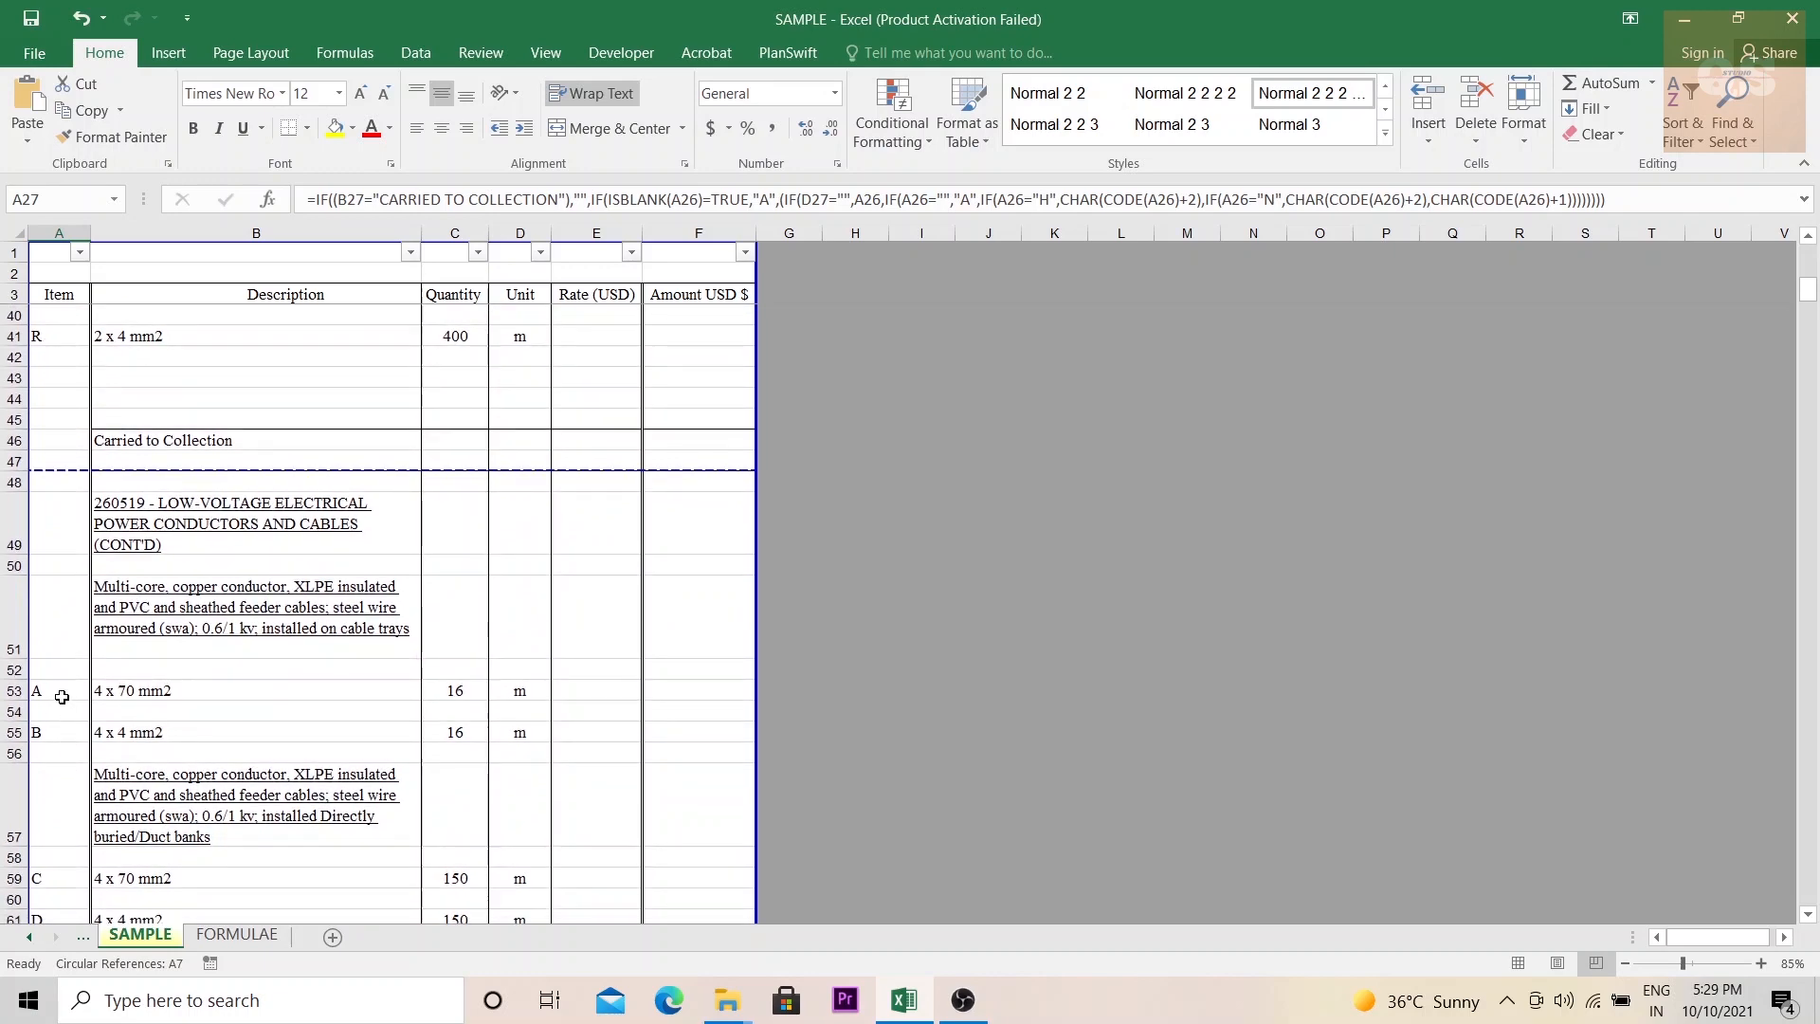
scroll(down, 3)
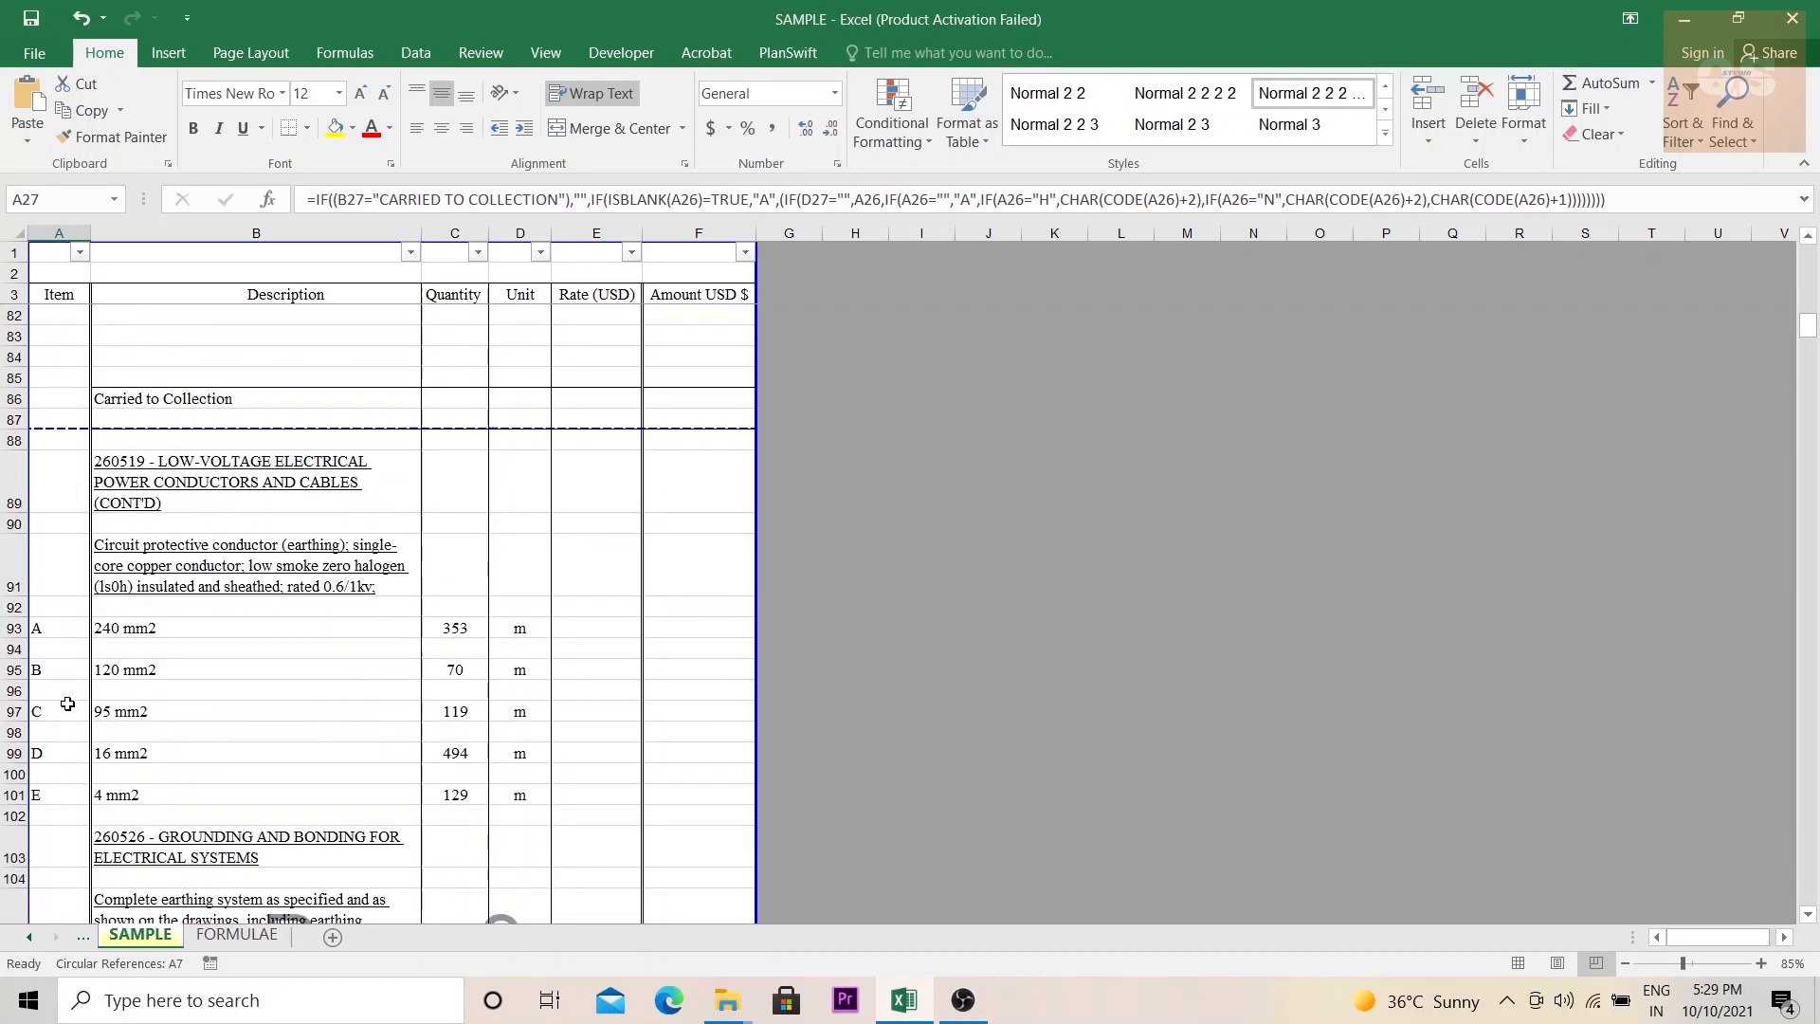
scroll(down, 3)
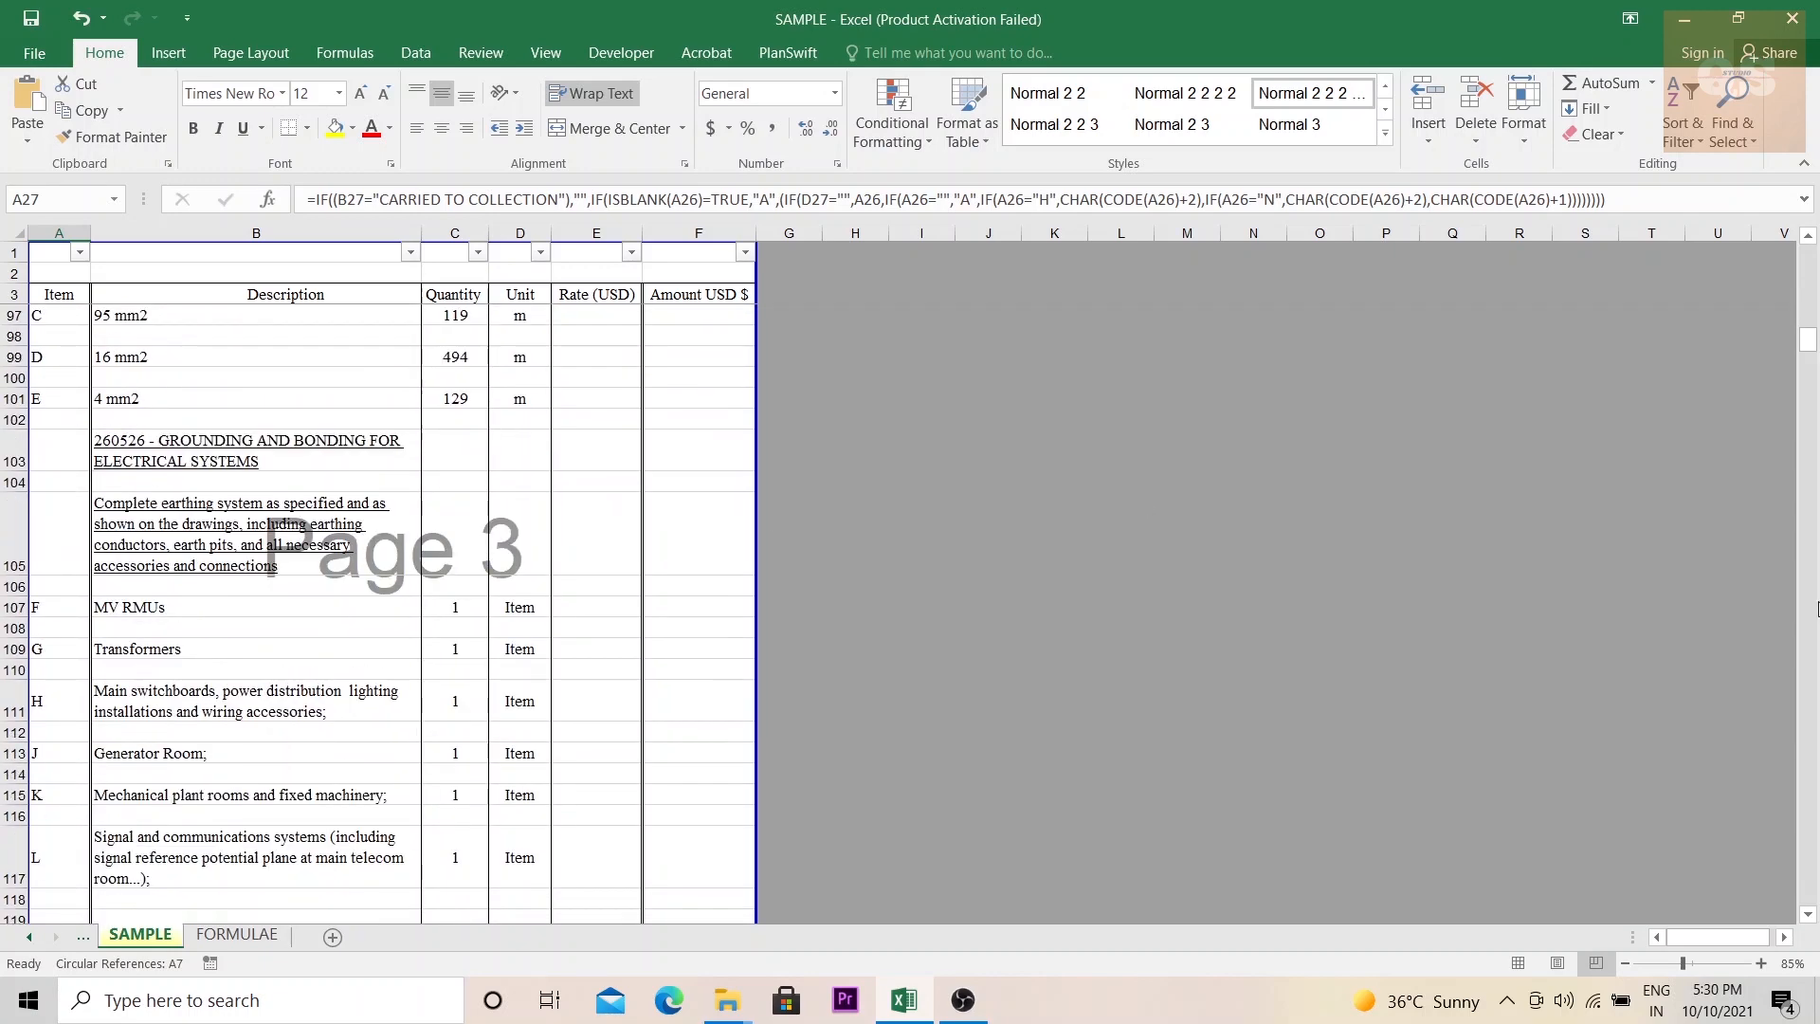
scroll(up, 3)
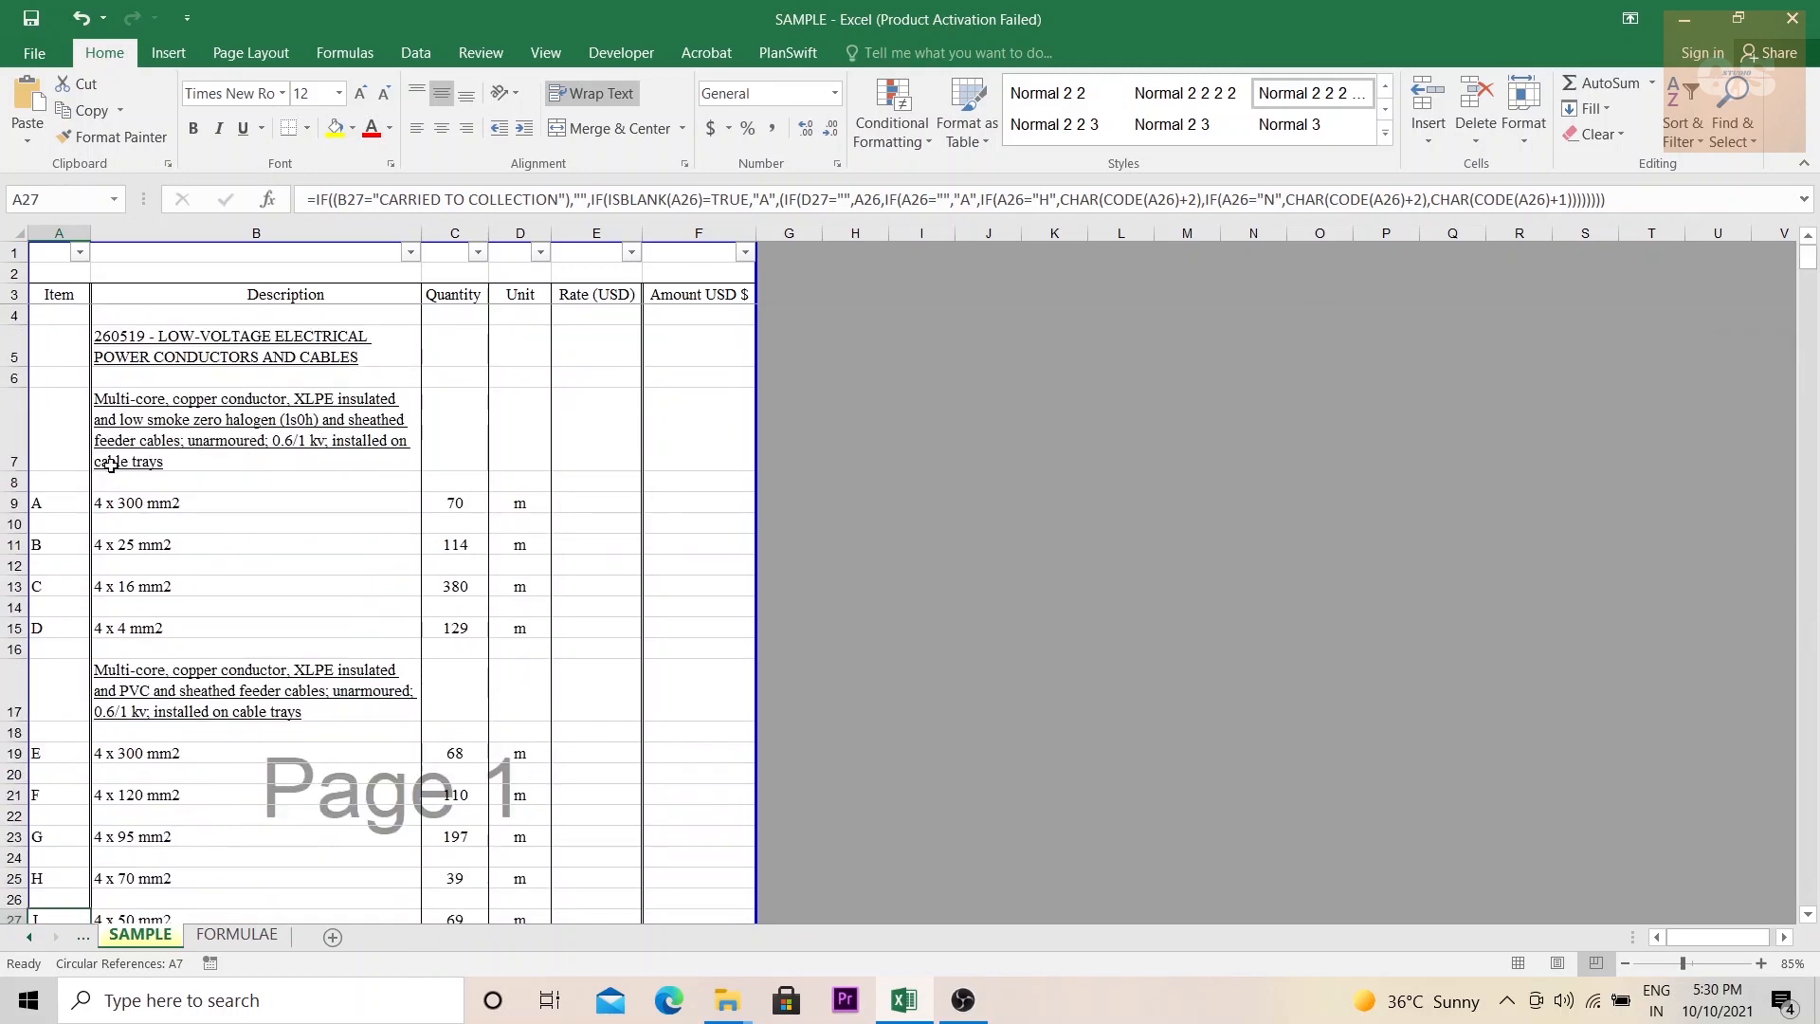
click(237, 934)
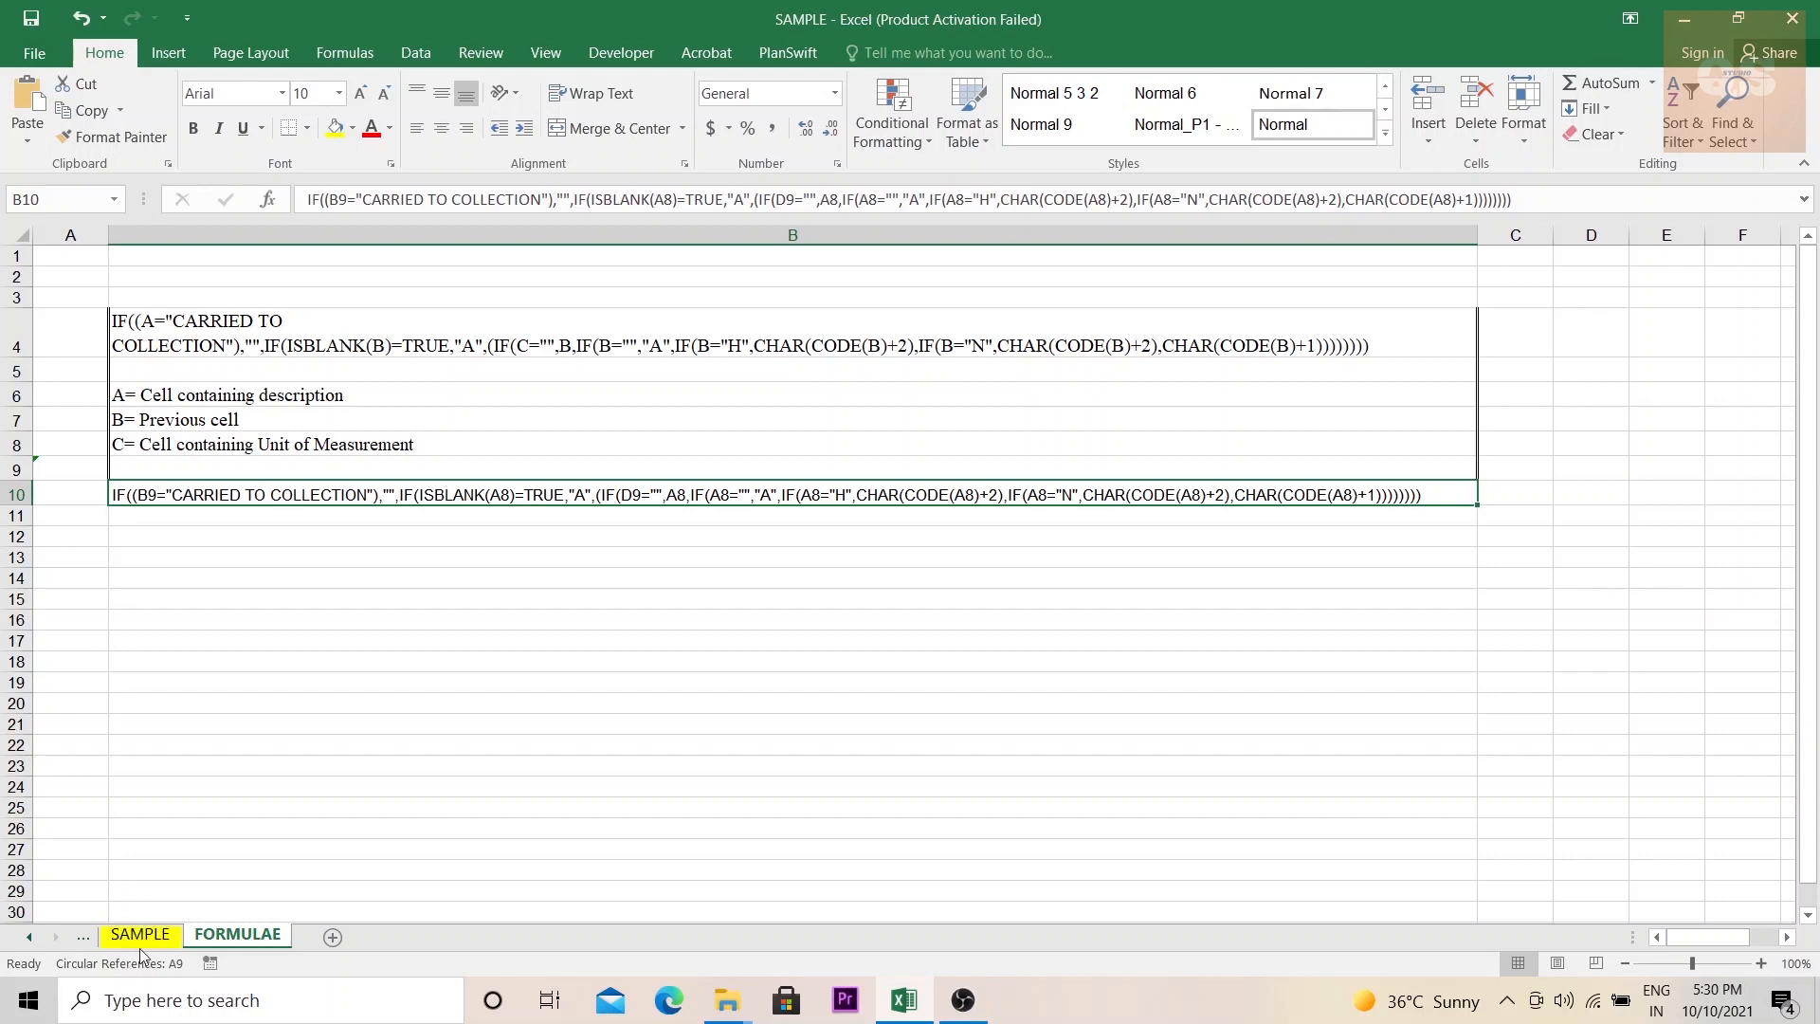
click(142, 934)
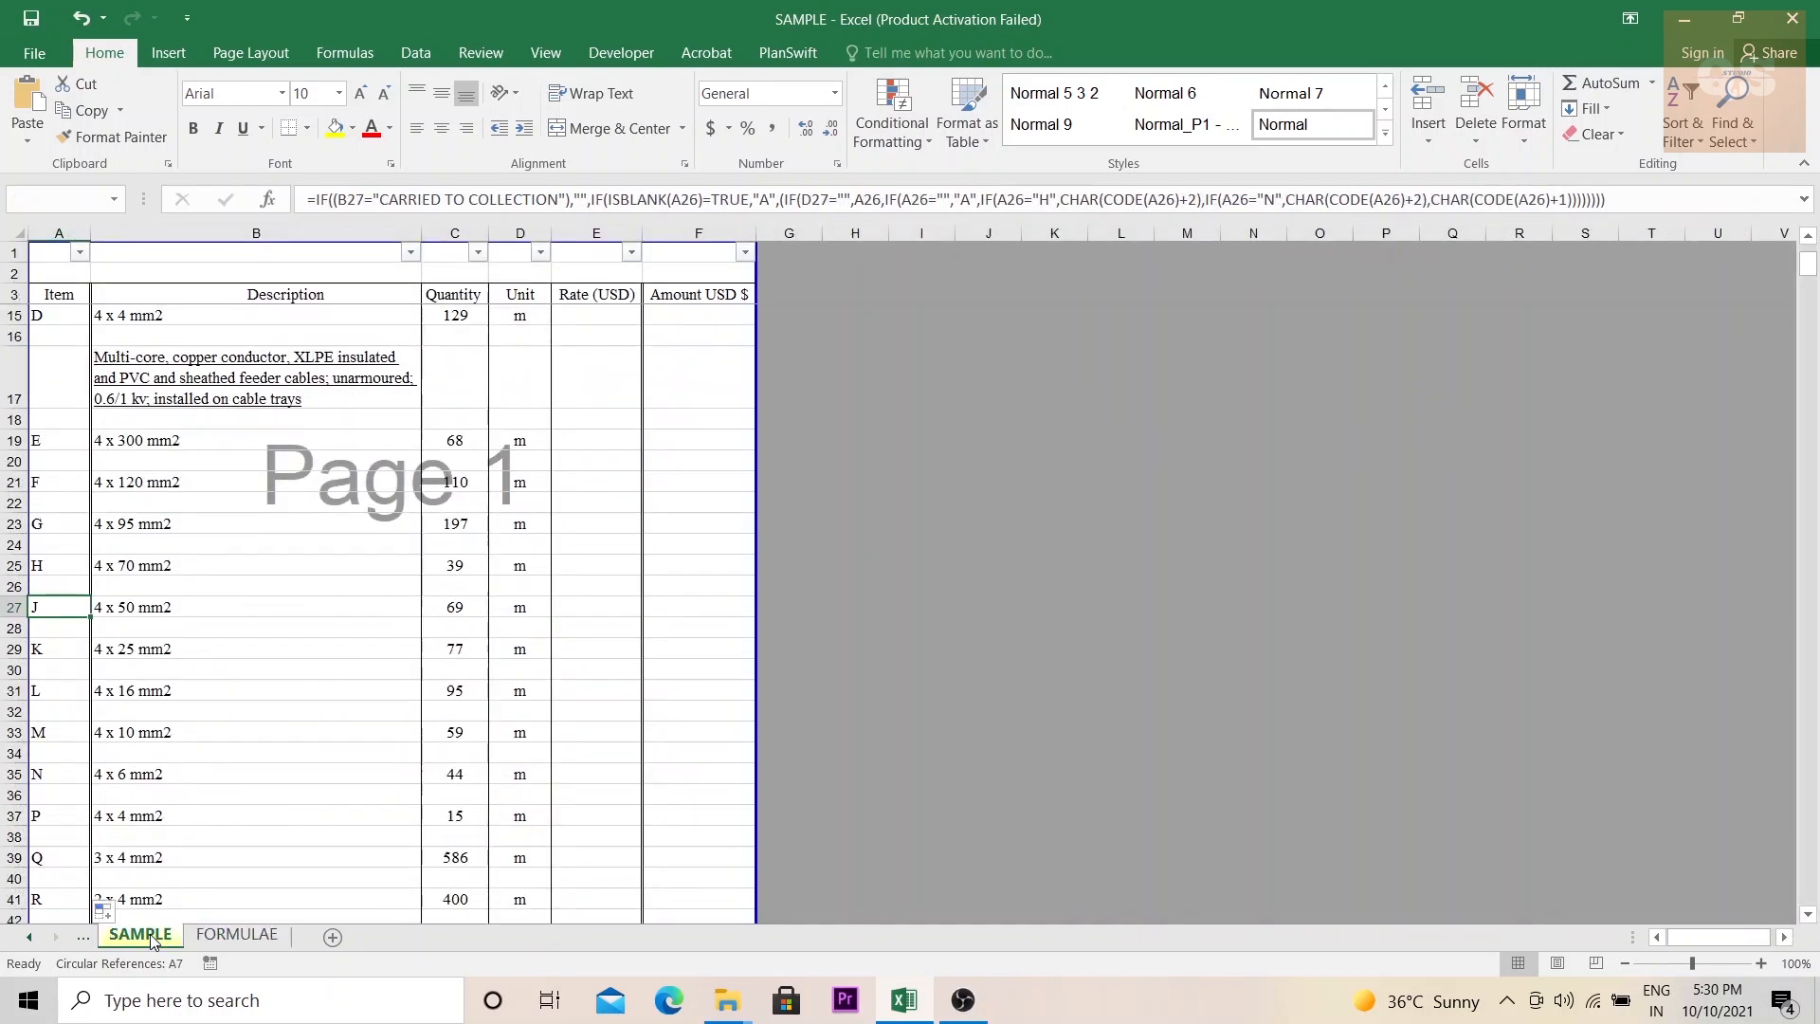
click(236, 933)
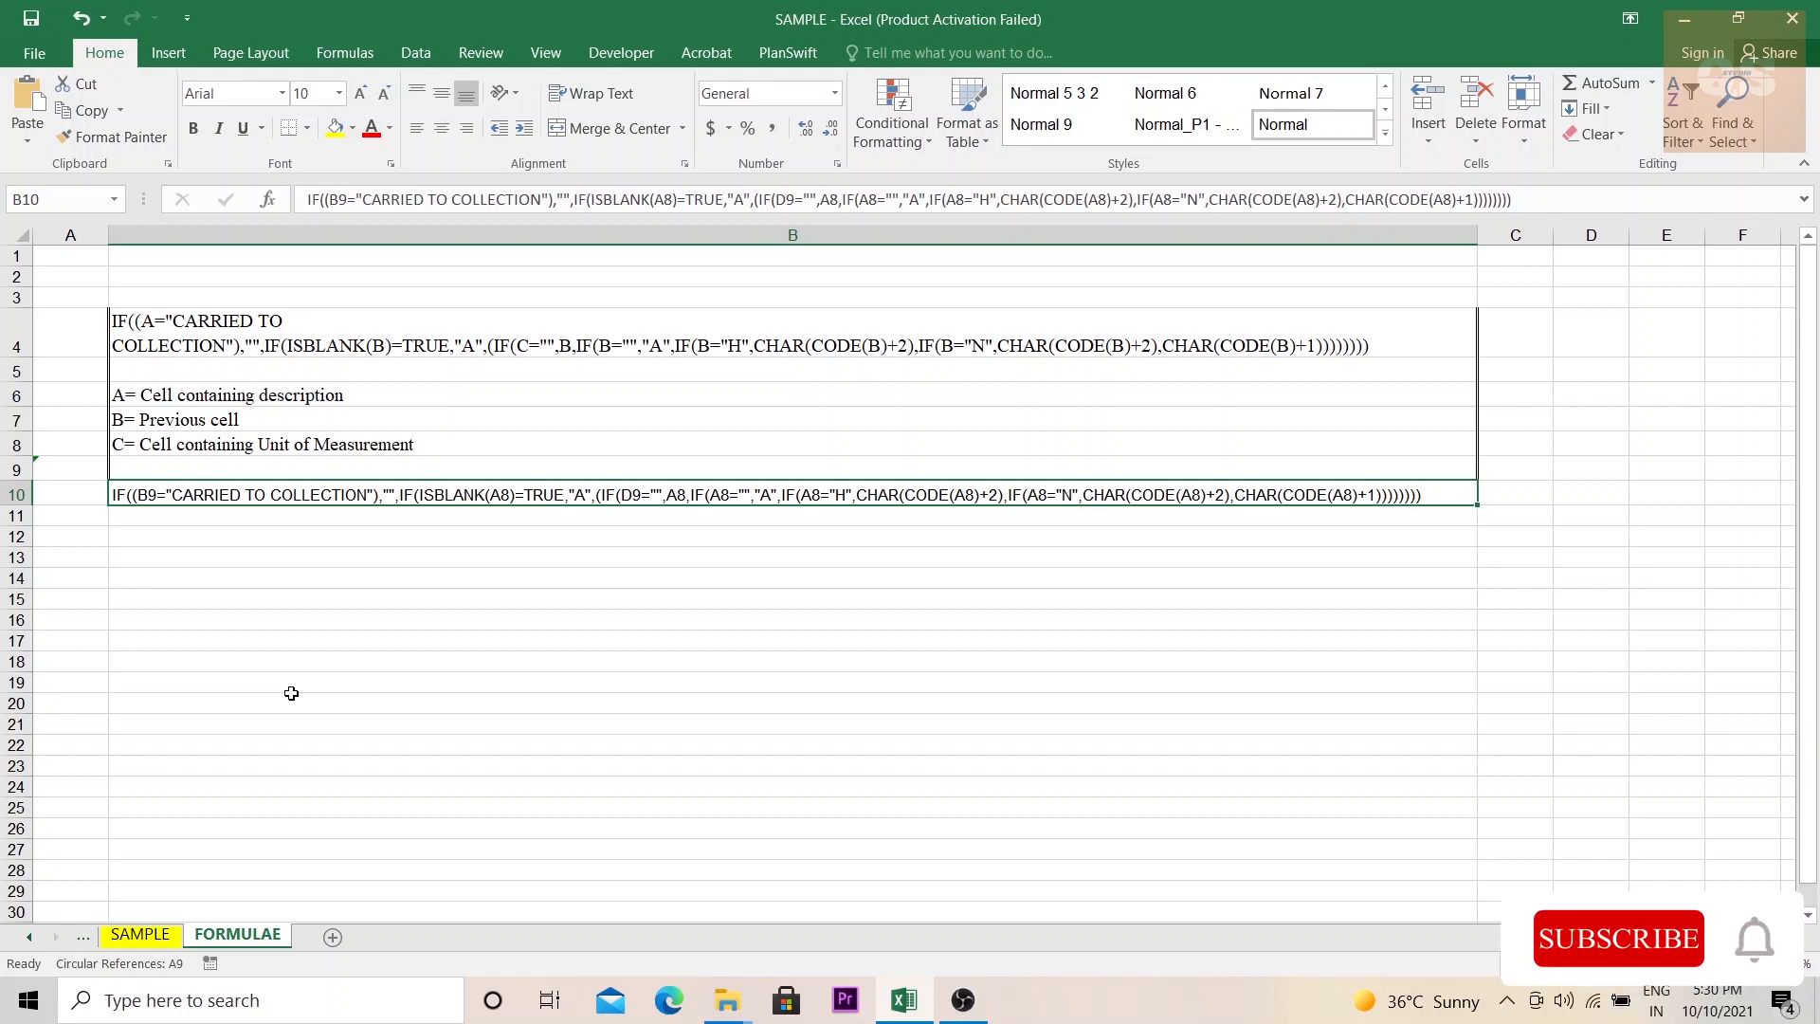
click(1618, 938)
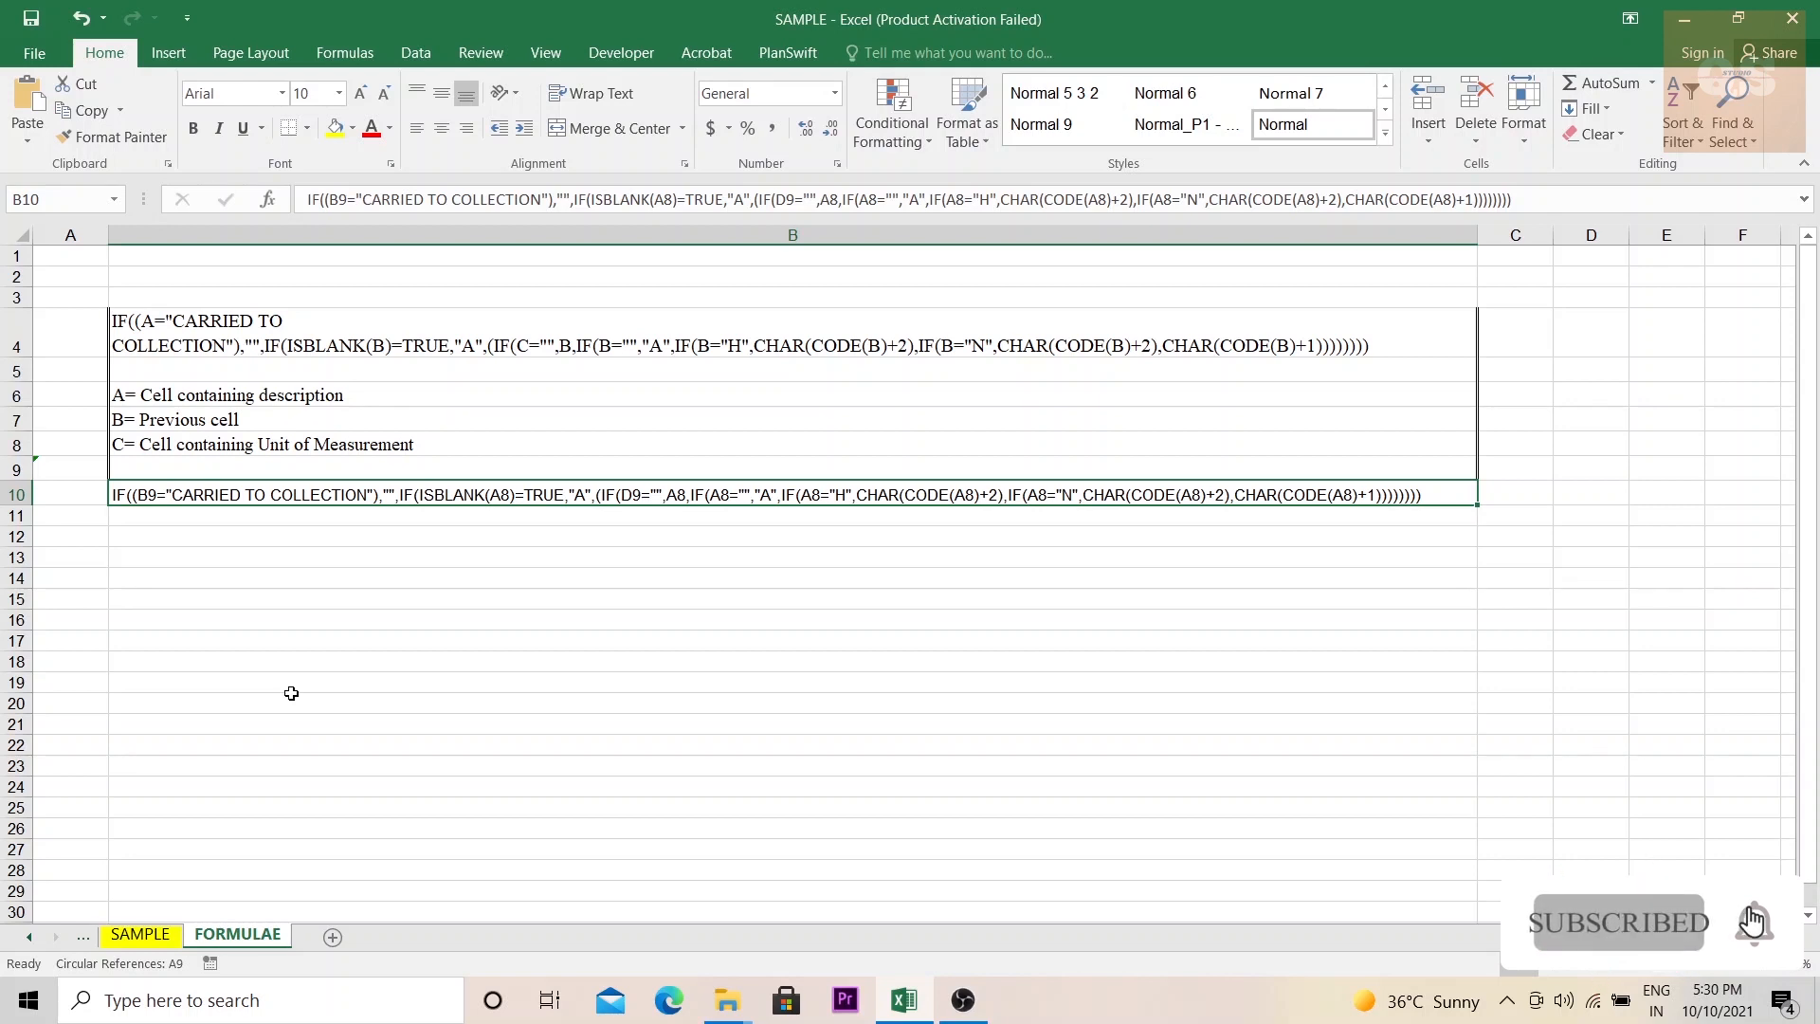